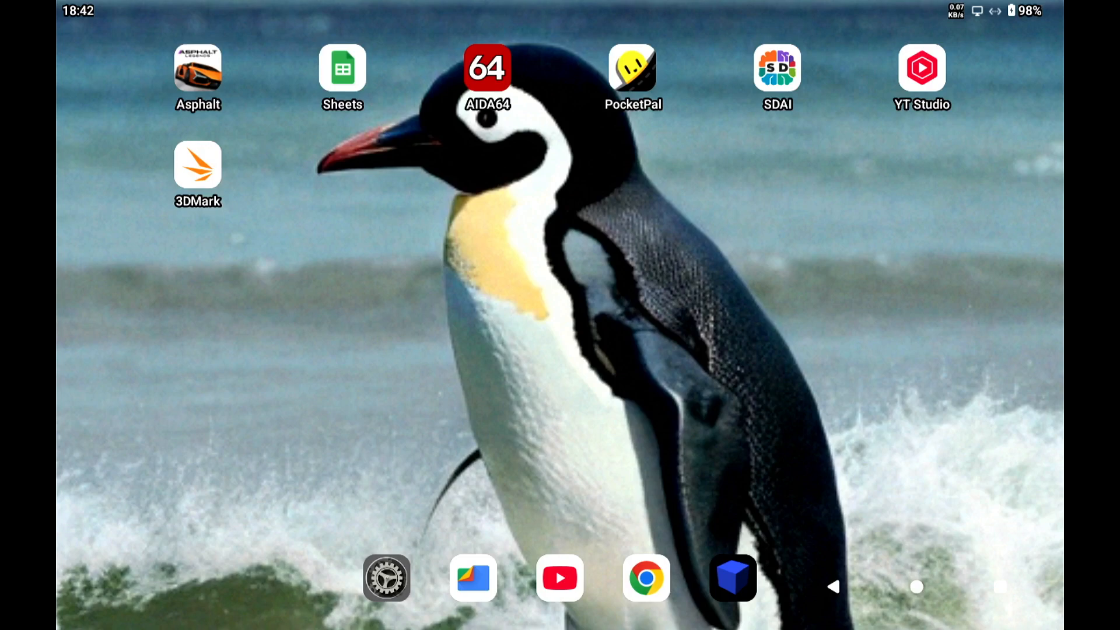
pyautogui.moveTo(973, 376)
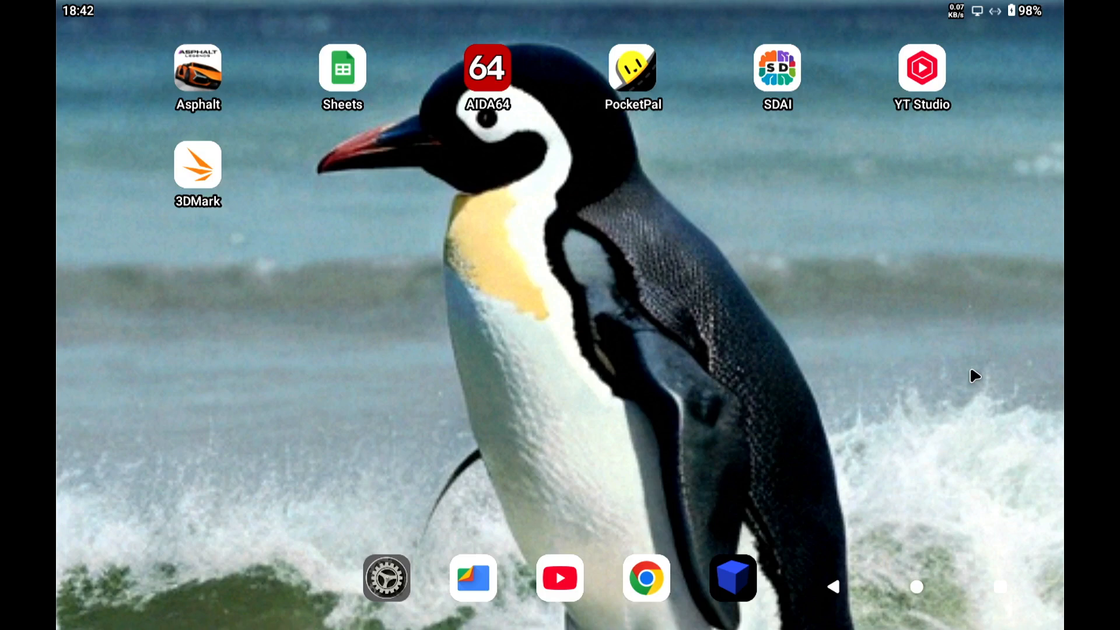
pyautogui.moveTo(760, 322)
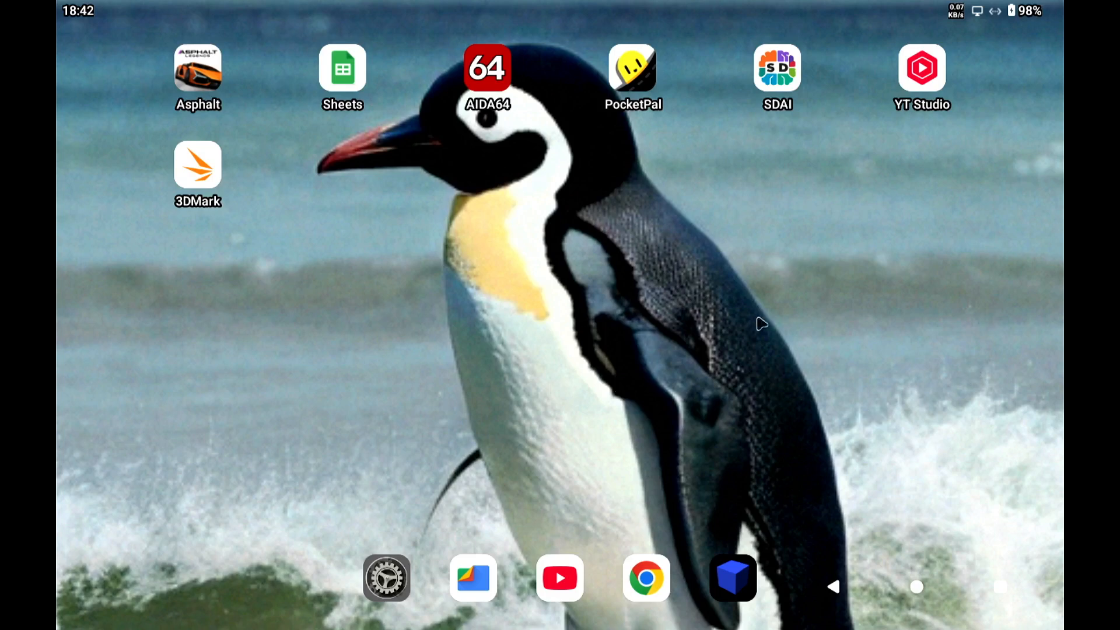
pyautogui.moveTo(783, 291)
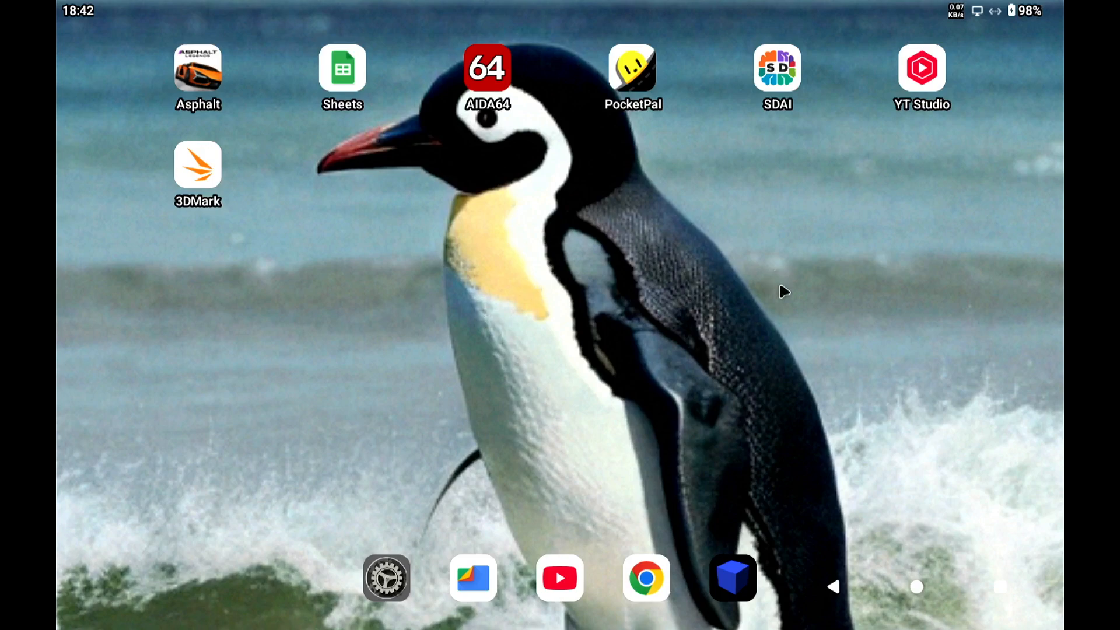
pyautogui.moveTo(846, 259)
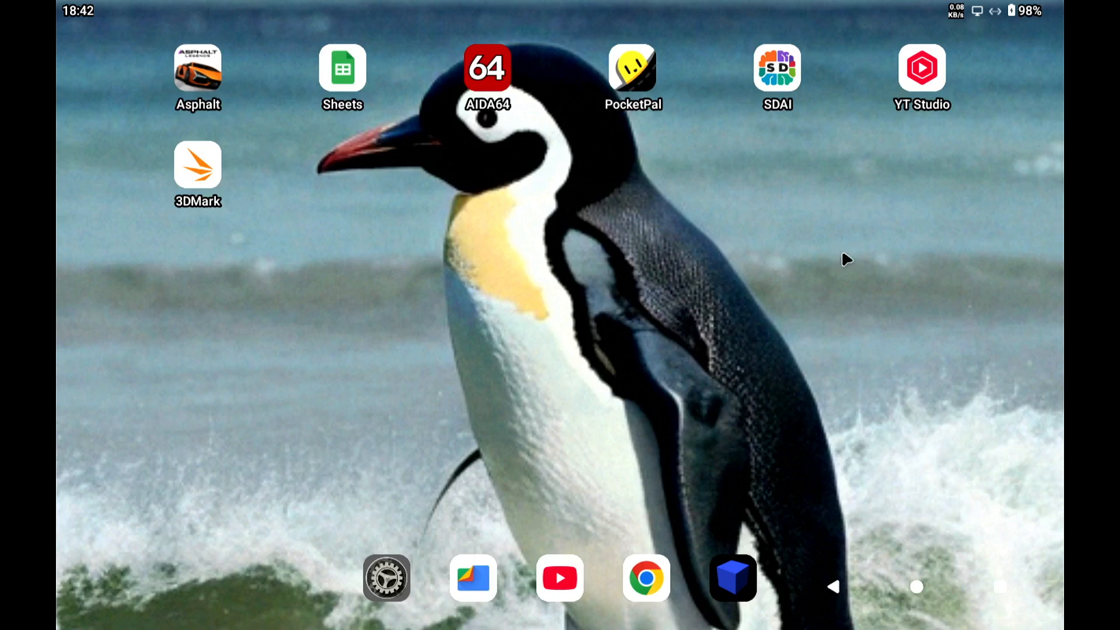
pyautogui.moveTo(861, 254)
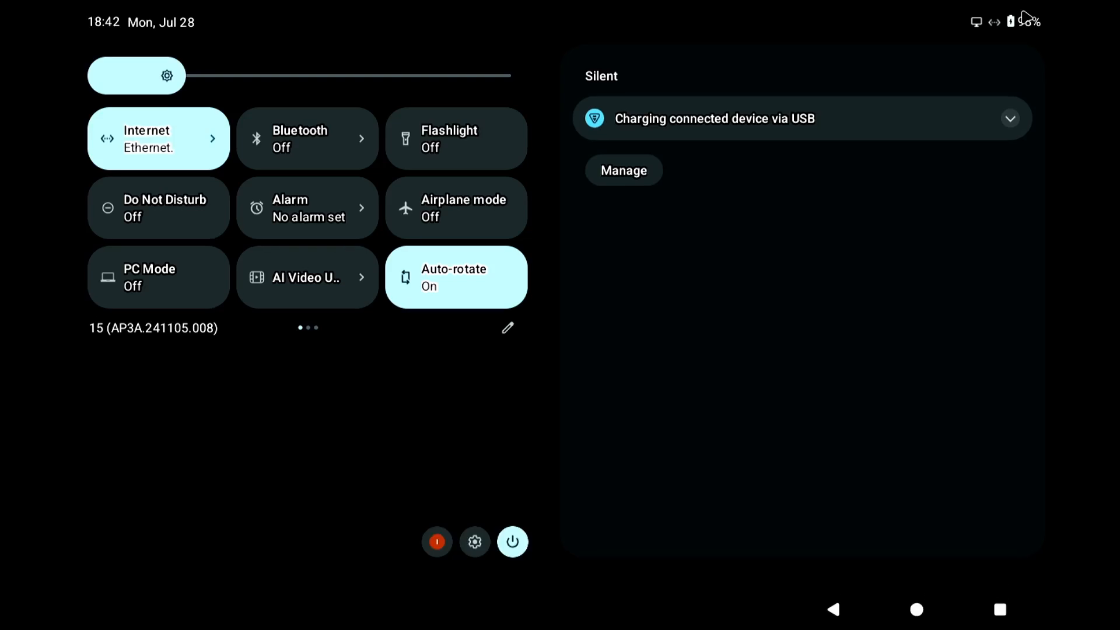
pyautogui.moveTo(790, 176)
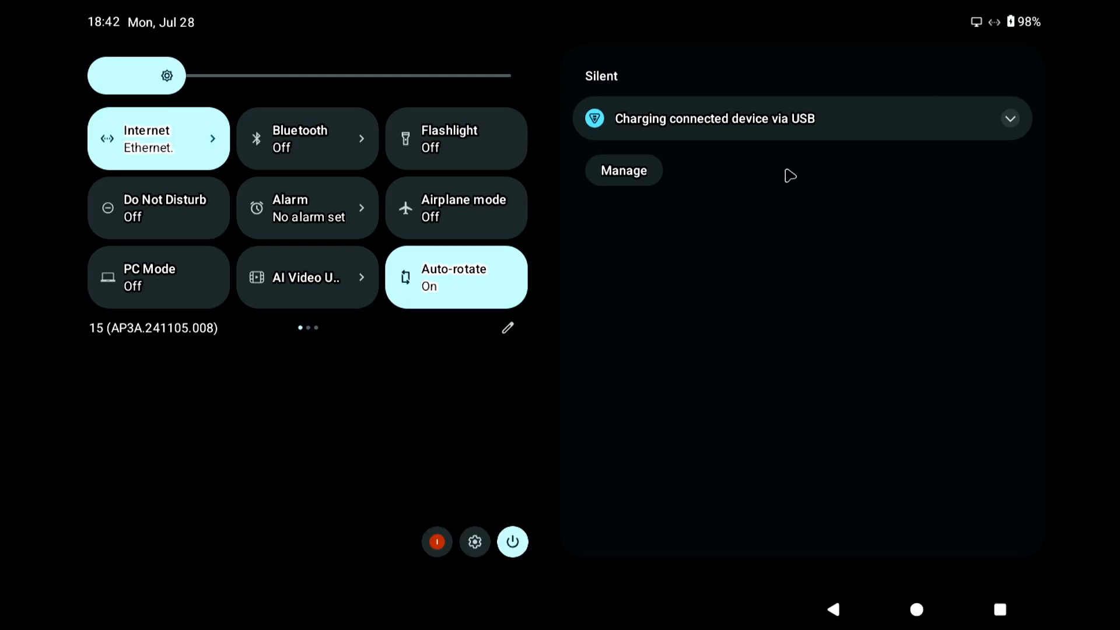
pyautogui.moveTo(486, 563)
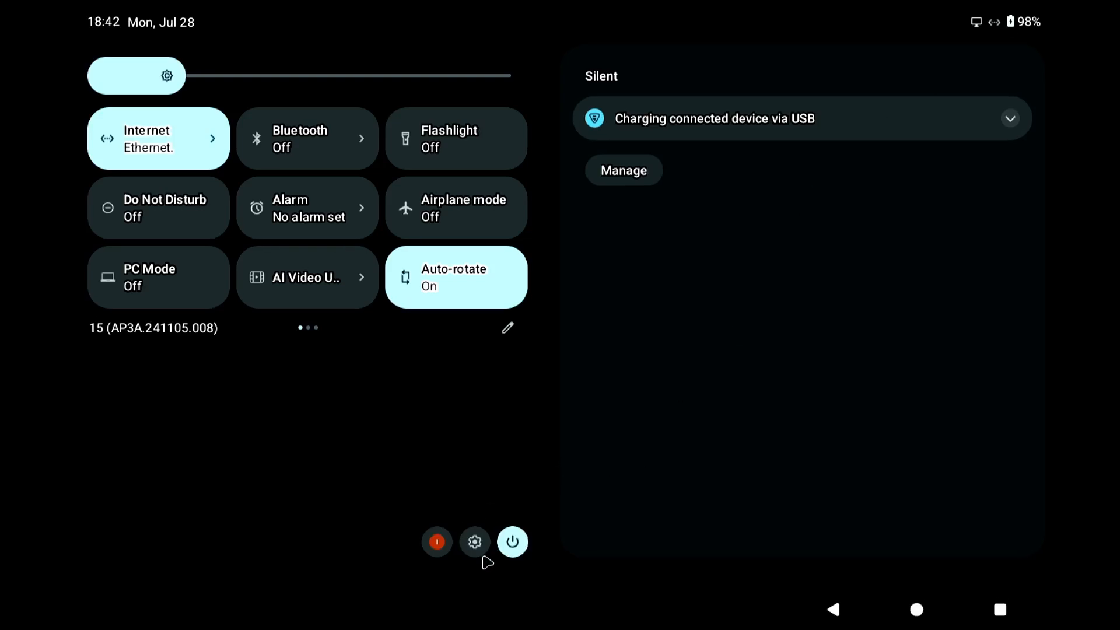
# - Check System updates, confirming Android 15 is up to date with the March 5, 2025 patch
pyautogui.click(474, 541)
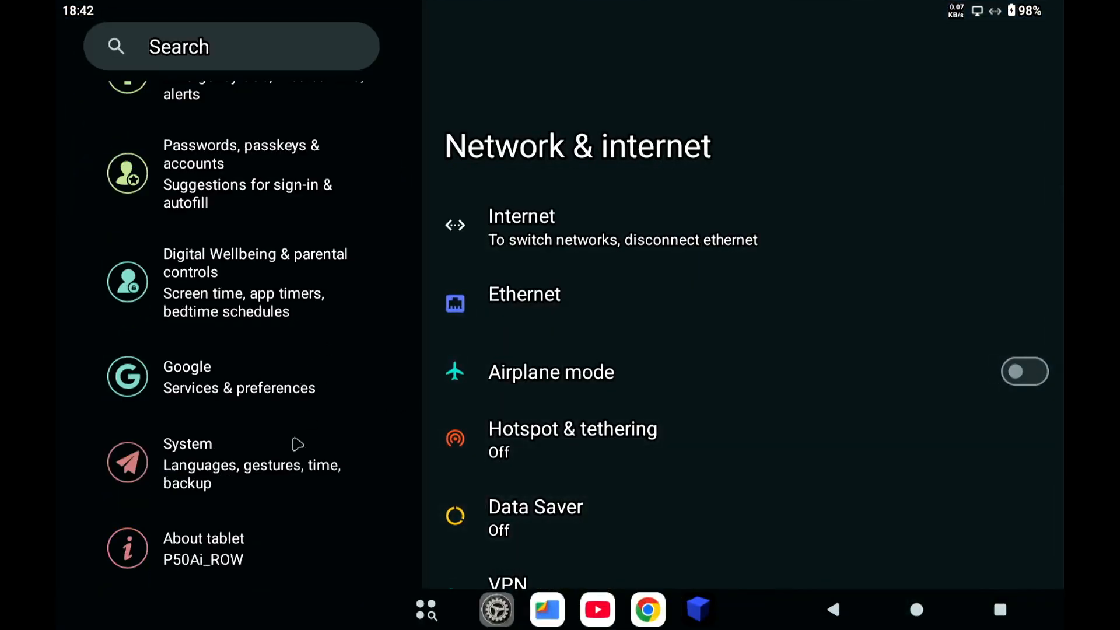
pyautogui.click(214, 462)
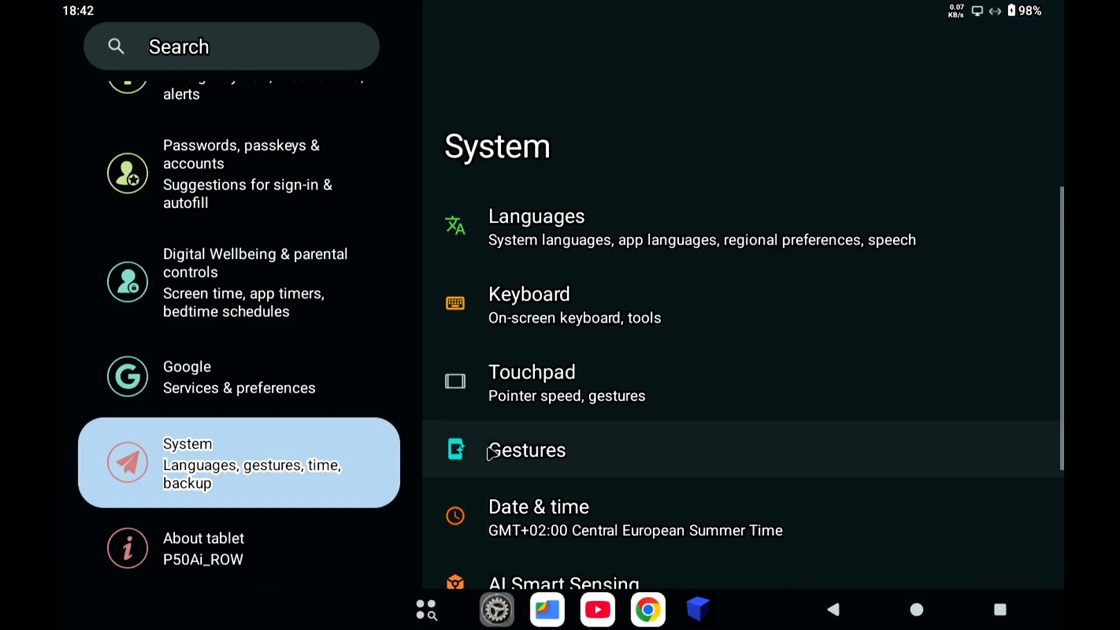
pyautogui.scroll(-3)
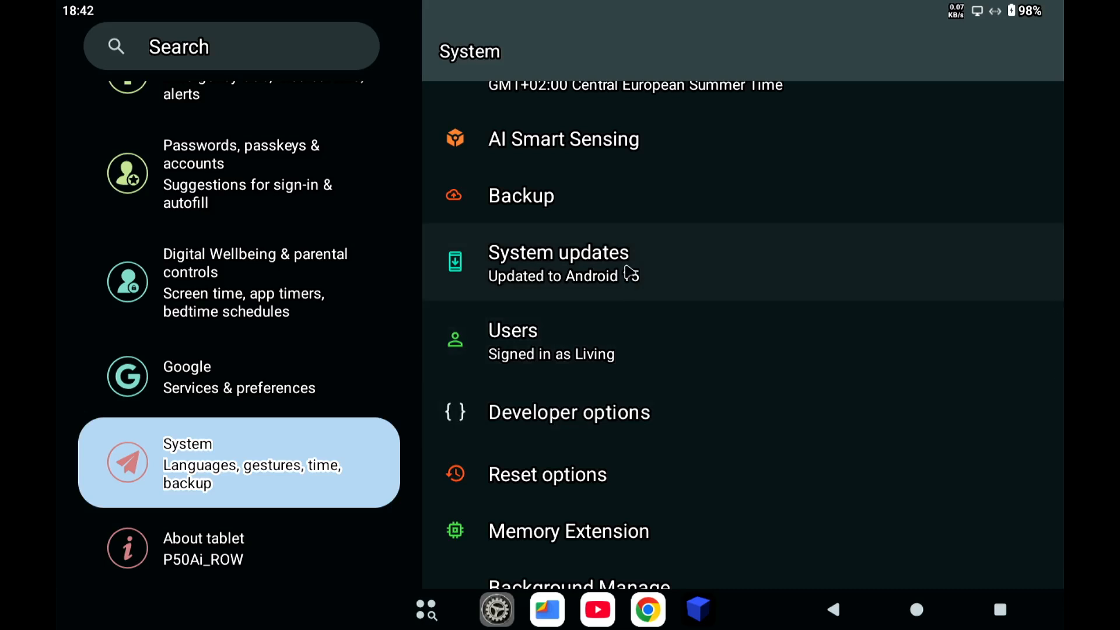
pyautogui.click(559, 262)
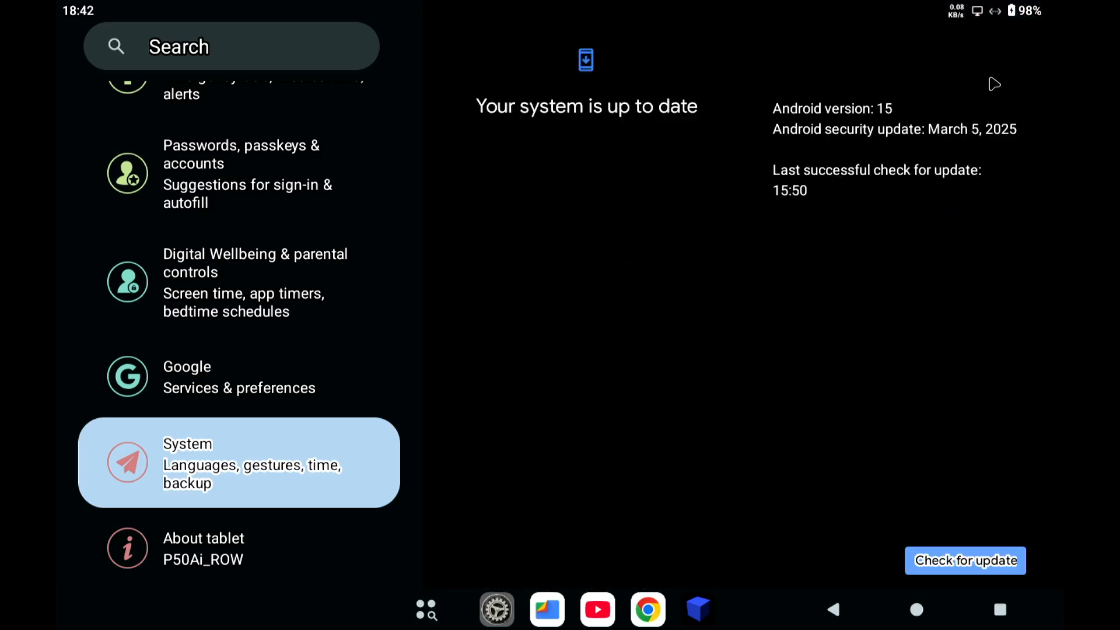
pyautogui.moveTo(785, 435)
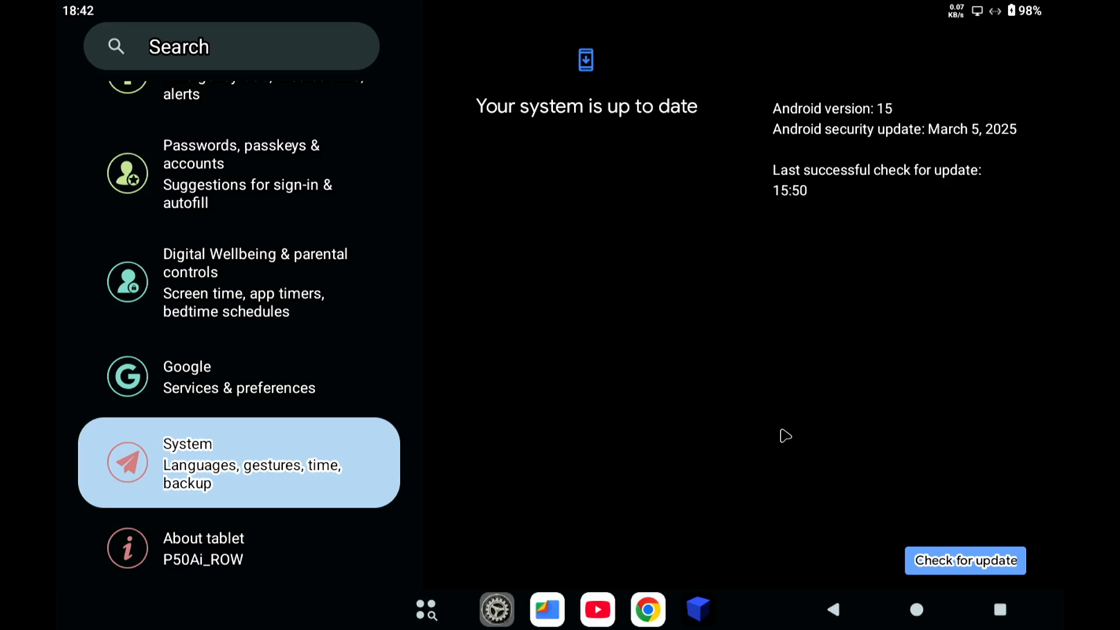
pyautogui.moveTo(872, 441)
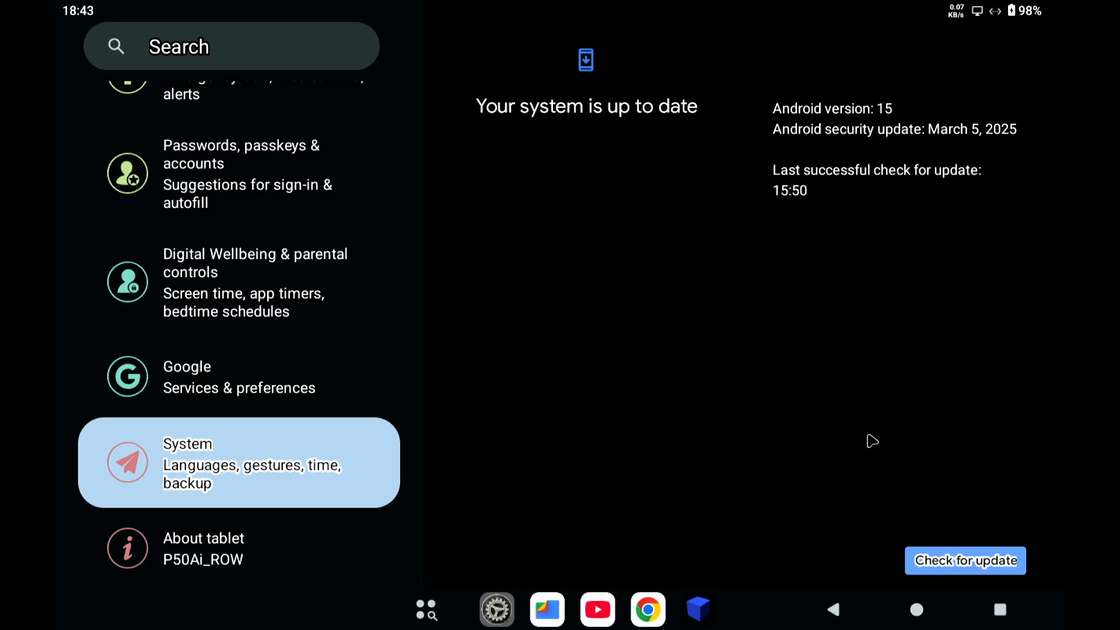
pyautogui.moveTo(876, 445)
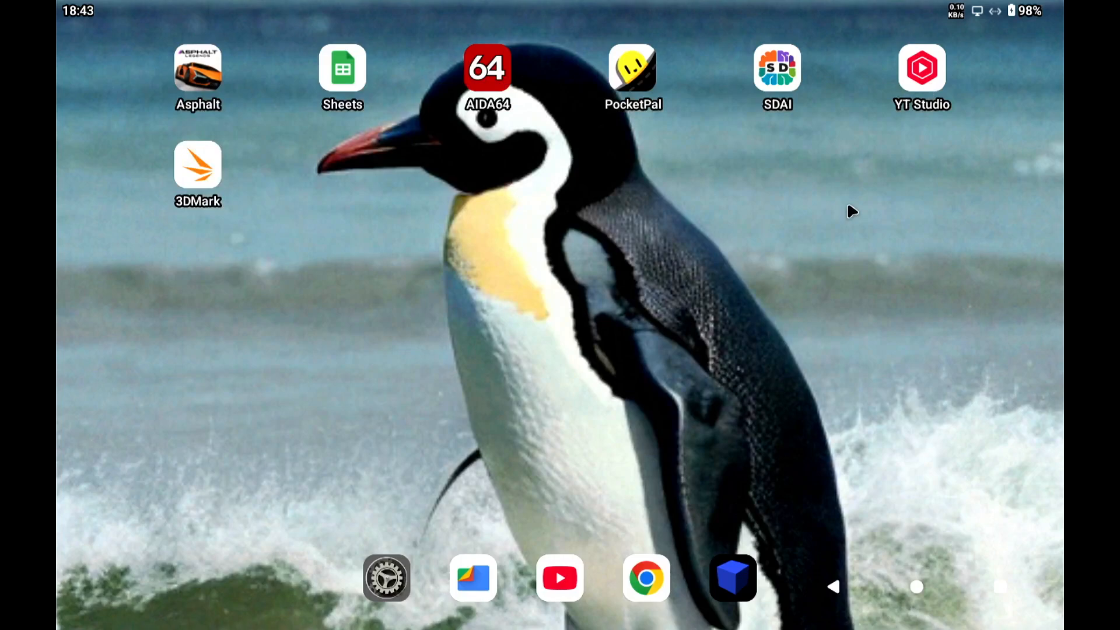
pyautogui.moveTo(727, 194)
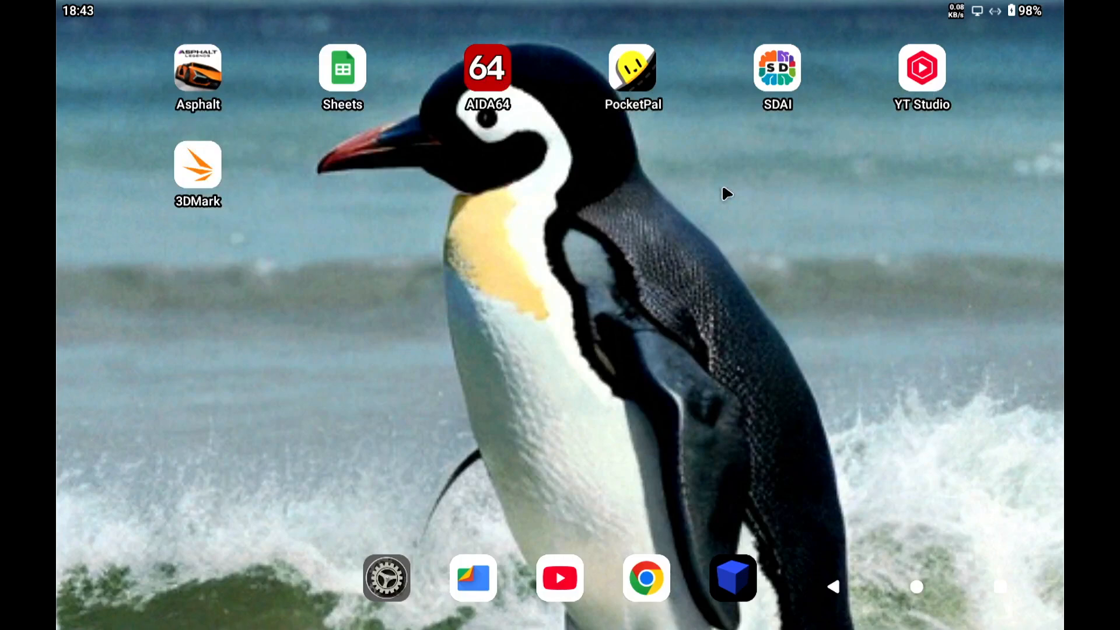
# - View AIDA64's CPU page (Allwinner A733, 8 cores) and System page (Teclast P50Ai, 6 GB RAM)
pyautogui.click(487, 68)
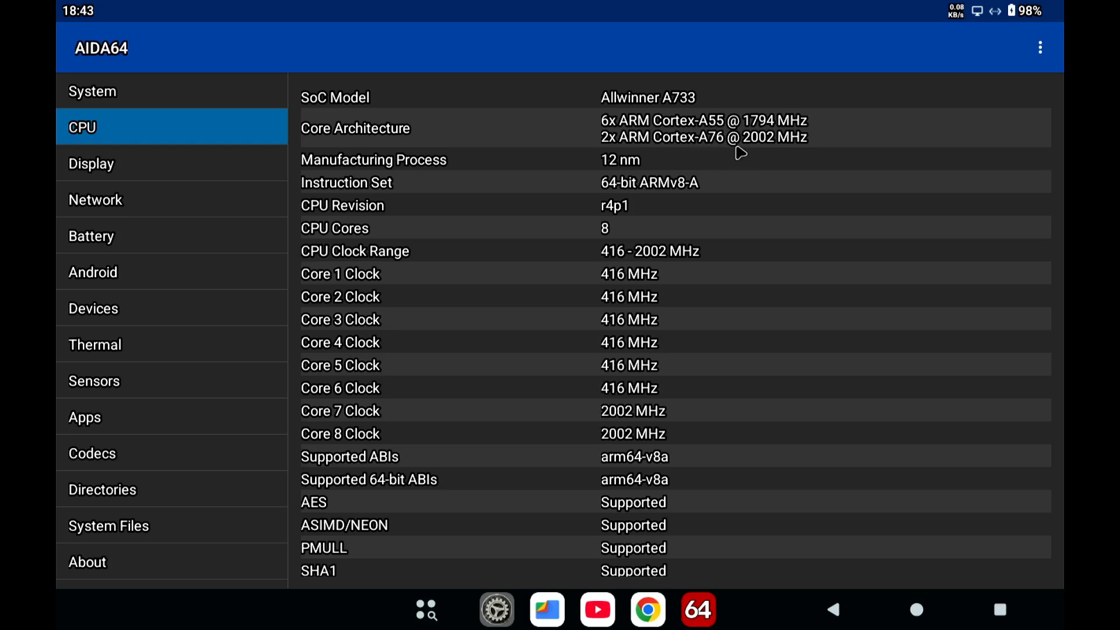
pyautogui.click(92, 91)
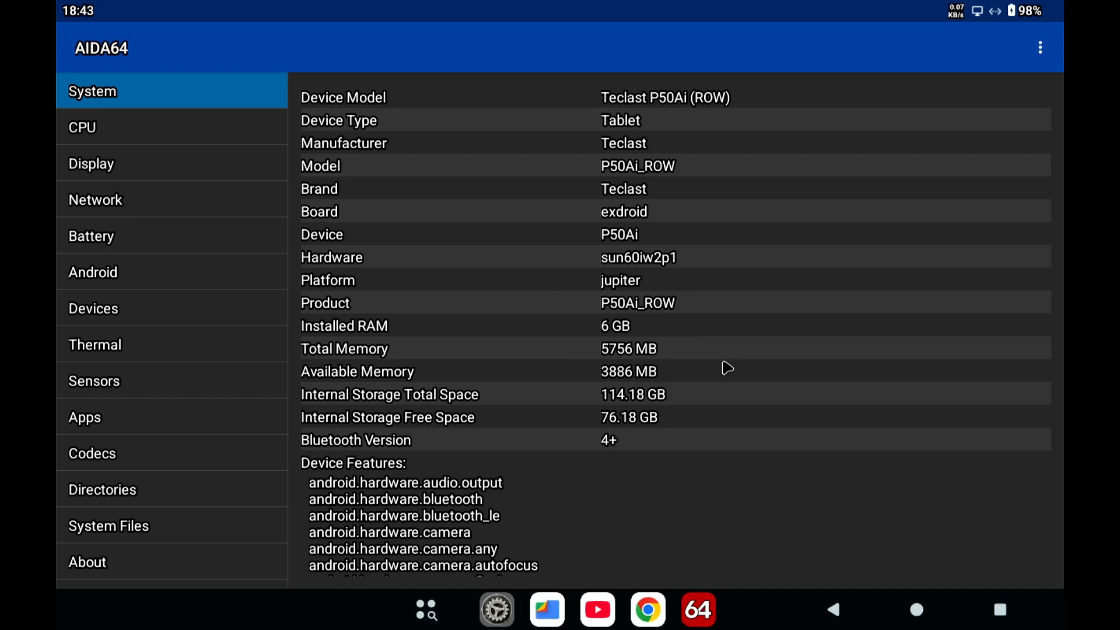
pyautogui.moveTo(757, 536)
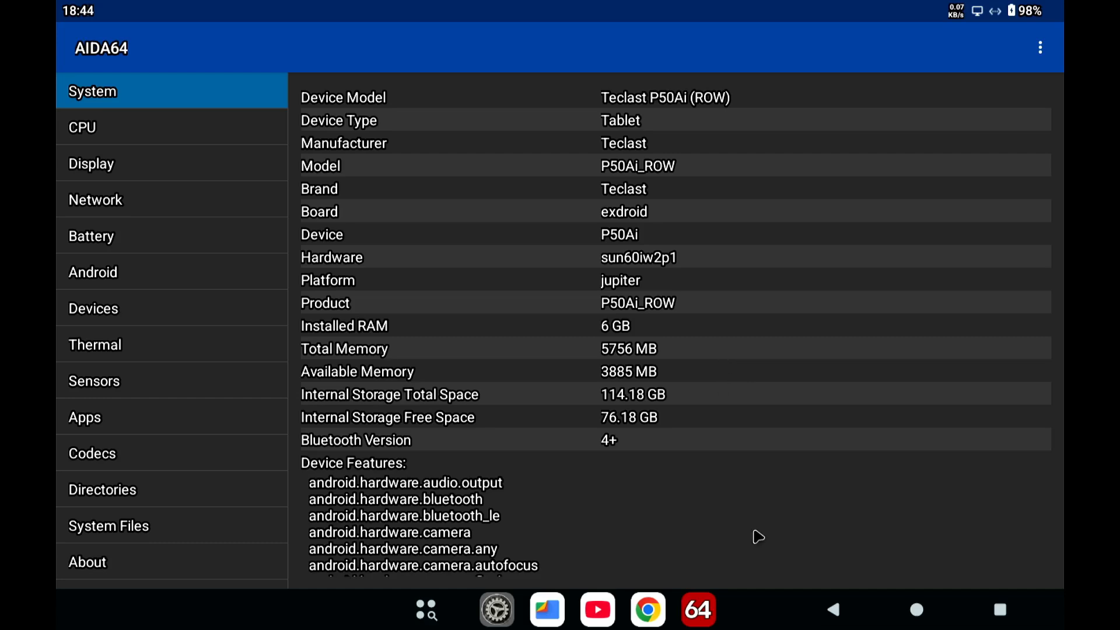
pyautogui.moveTo(917, 611)
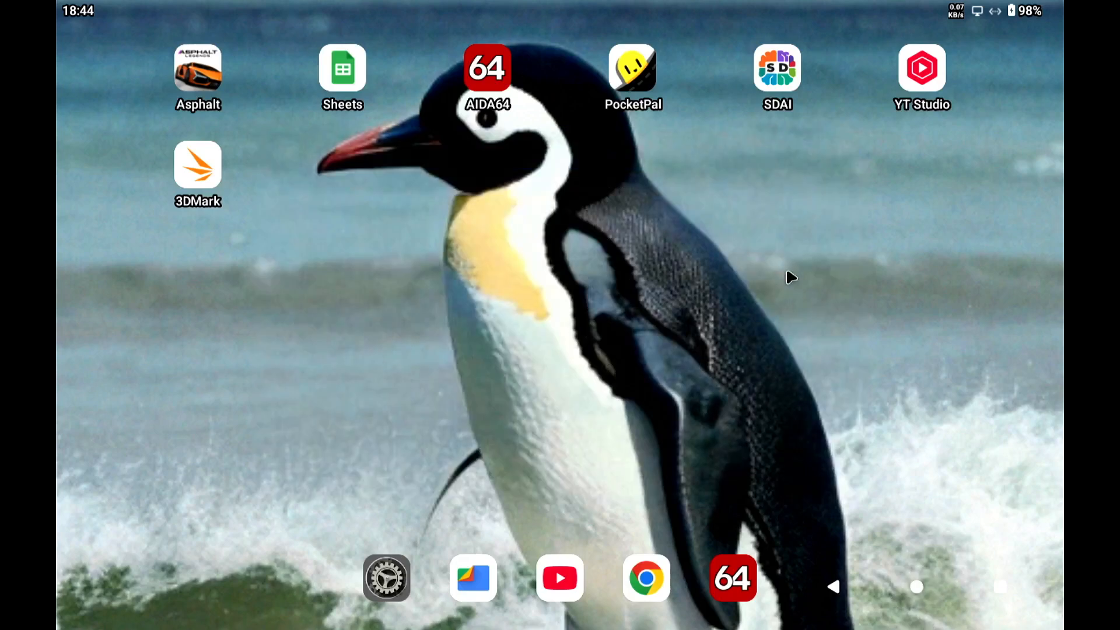
pyautogui.moveTo(346, 242)
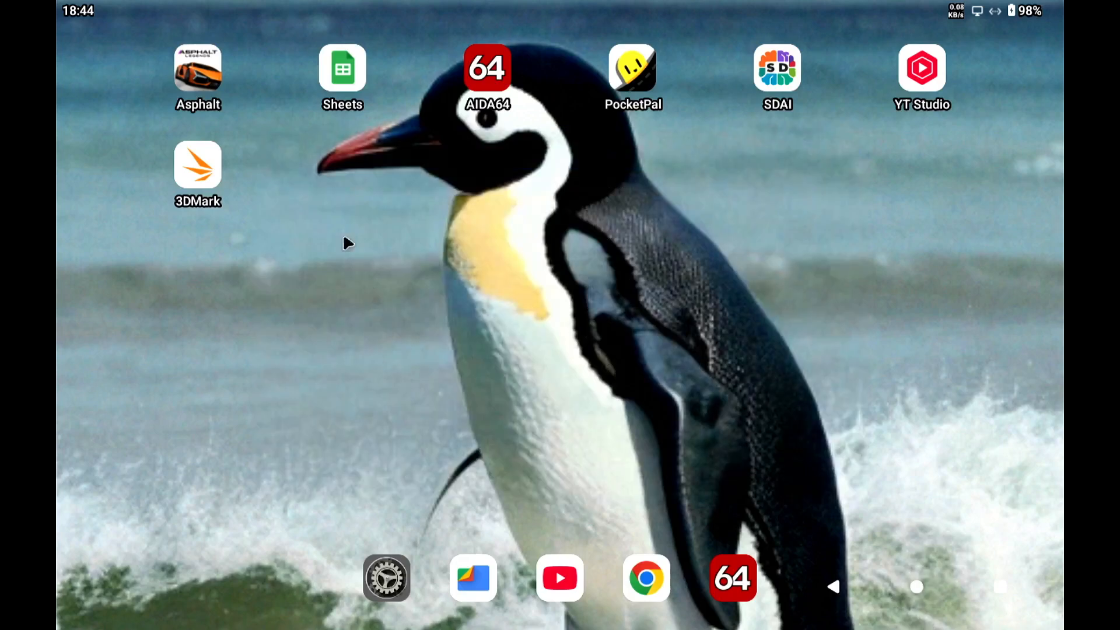
# - Launch 3DMark to its Wild Life page showing a previous best score of 469
pyautogui.click(198, 166)
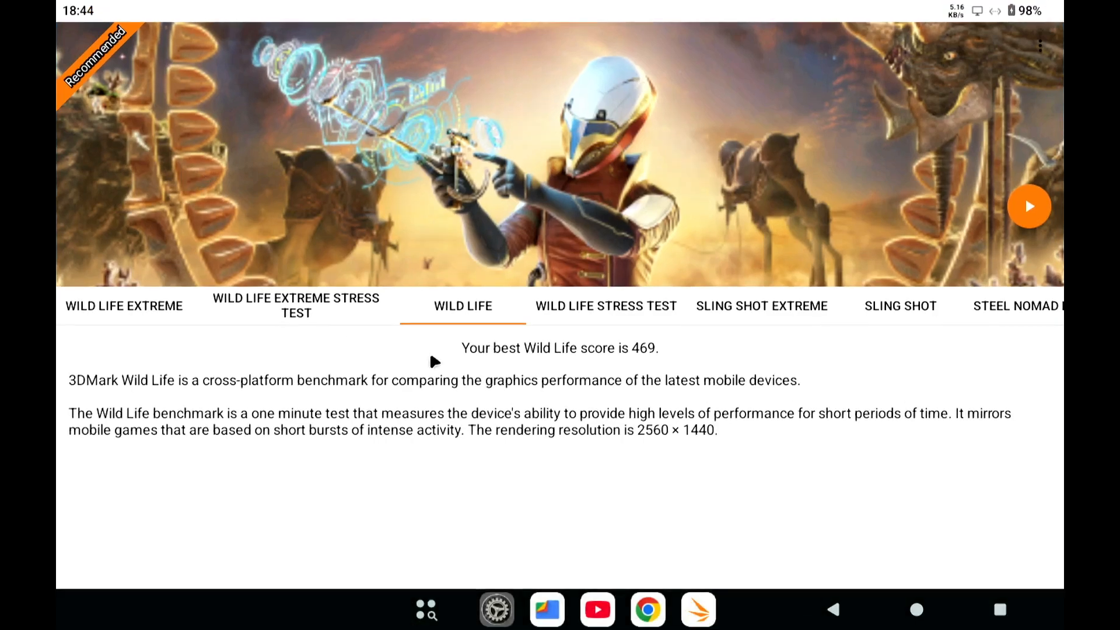
pyautogui.moveTo(777, 511)
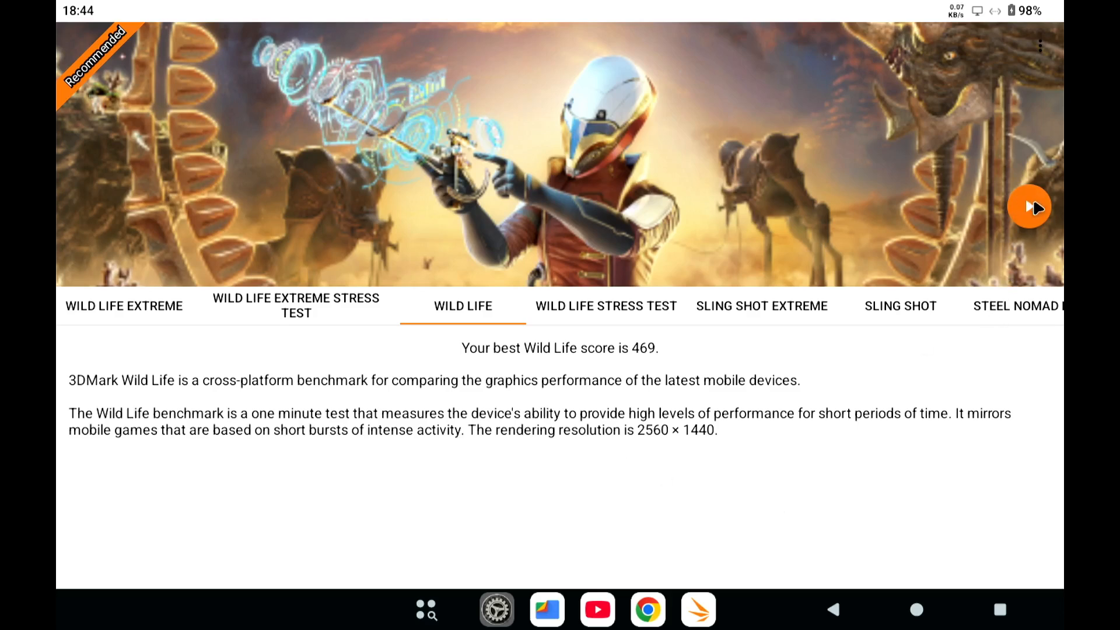
# - Run the Wild Life benchmark, scoring 465 overall with a 2.79 FPS average
pyautogui.click(1029, 207)
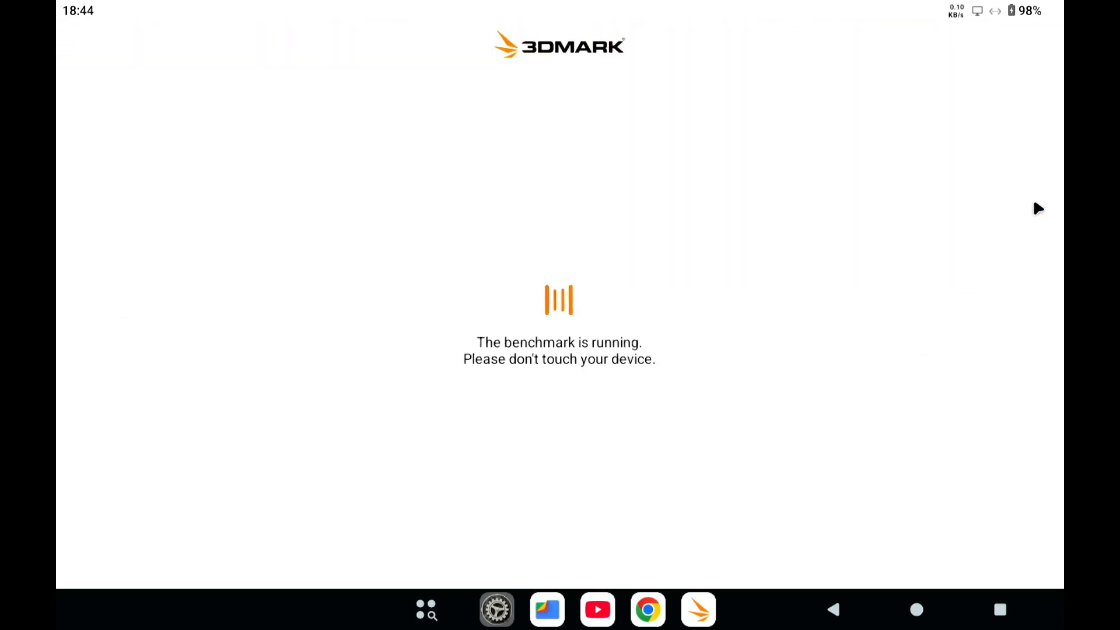
pyautogui.moveTo(968, 473)
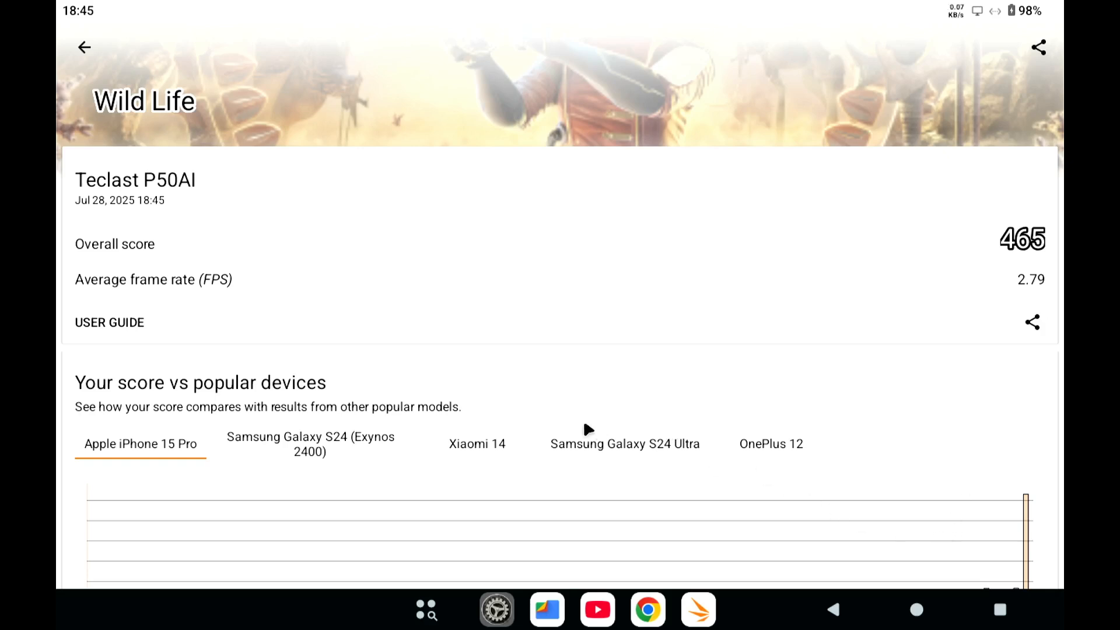
pyautogui.moveTo(616, 397)
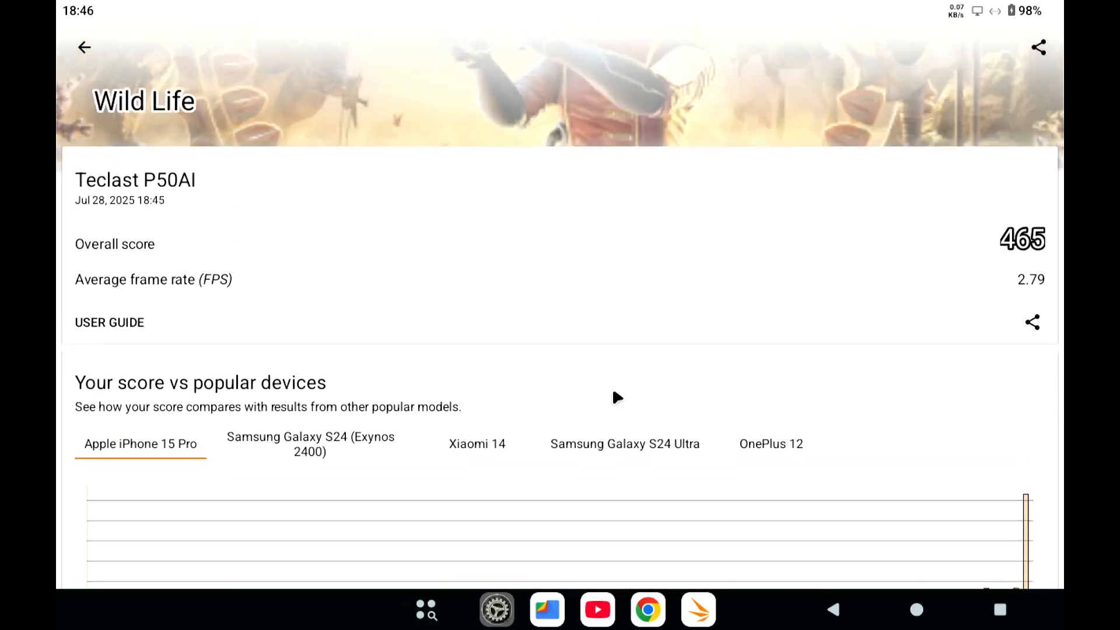
pyautogui.moveTo(621, 392)
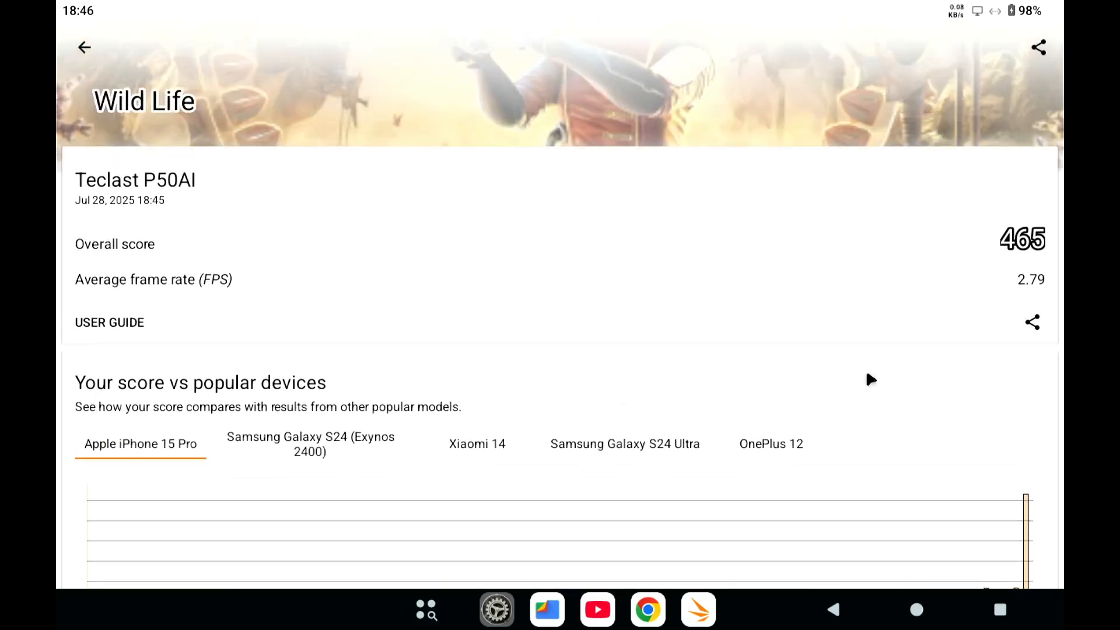
pyautogui.scroll(-3)
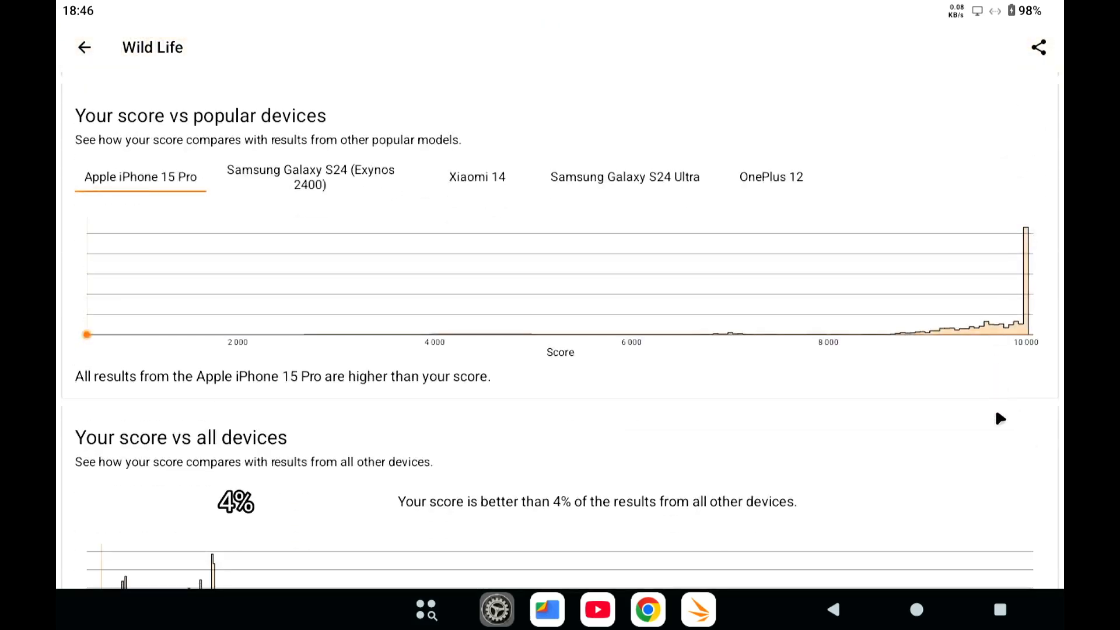
pyautogui.scroll(-3)
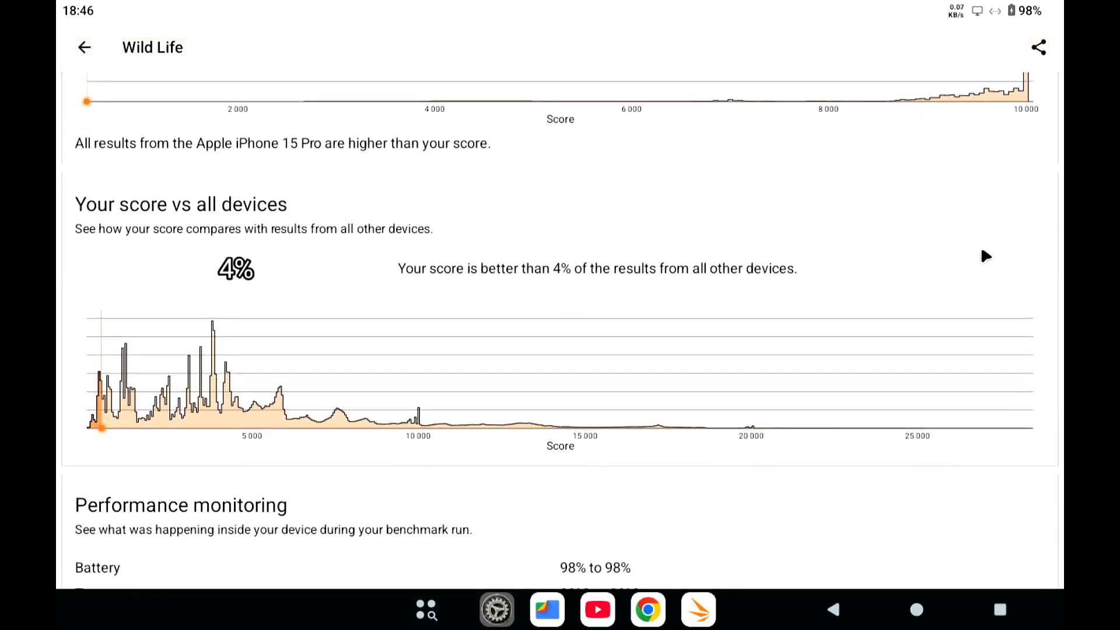
pyautogui.scroll(-3)
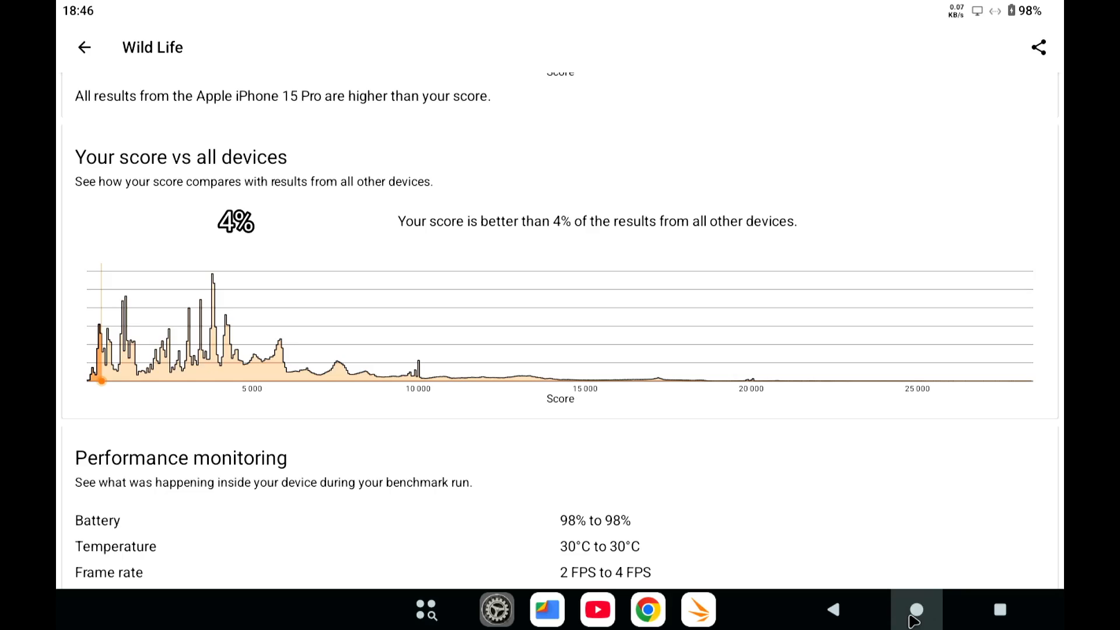
# - Run the WebGL Aquarium in Chrome with 500 fish (42 FPS), then 5000 fish (28 FPS)
pyautogui.click(916, 609)
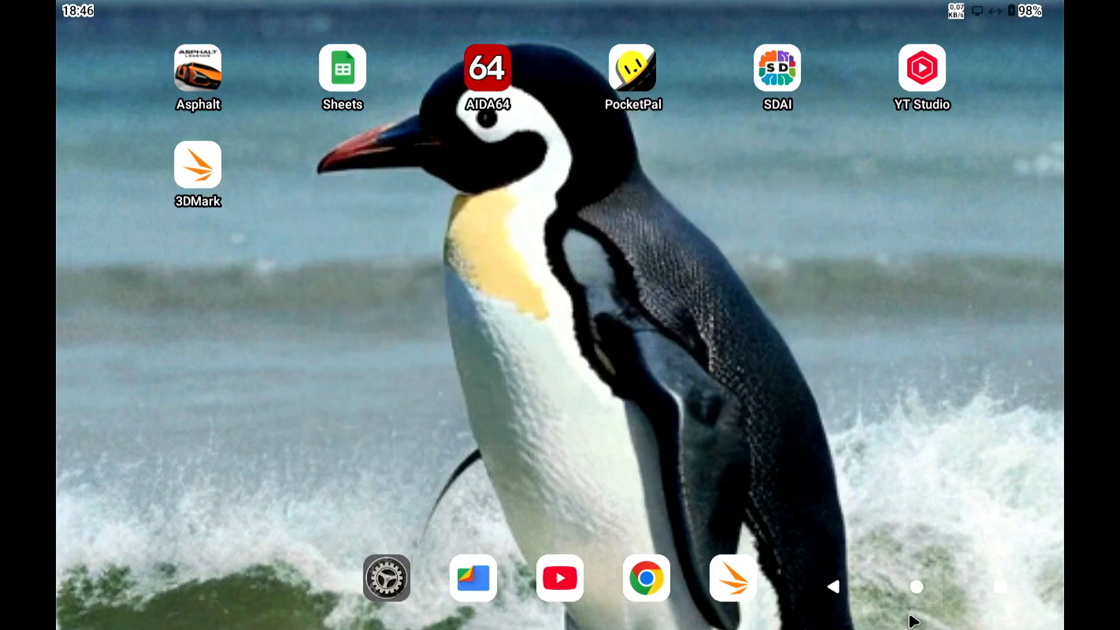
pyautogui.moveTo(661, 511)
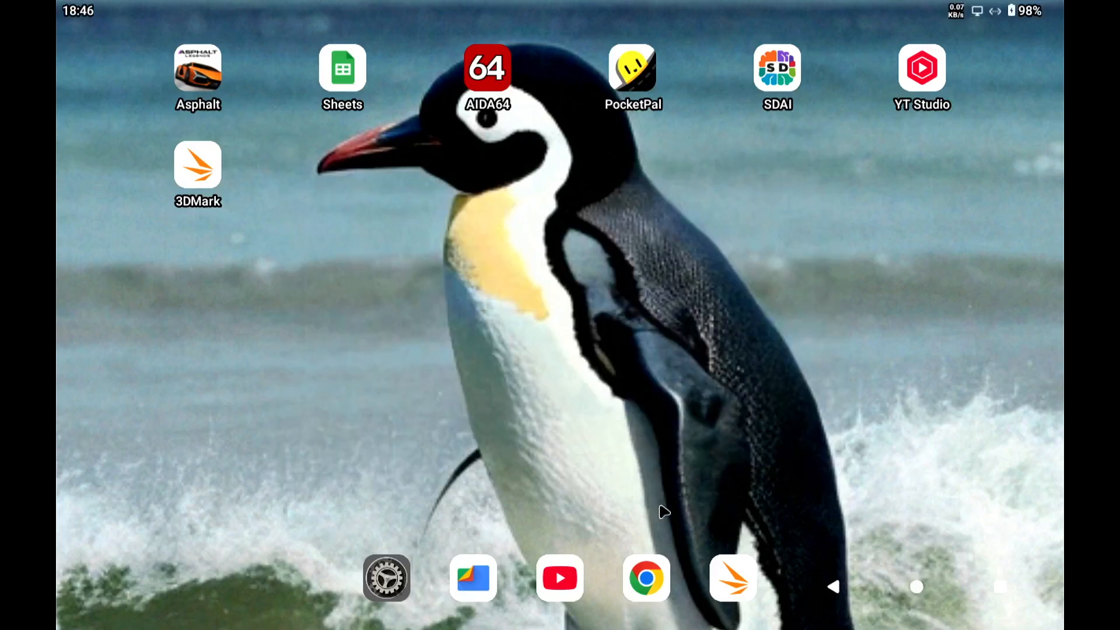
pyautogui.click(645, 577)
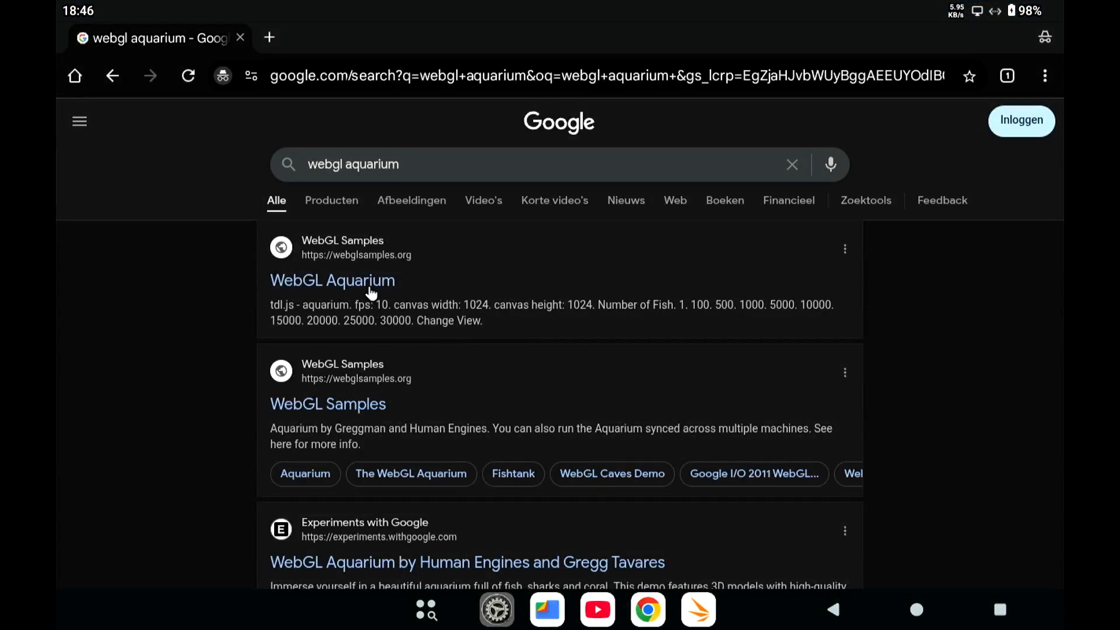
pyautogui.click(331, 280)
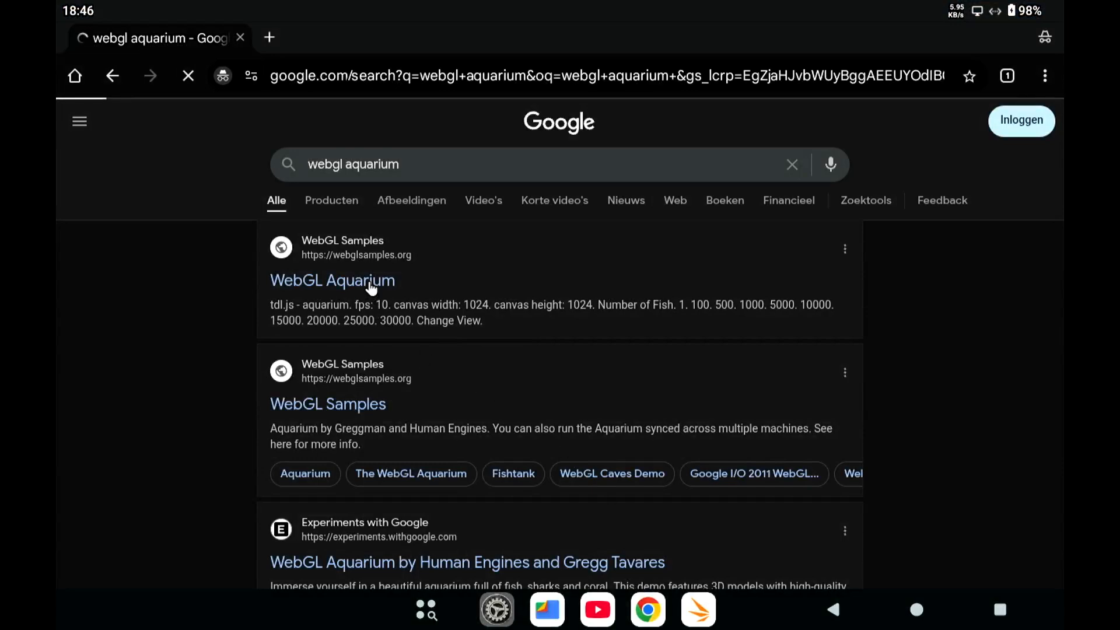
pyautogui.click(332, 280)
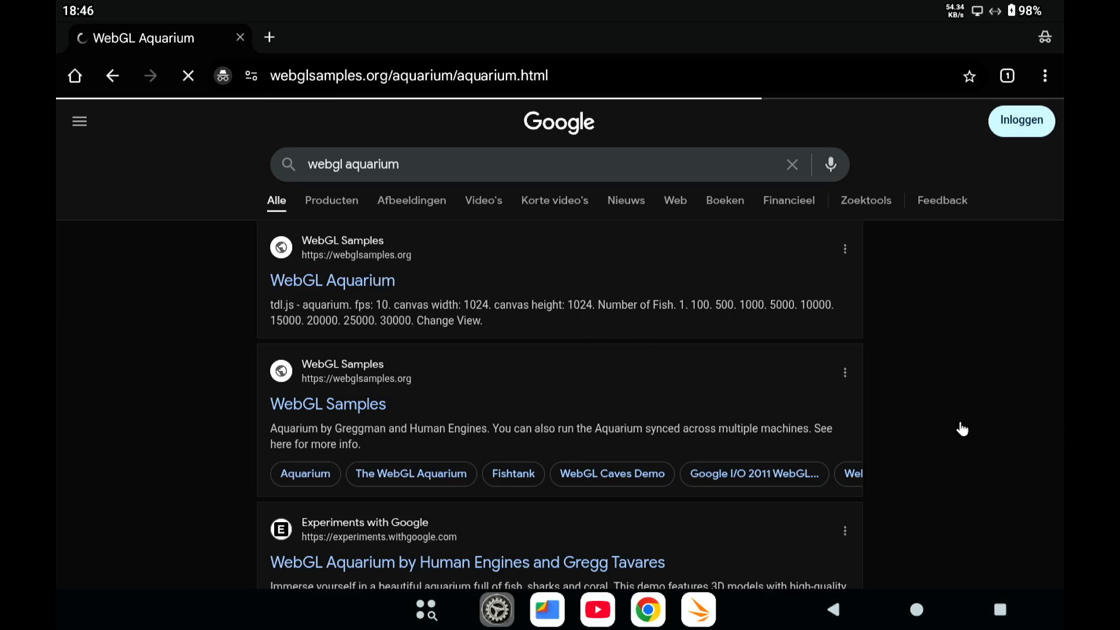
pyautogui.click(331, 280)
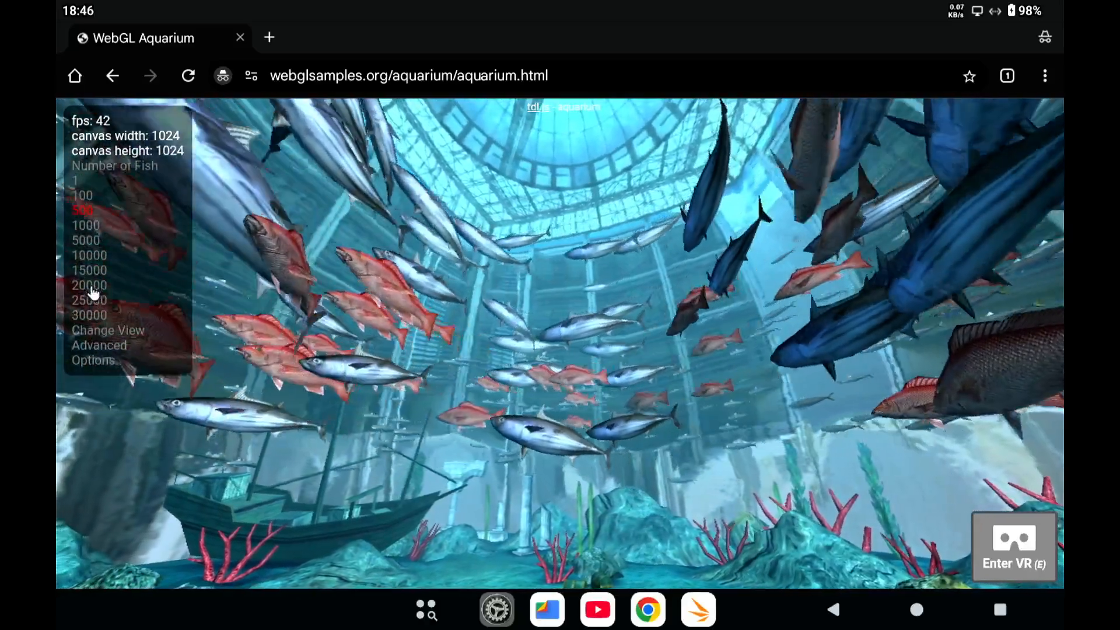
pyautogui.click(85, 240)
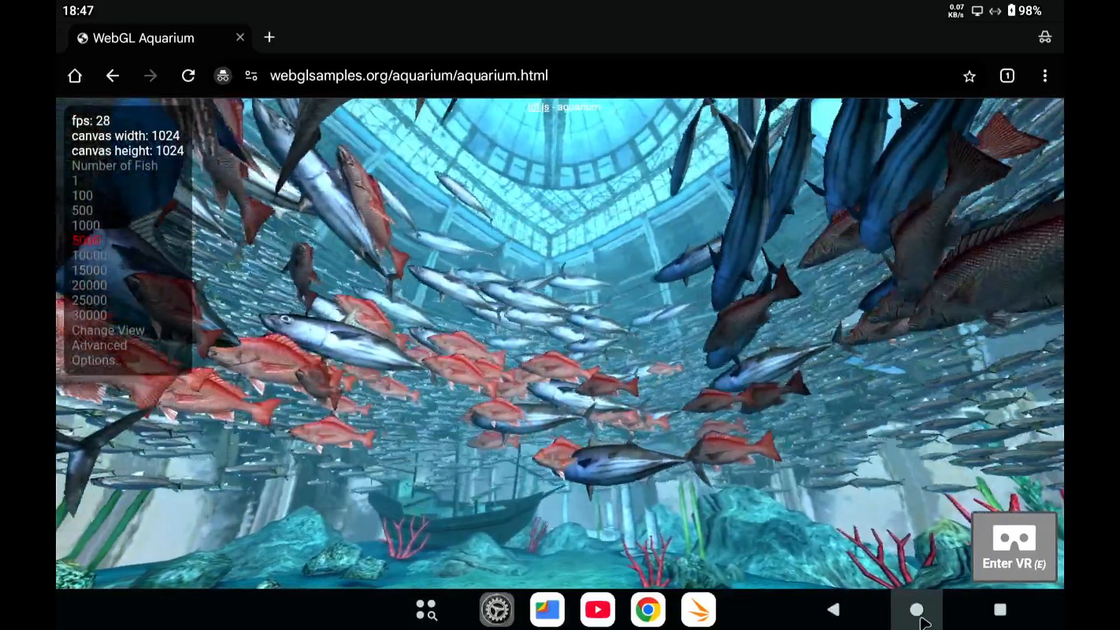
pyautogui.click(917, 609)
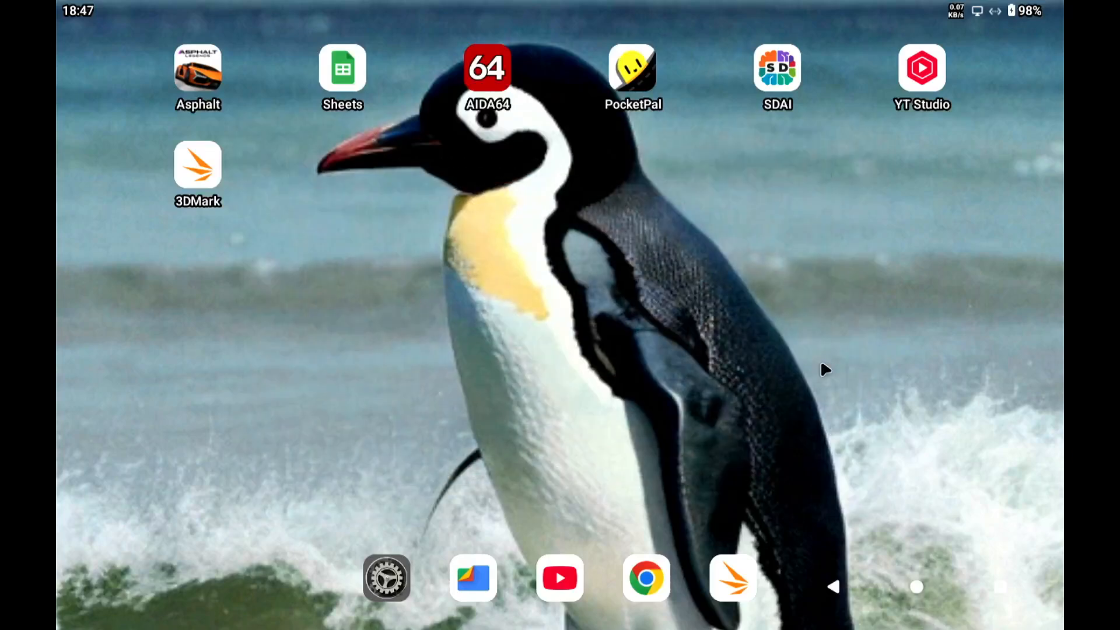
pyautogui.moveTo(767, 380)
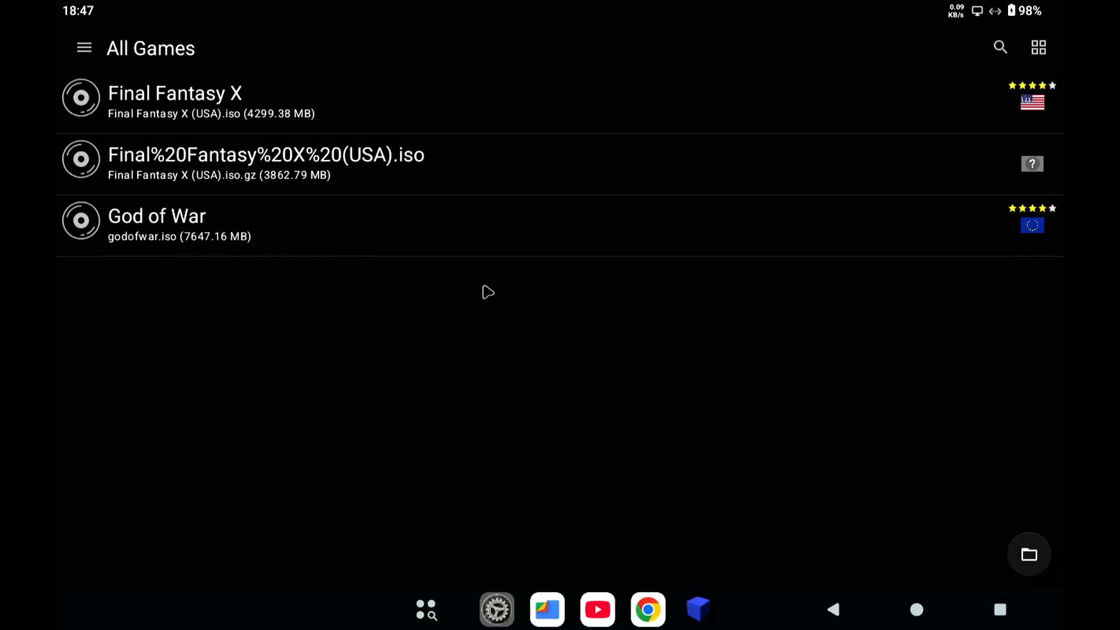
pyautogui.moveTo(489, 293)
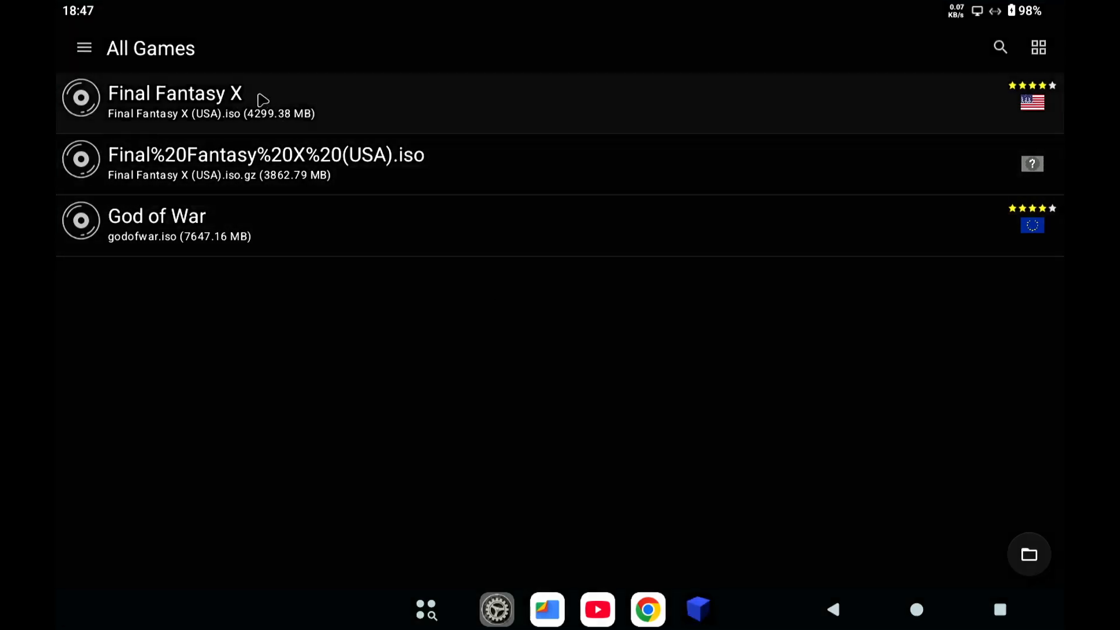
# - Launch Final Fantasy X in NetherSX2, running at 30 FPS, and pause it
pyautogui.doubleClick(175, 102)
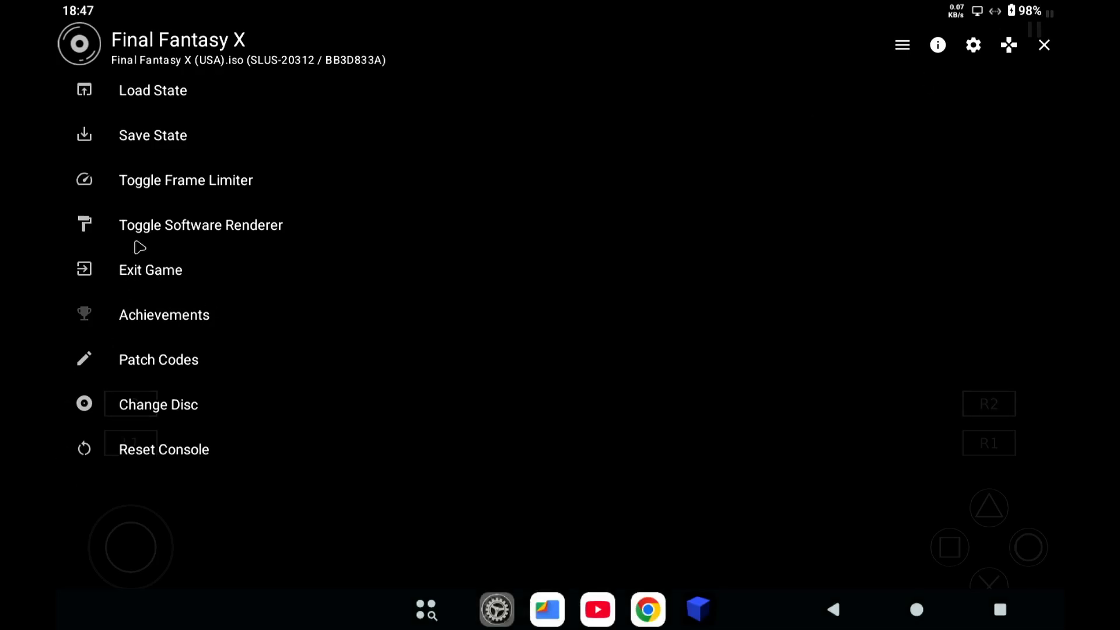
pyautogui.click(153, 90)
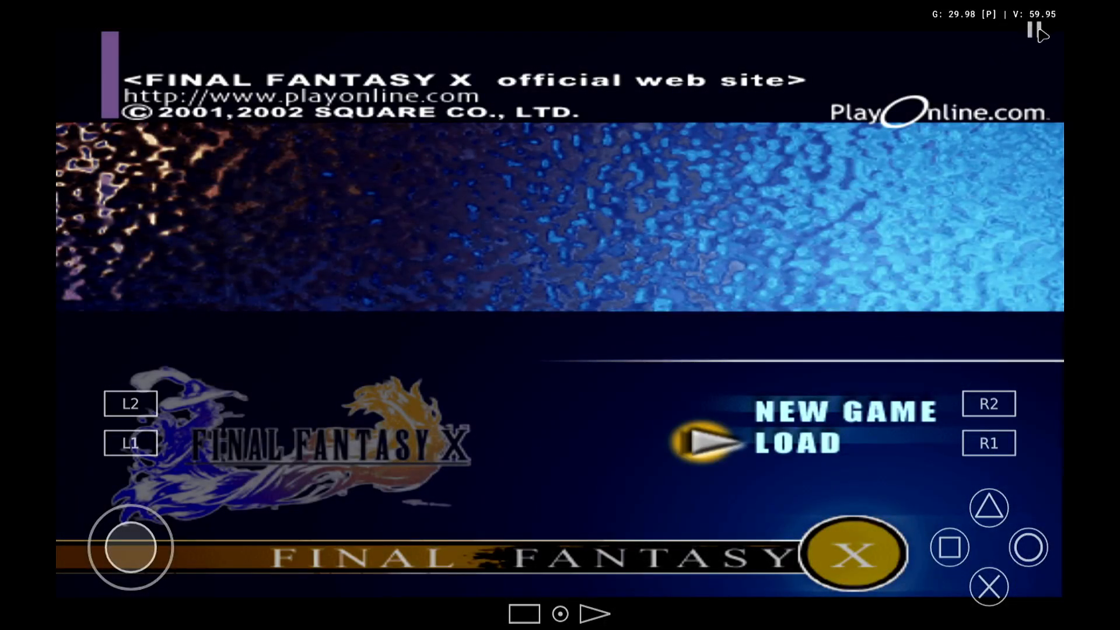
pyautogui.click(1030, 32)
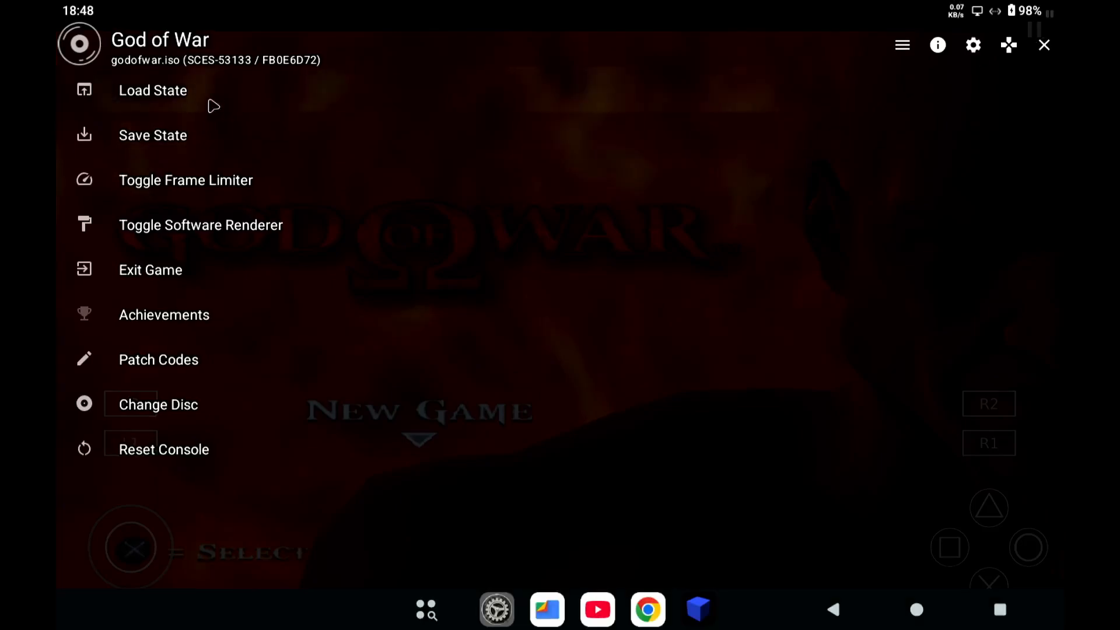
# - Load God of War from Save Slot 1, running at 21 FPS, and pause it
pyautogui.click(153, 90)
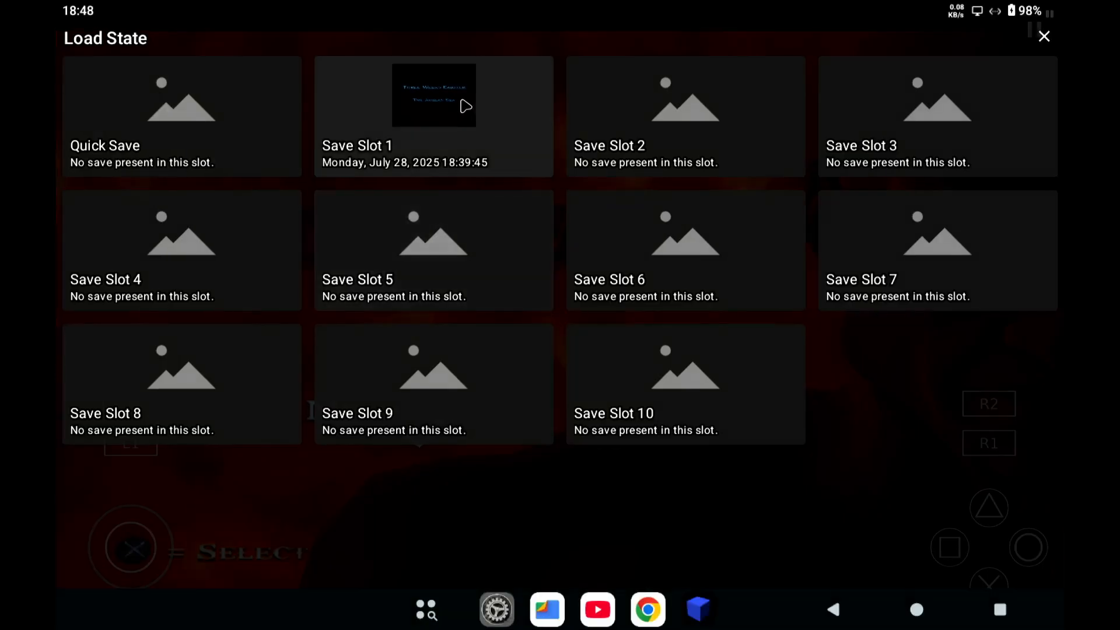
pyautogui.click(433, 117)
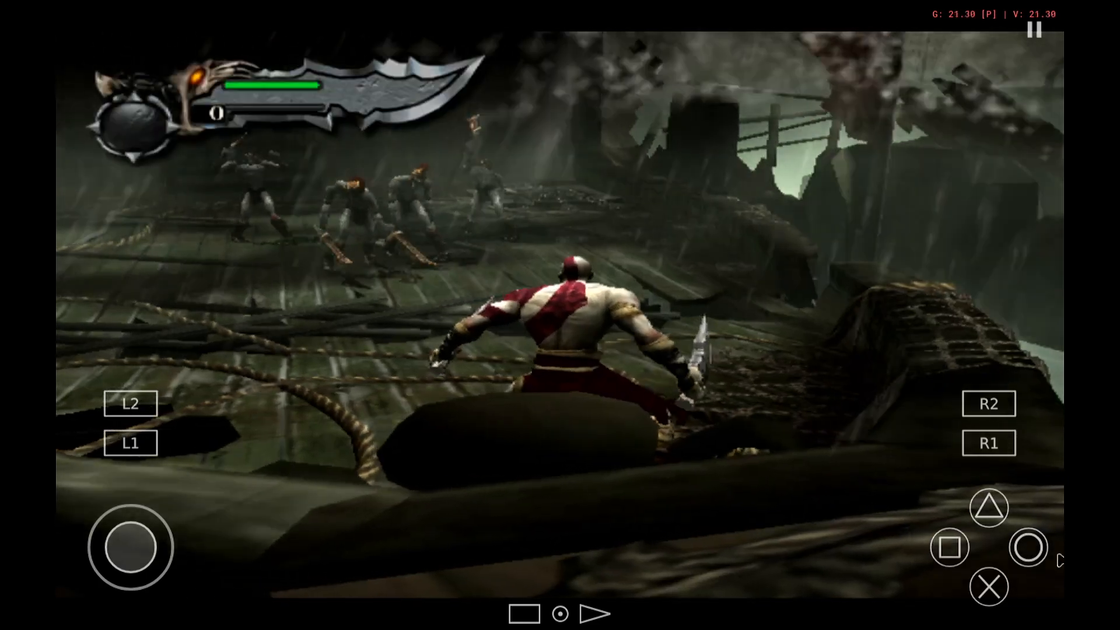
pyautogui.click(1034, 31)
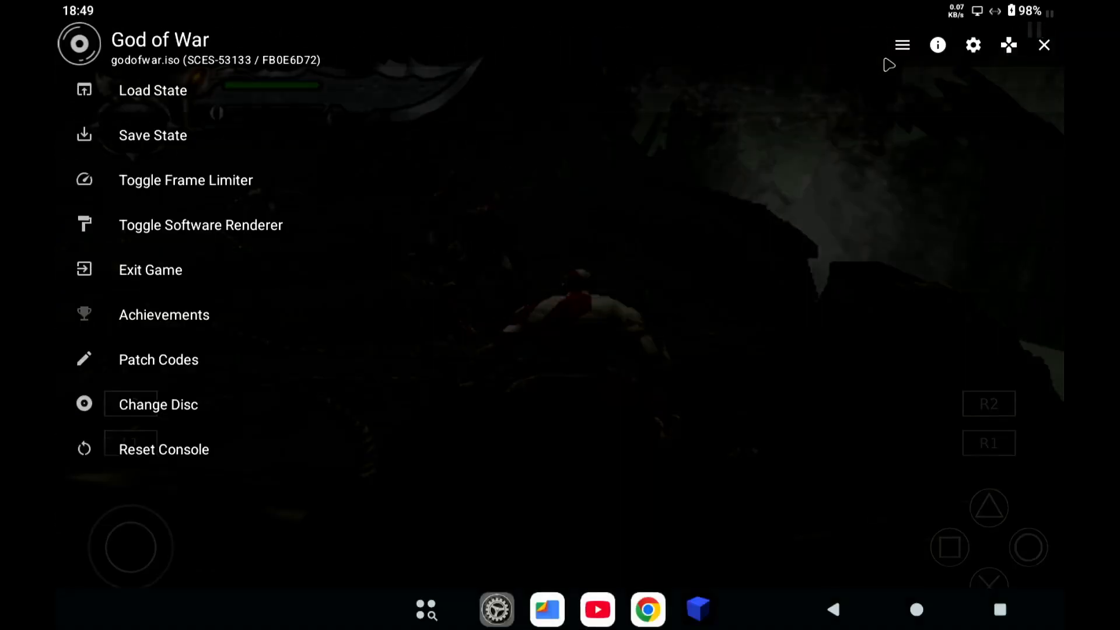
# - Switch NetherSX2's GPU renderer from OpenGL to Vulkan
pyautogui.click(973, 44)
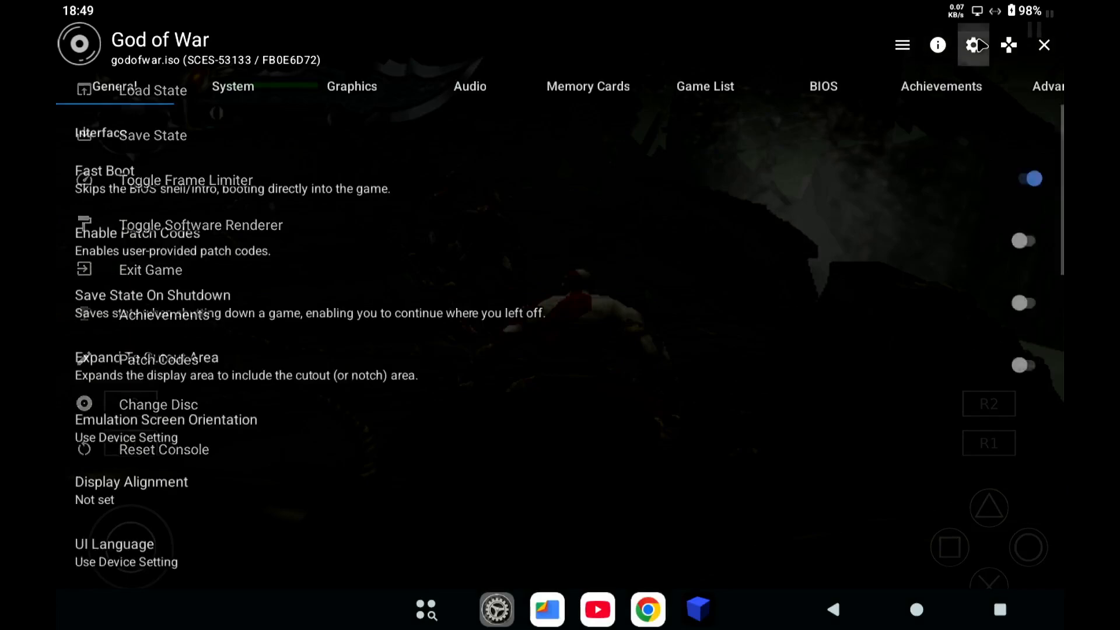
pyautogui.click(351, 87)
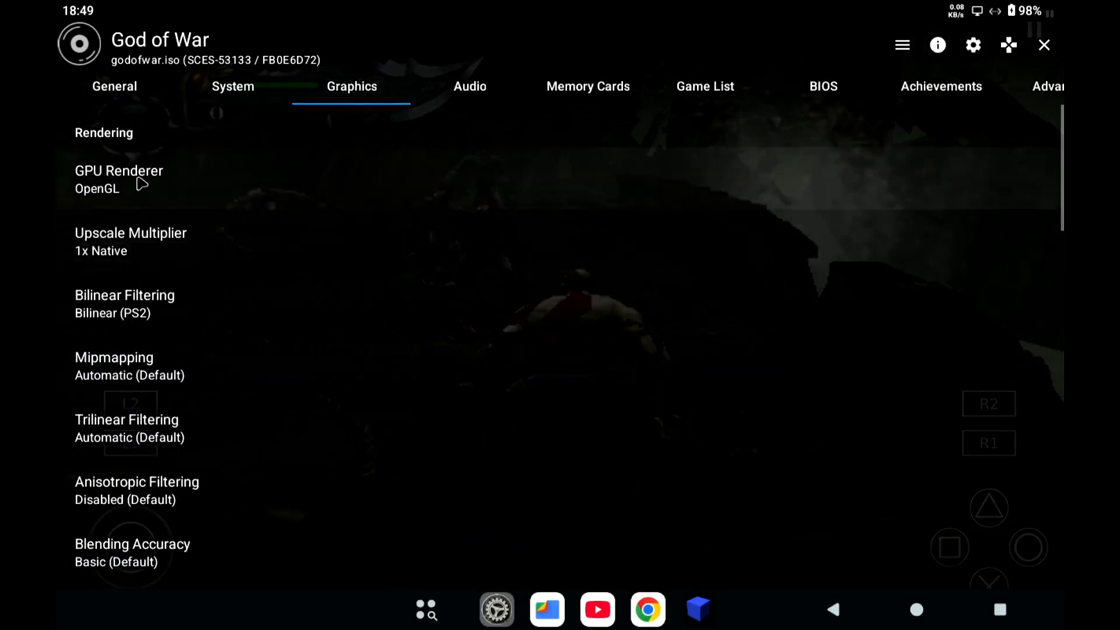
pyautogui.click(119, 178)
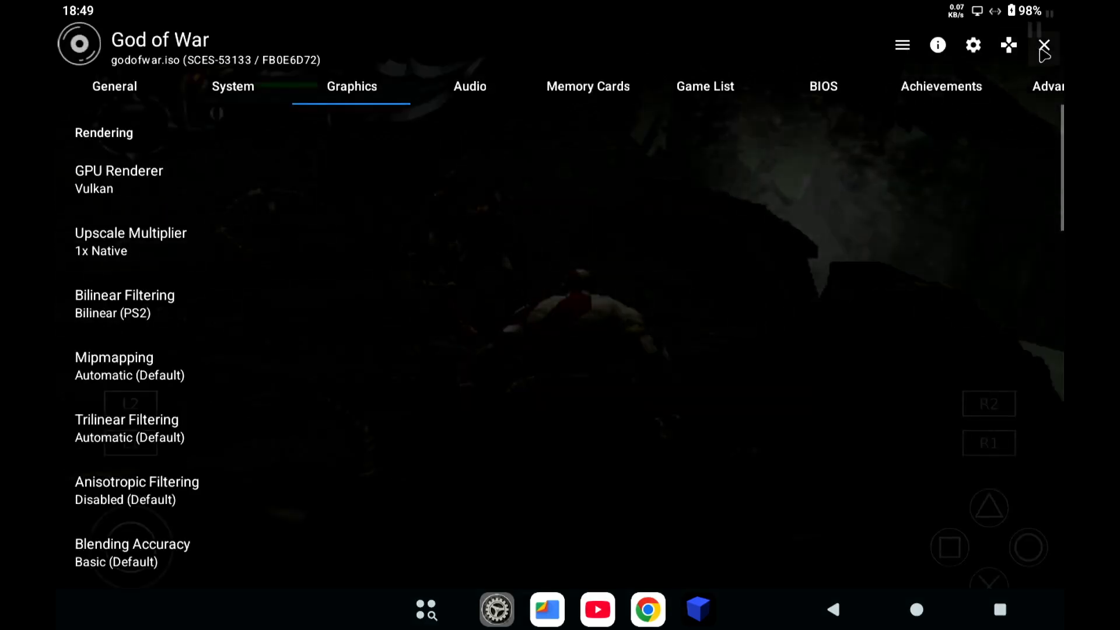
pyautogui.click(1044, 44)
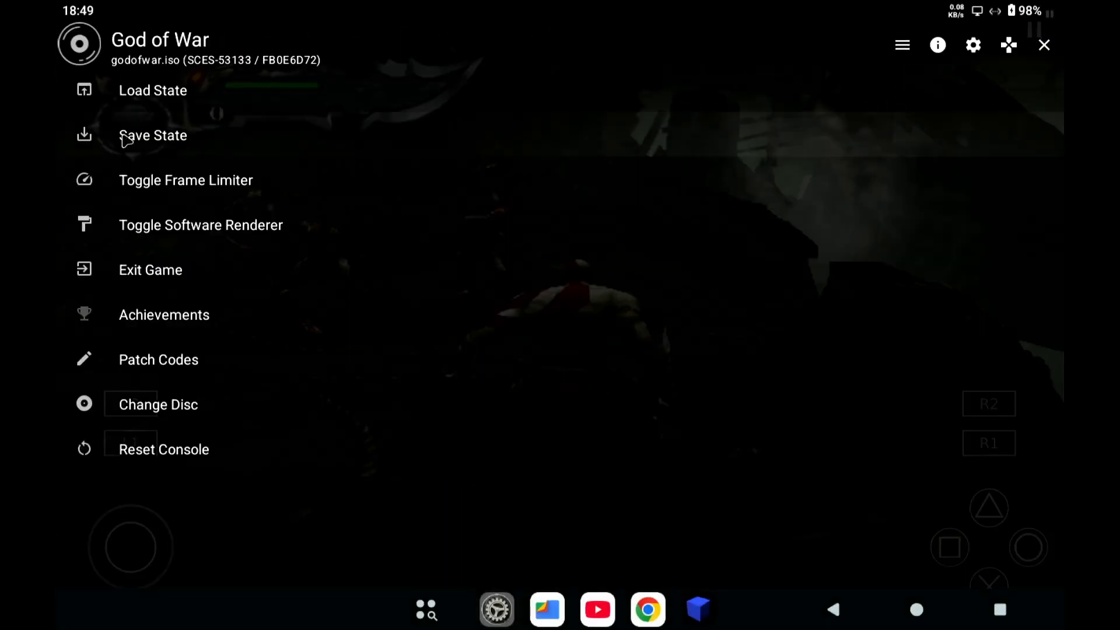
# - Reload God of War from Save Slot 1 with the Vulkan renderer
pyautogui.click(153, 90)
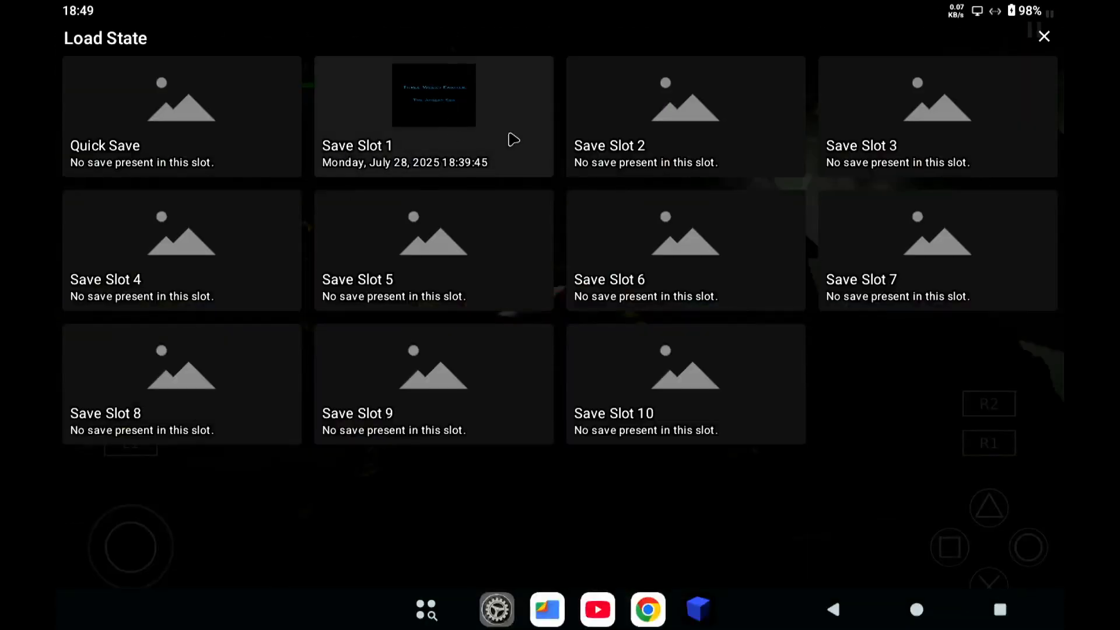
pyautogui.click(432, 117)
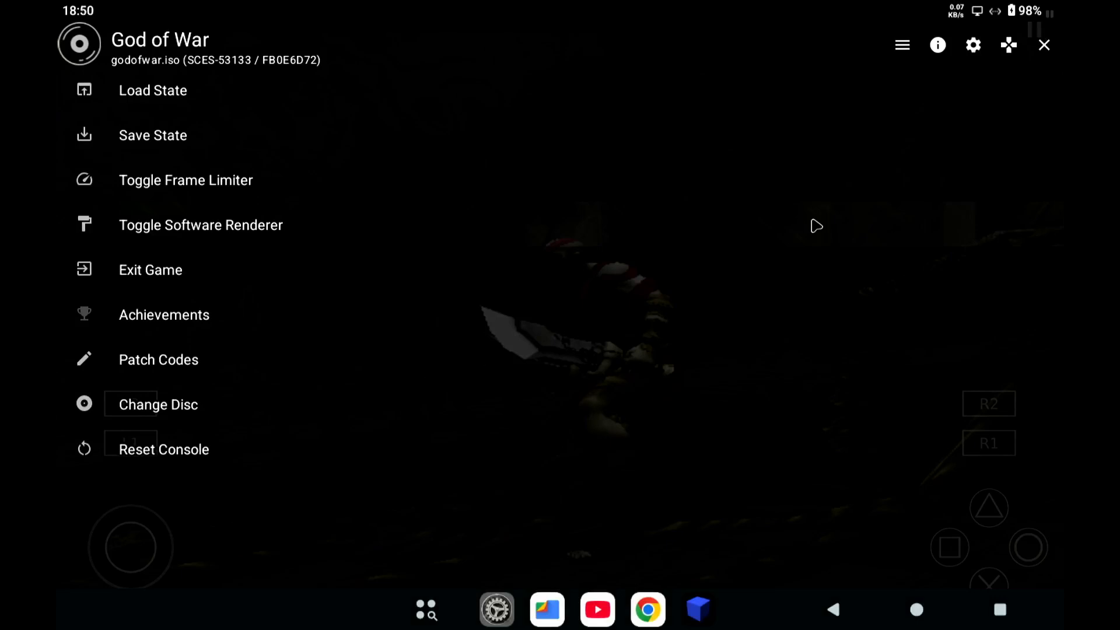
pyautogui.moveTo(869, 181)
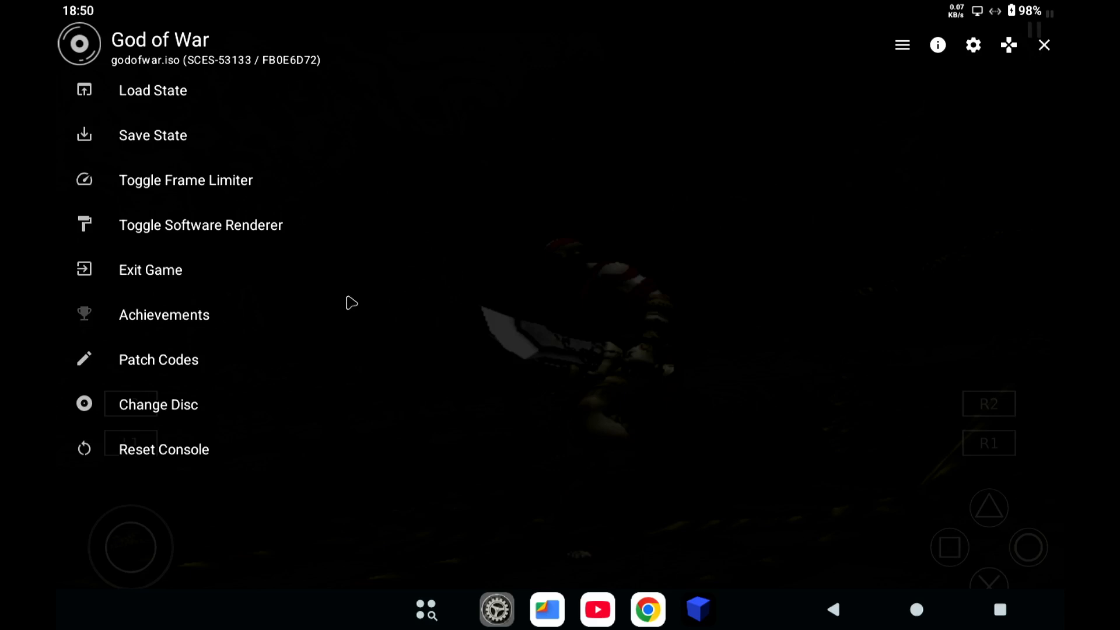
pyautogui.click(350, 300)
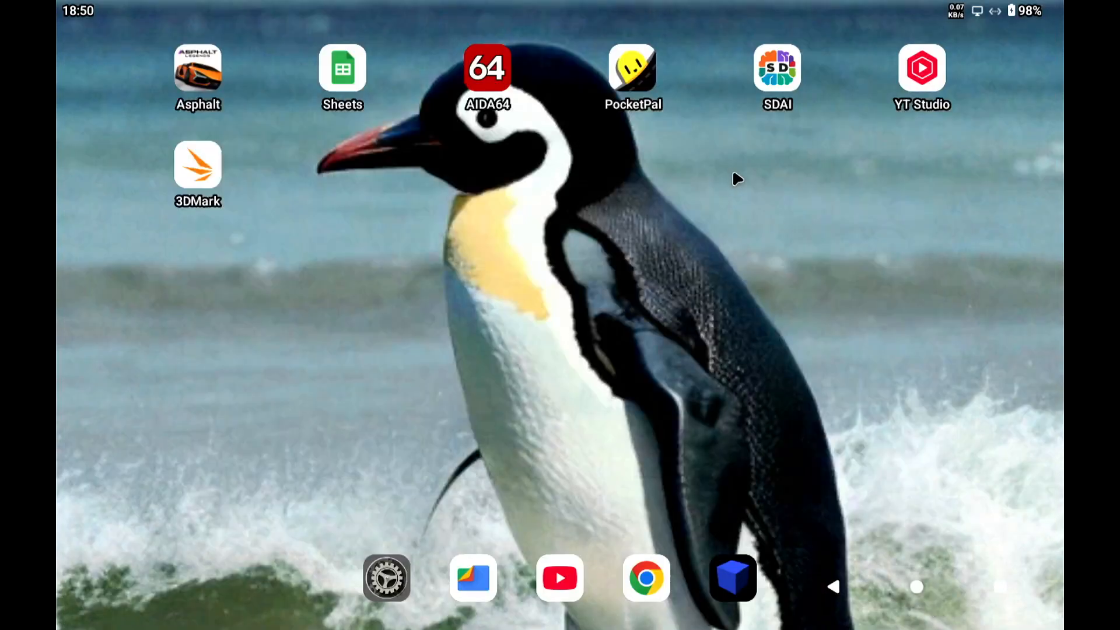
pyautogui.moveTo(695, 305)
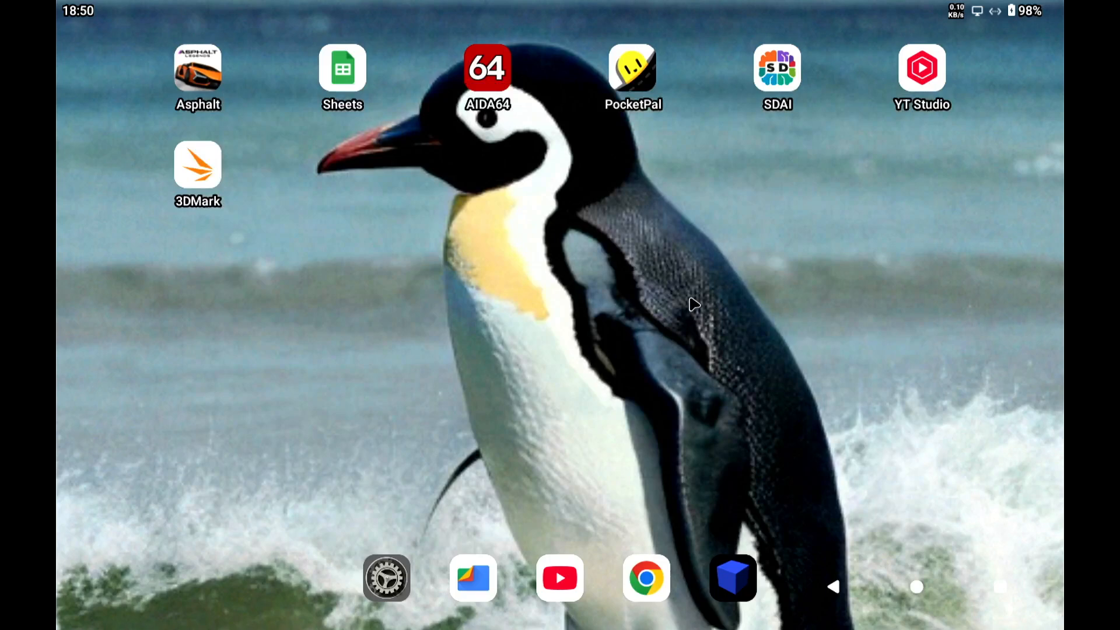
pyautogui.moveTo(707, 245)
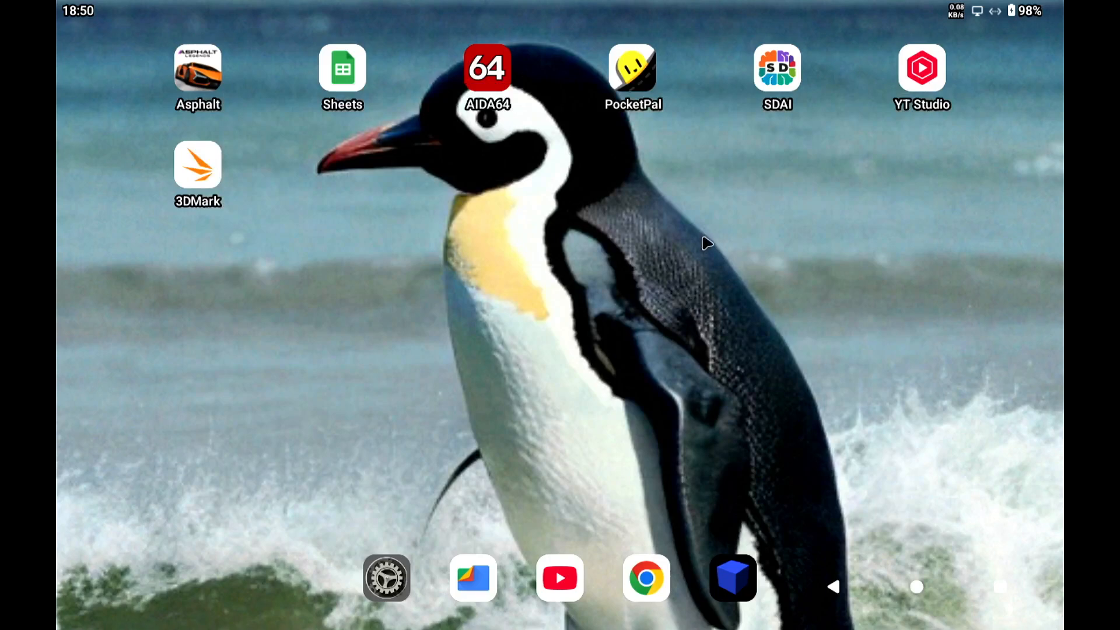
pyautogui.moveTo(478, 284)
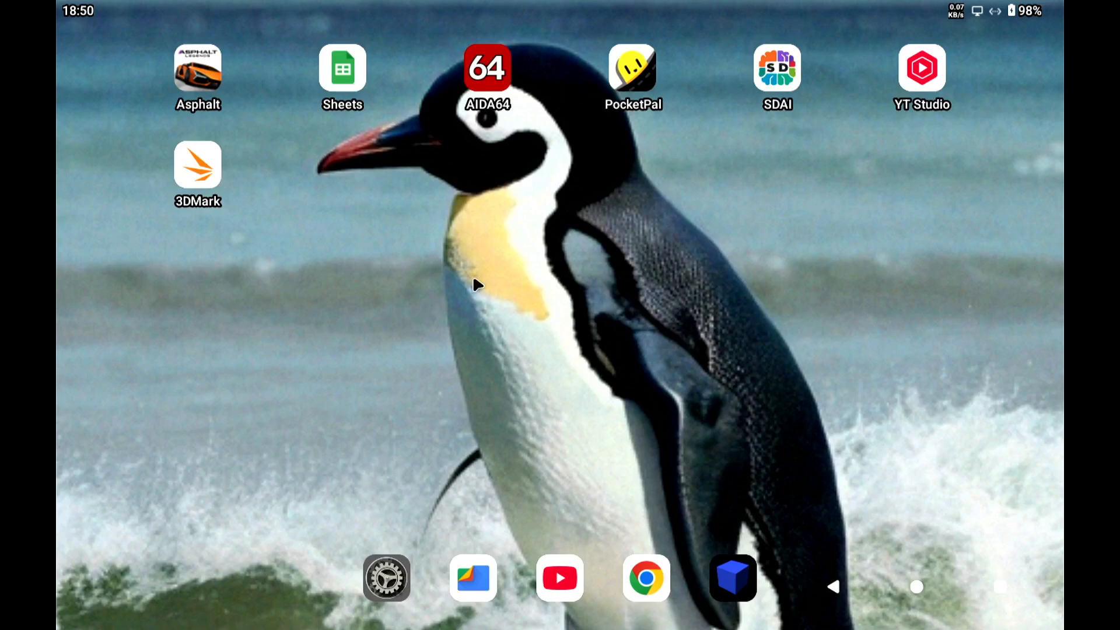
pyautogui.moveTo(477, 289)
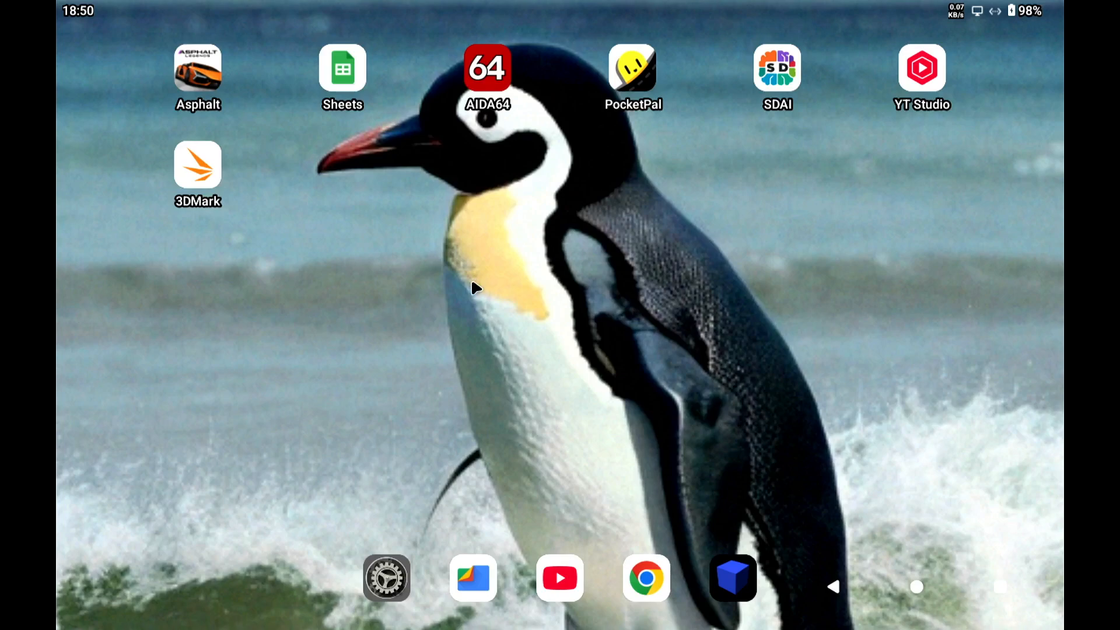
pyautogui.moveTo(369, 500)
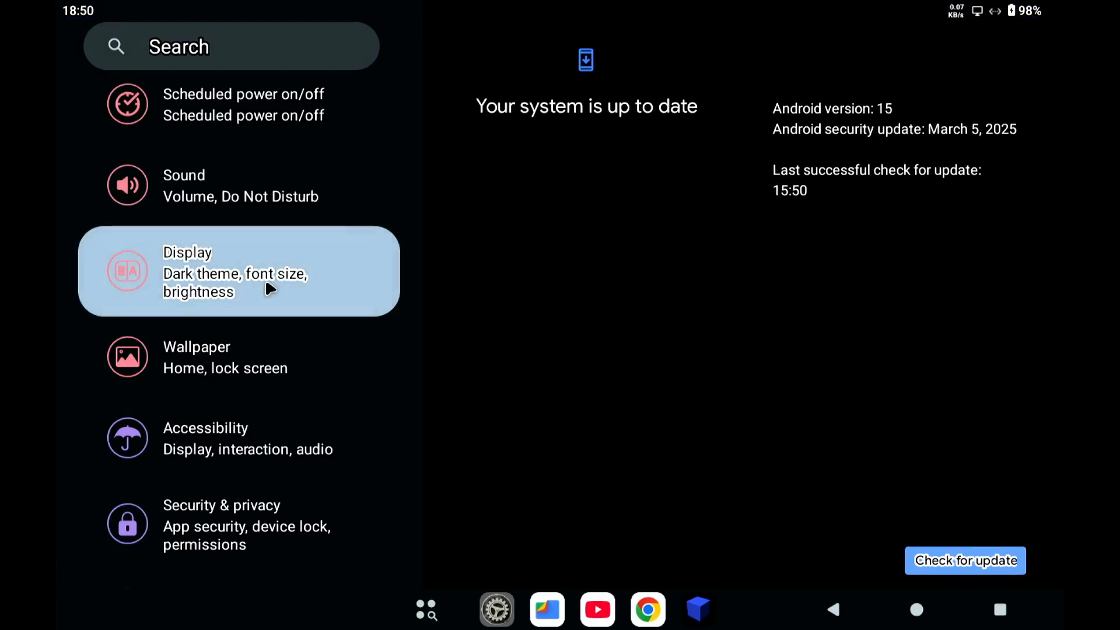
# - Try the Boosted display colour mode, then switch back to Natural
pyautogui.click(214, 272)
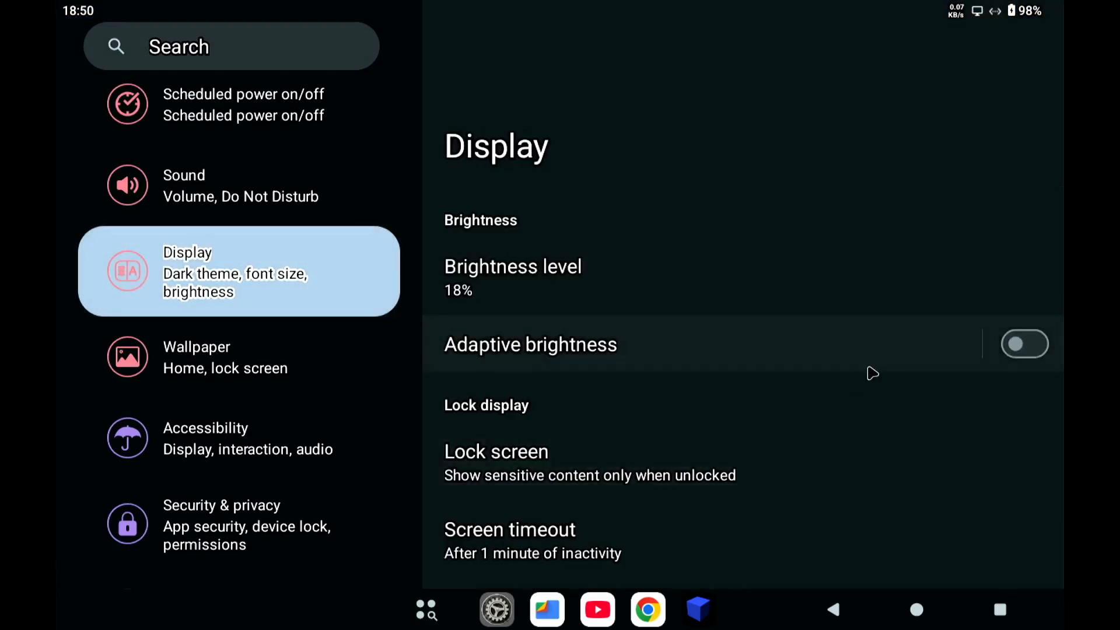
pyautogui.scroll(-3)
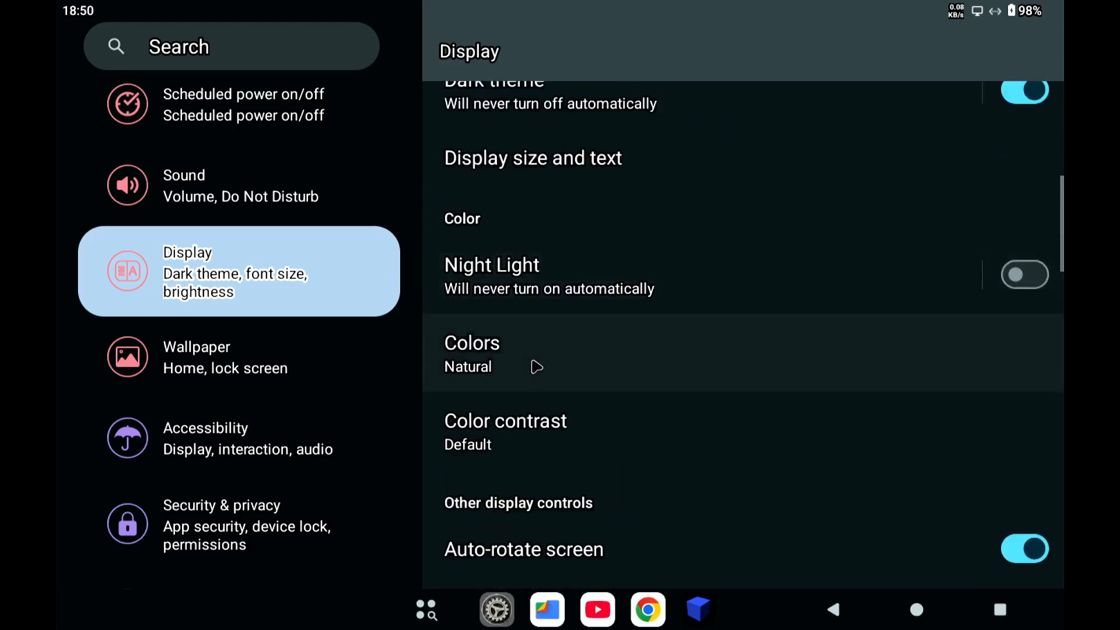
pyautogui.click(471, 354)
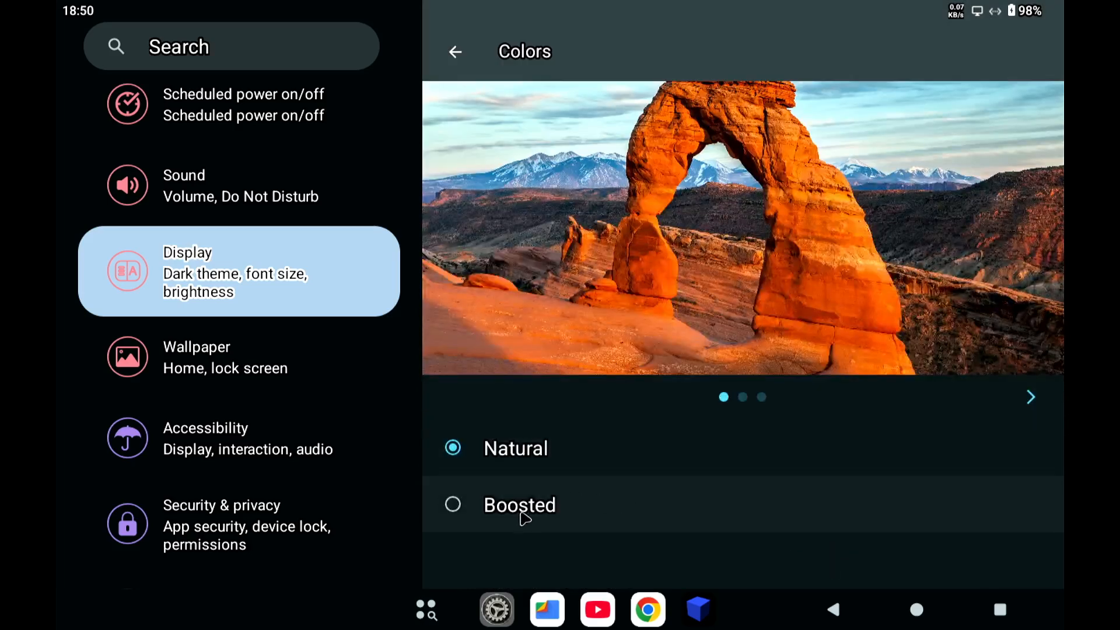
pyautogui.click(453, 506)
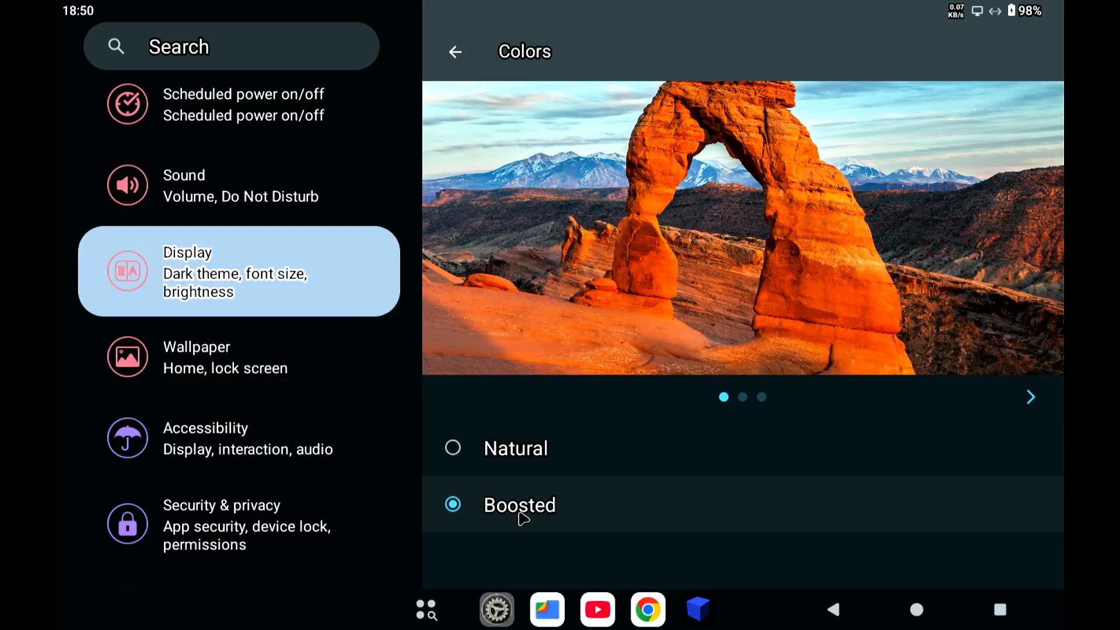
pyautogui.moveTo(511, 467)
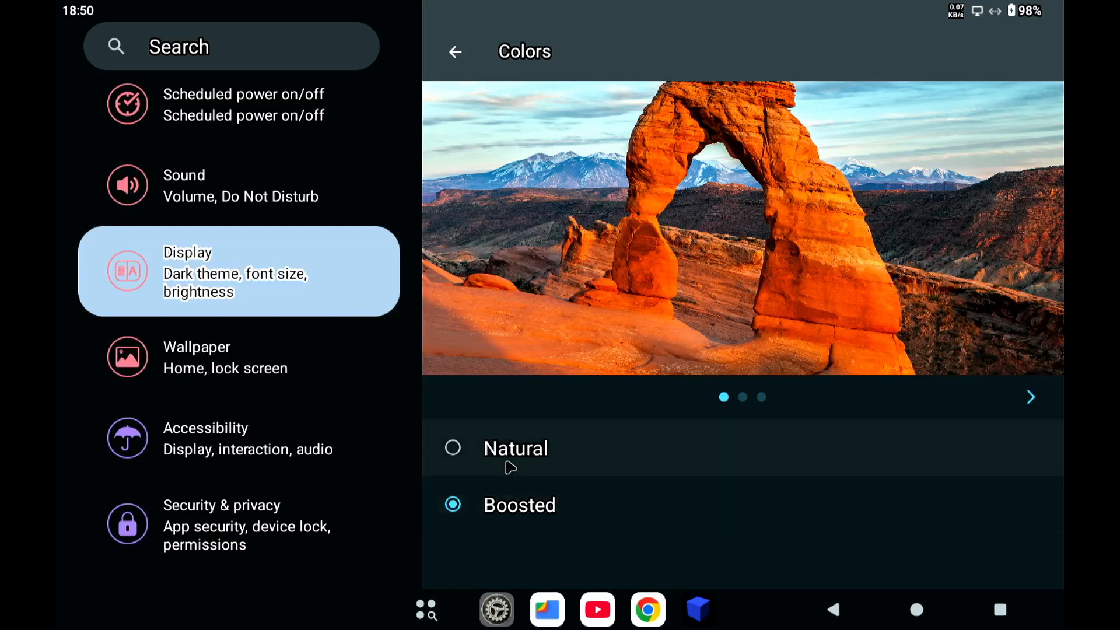
pyautogui.click(452, 448)
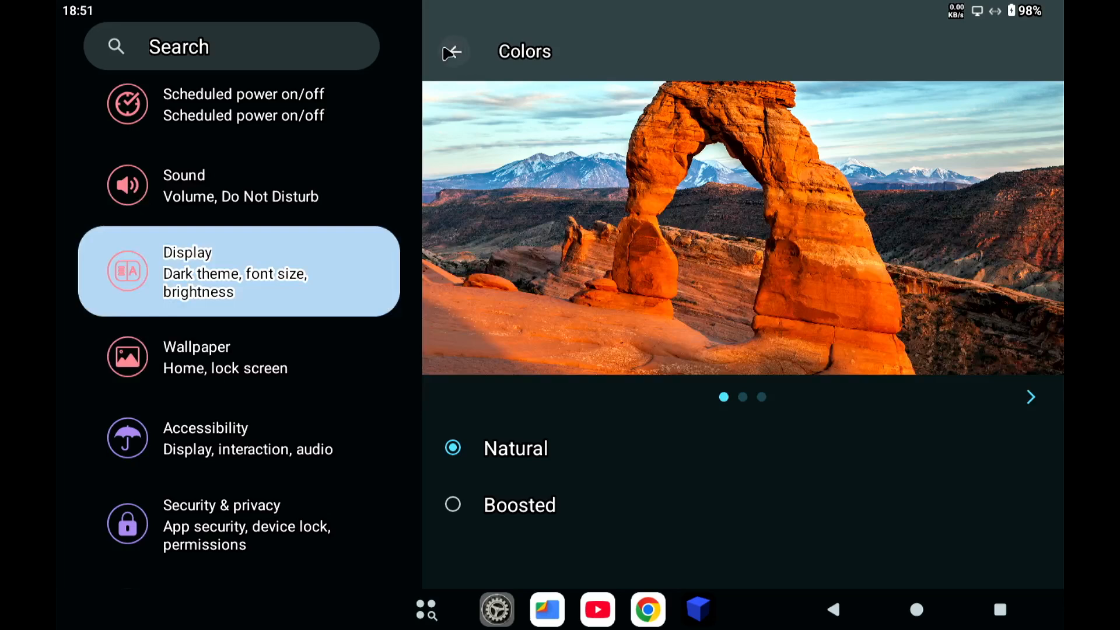
pyautogui.click(451, 51)
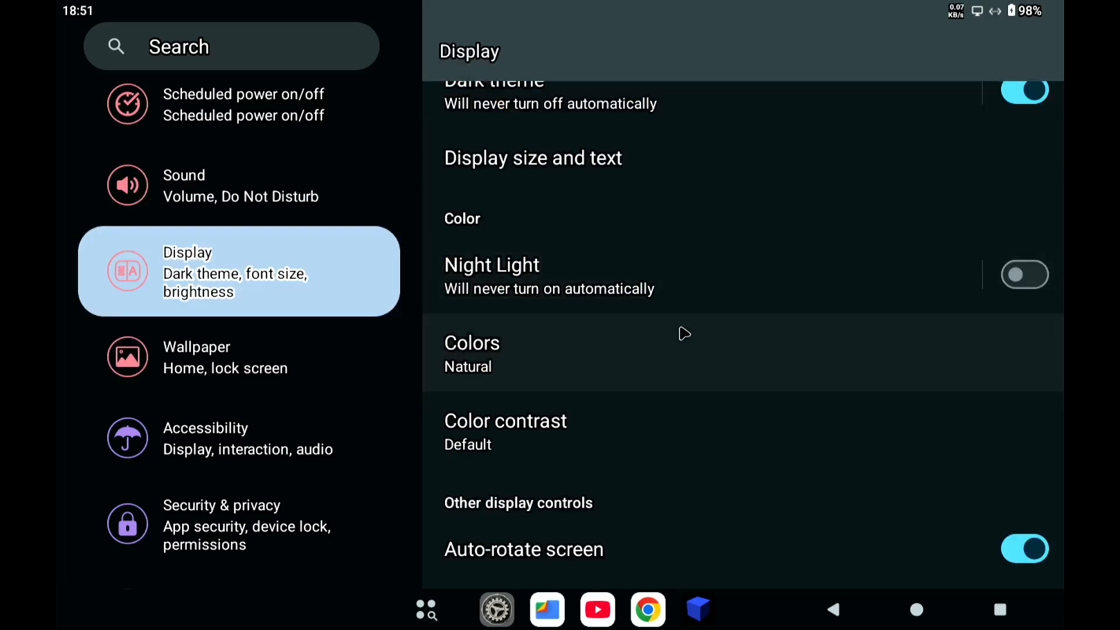
# - Browse the Color contrast options and return to the Display page
pyautogui.click(505, 421)
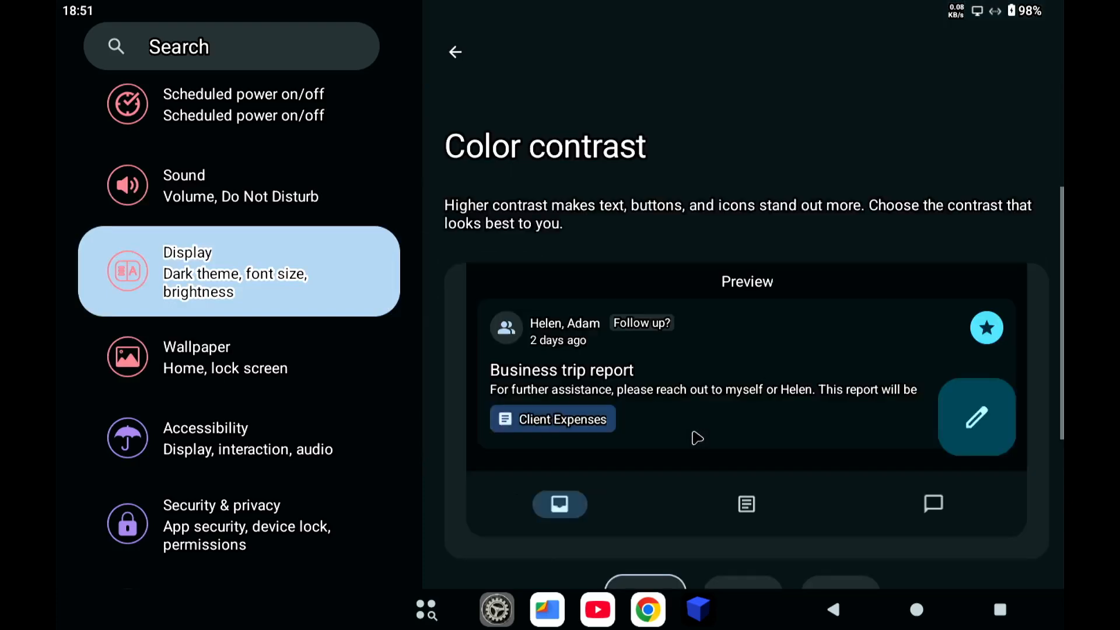
pyautogui.scroll(-3)
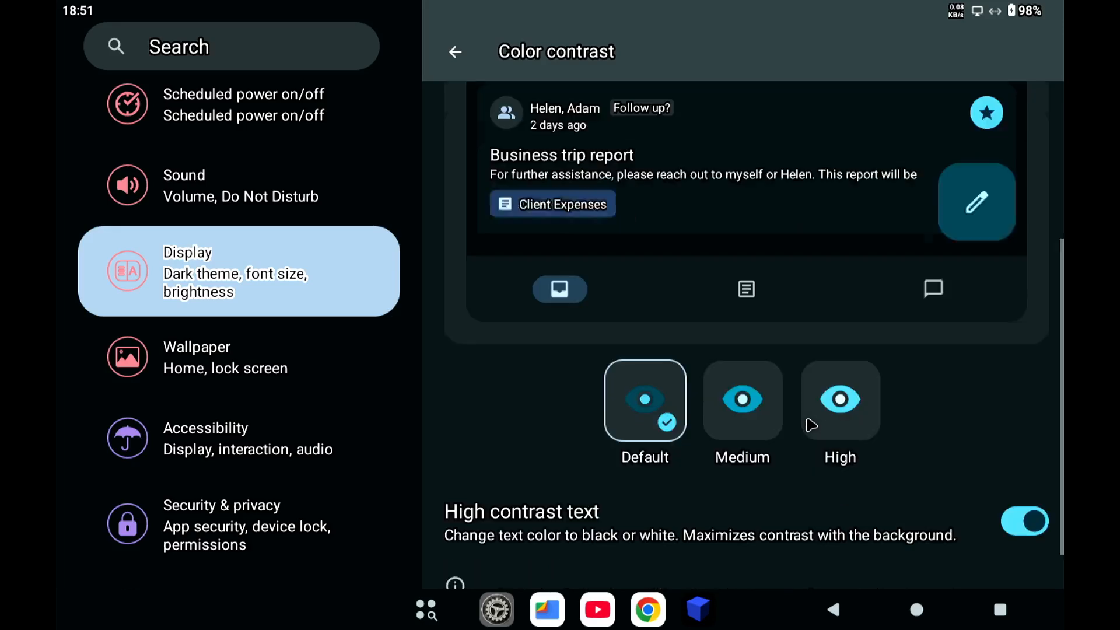
pyautogui.scroll(-3)
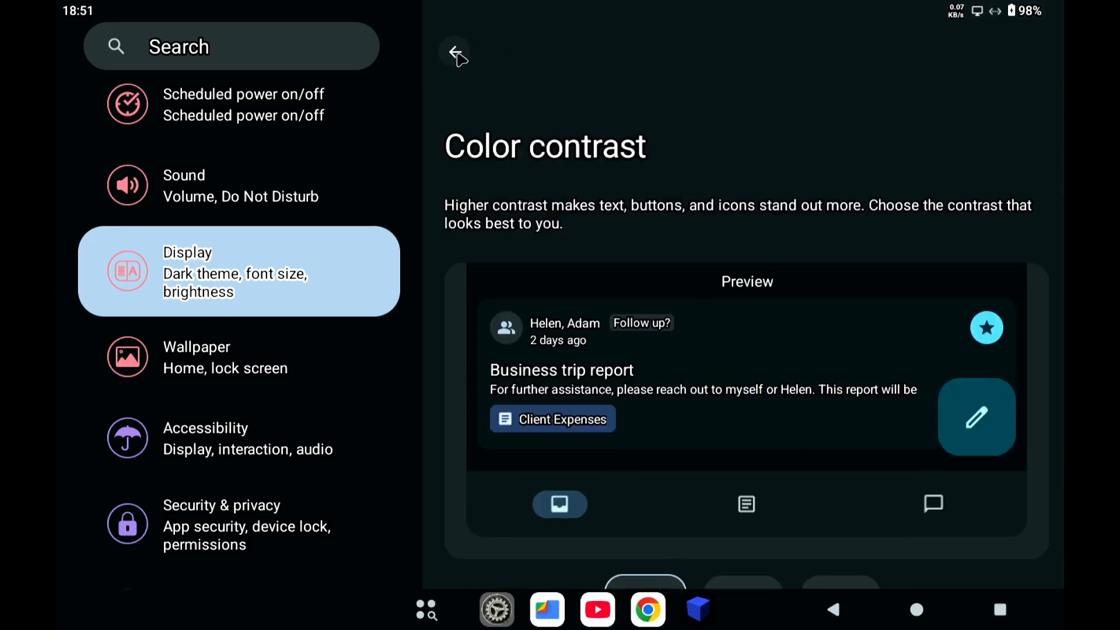
pyautogui.click(455, 53)
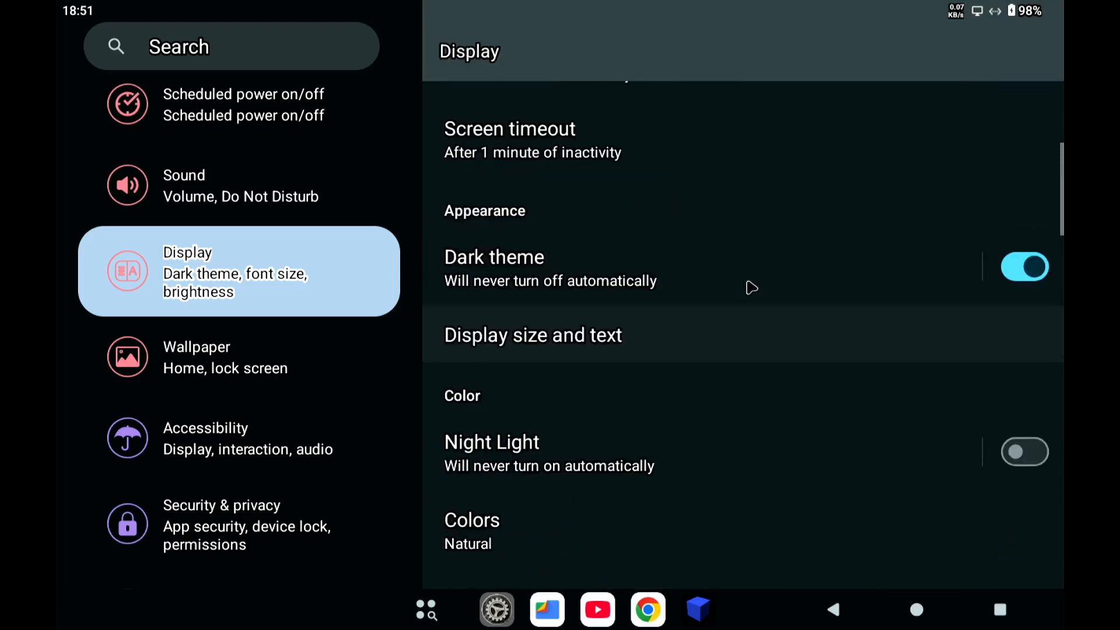
# - Review Display size and text, with bold text off and high contrast text on
pyautogui.click(533, 335)
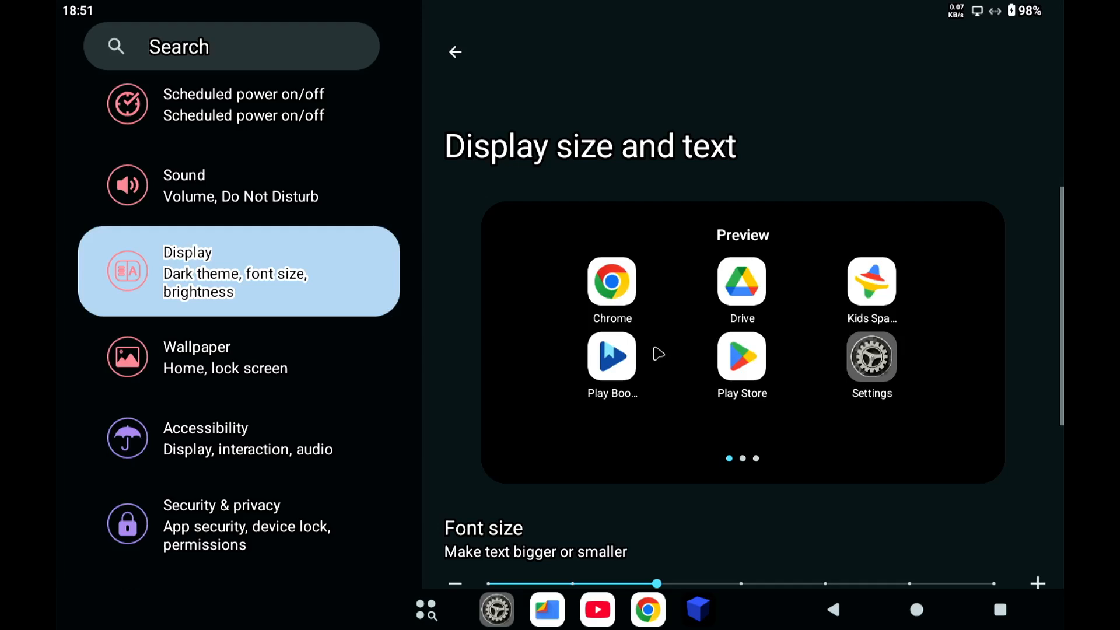
pyautogui.scroll(-3)
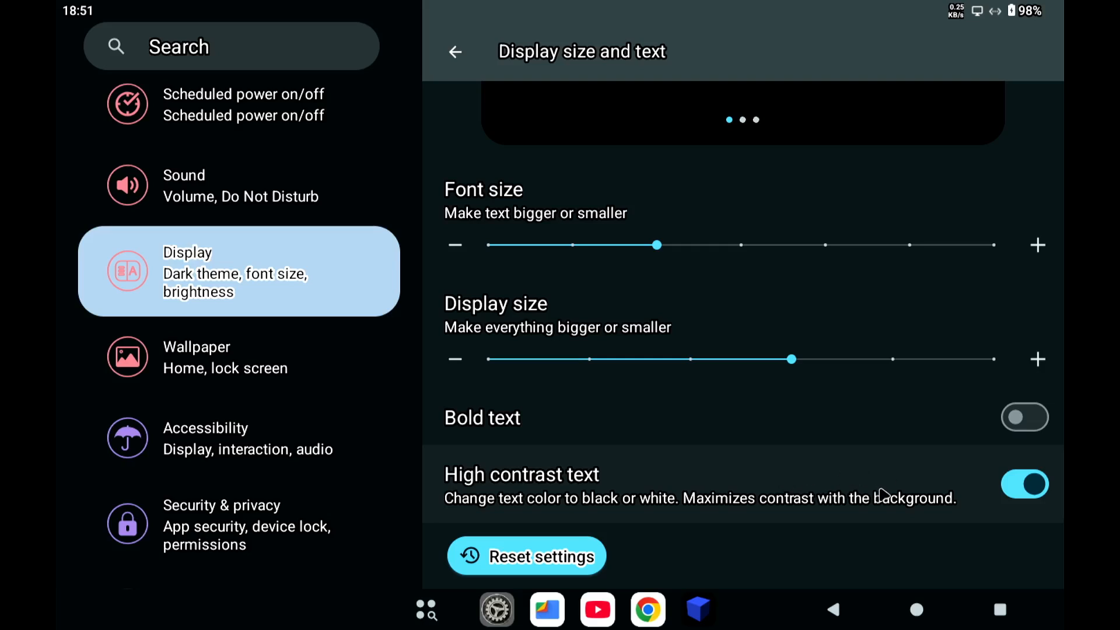
pyautogui.moveTo(885, 493)
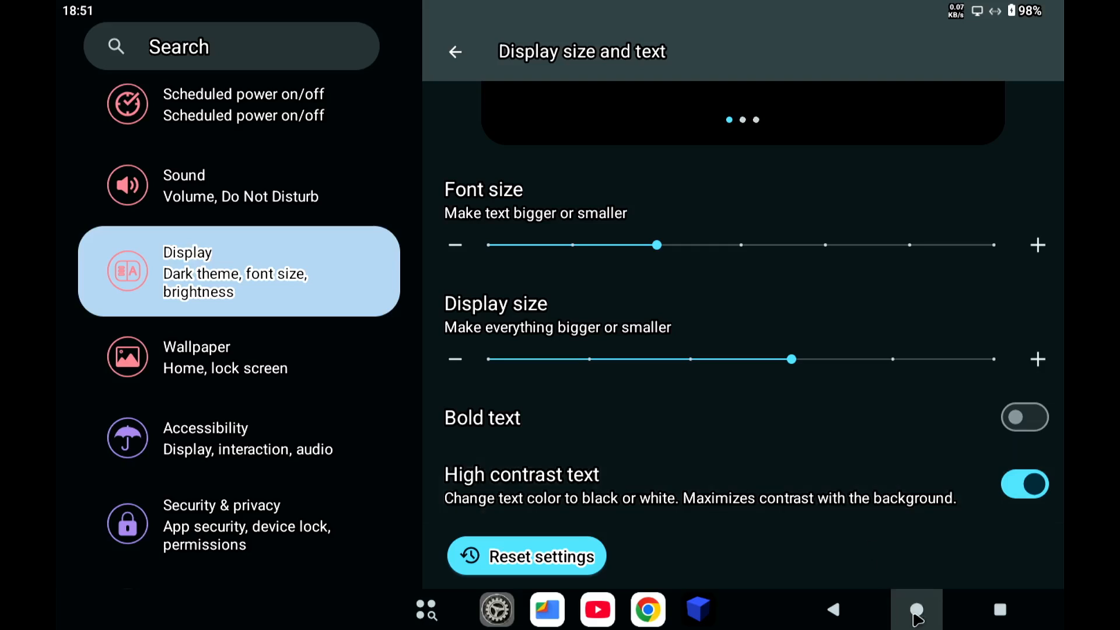
pyautogui.click(917, 609)
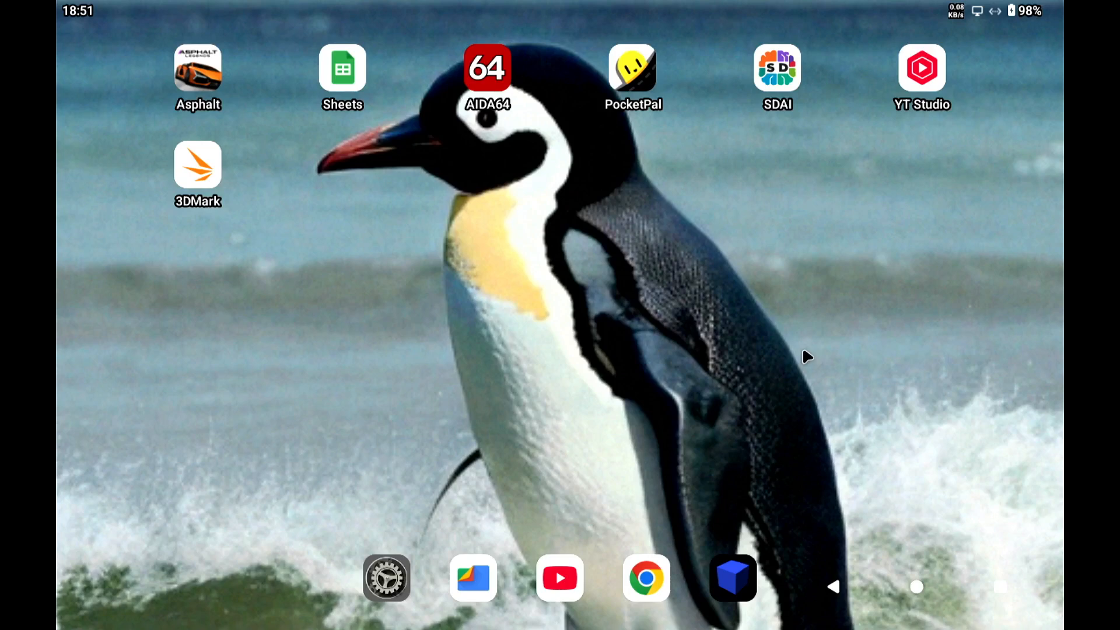
pyautogui.moveTo(810, 379)
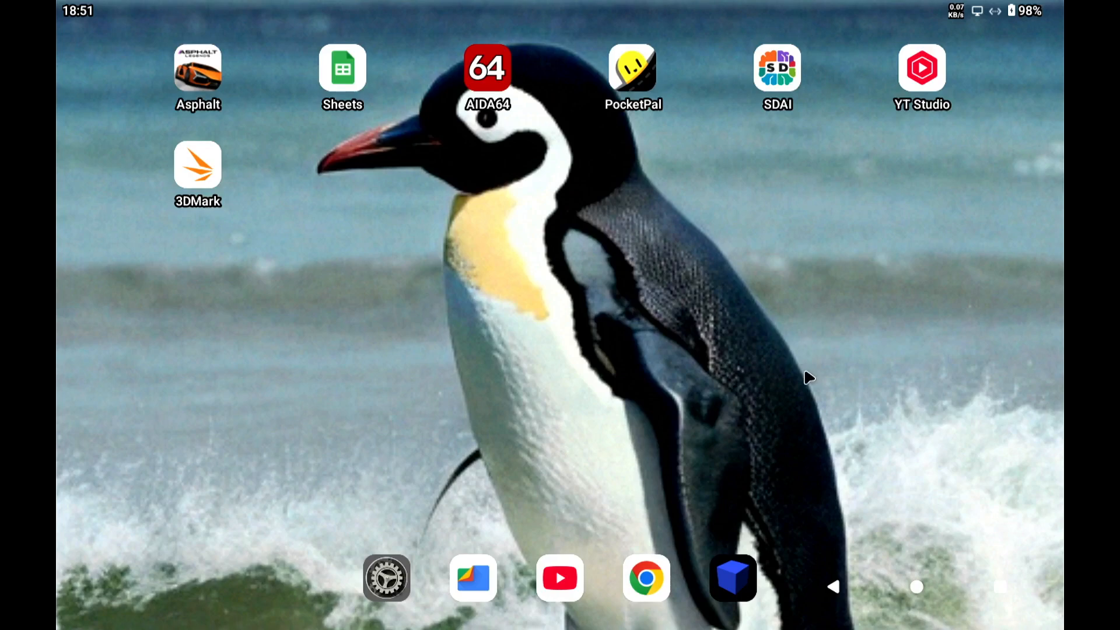
pyautogui.moveTo(904, 344)
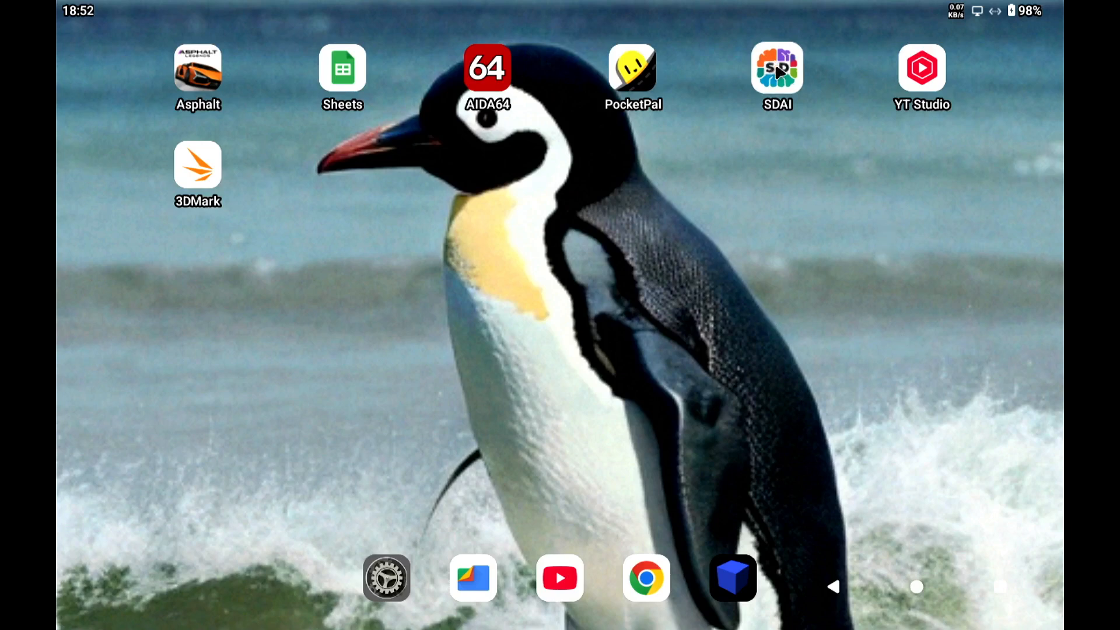
# - Launch PocketPal, which opens its Chat screen and starts loading a model
pyautogui.click(777, 67)
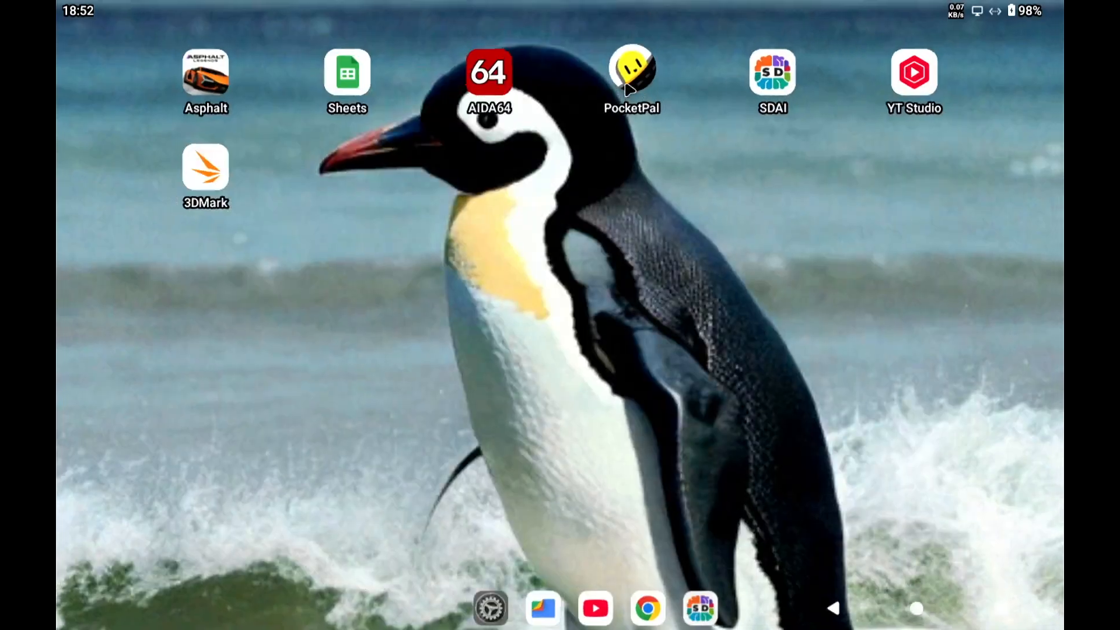
pyautogui.click(631, 71)
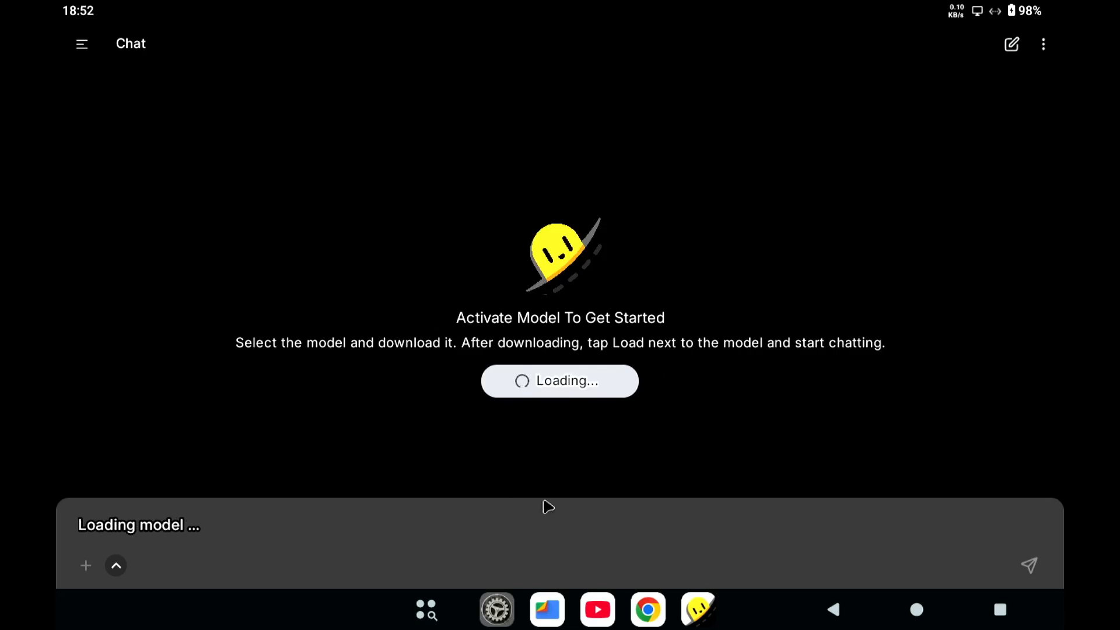
pyautogui.moveTo(521, 487)
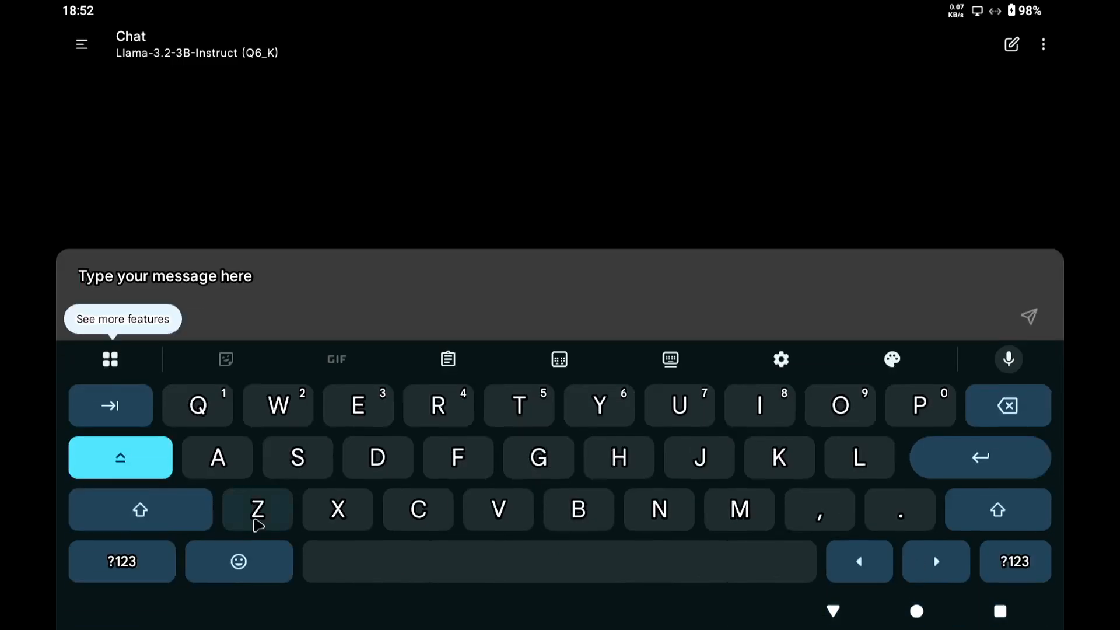
# - Send 'What is the highest mountain on Earth?' to the Llama model using word suggestions
pyautogui.write('Wh')
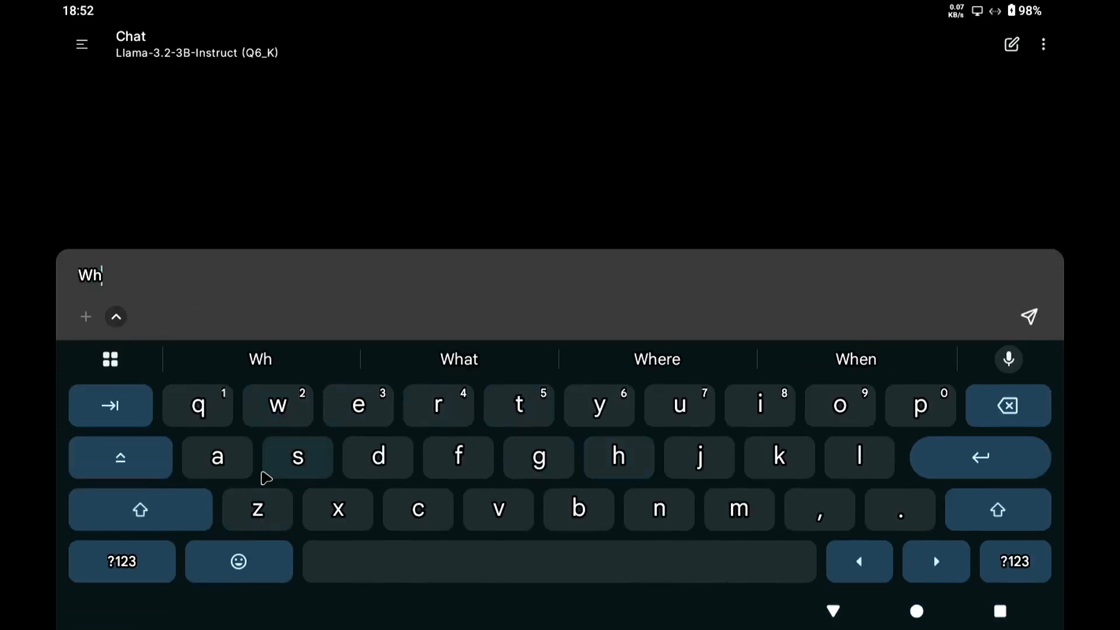
pyautogui.click(459, 358)
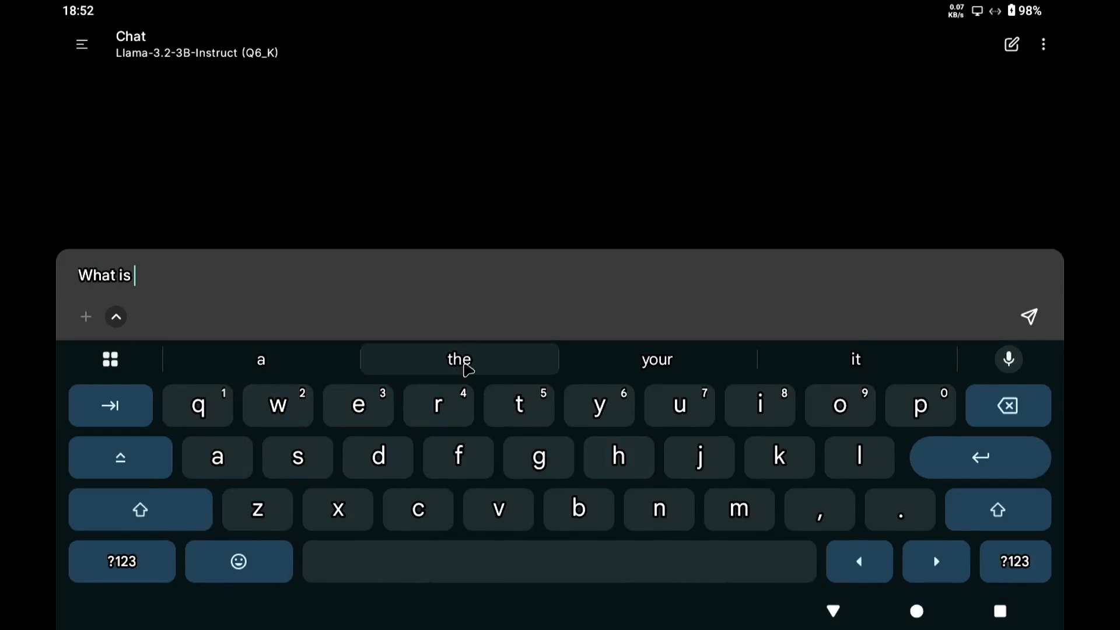
pyautogui.click(458, 358)
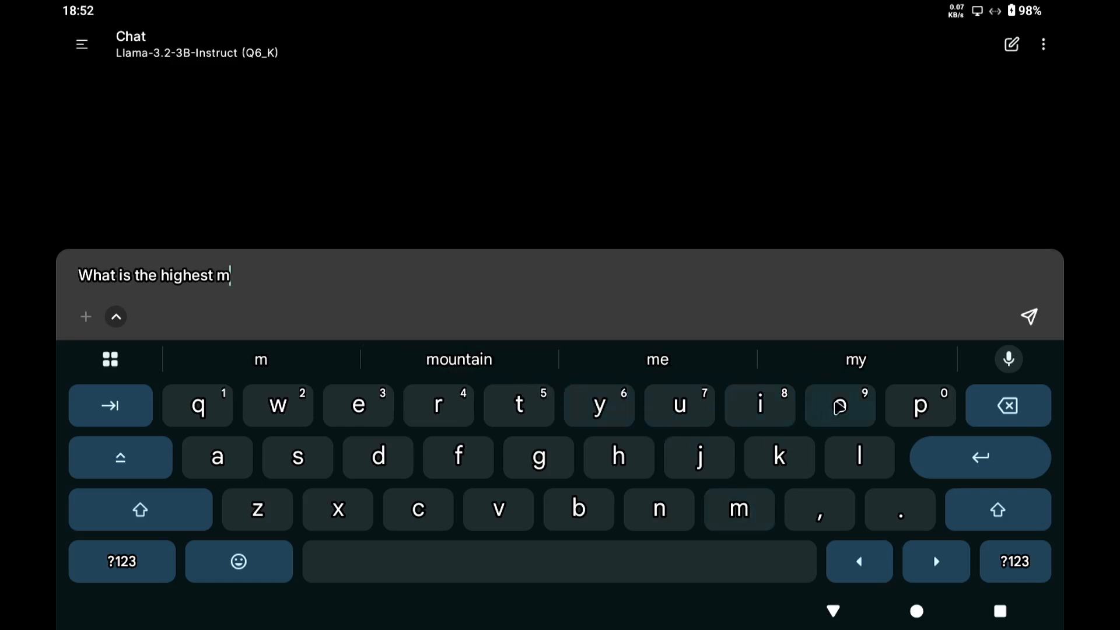
pyautogui.click(458, 359)
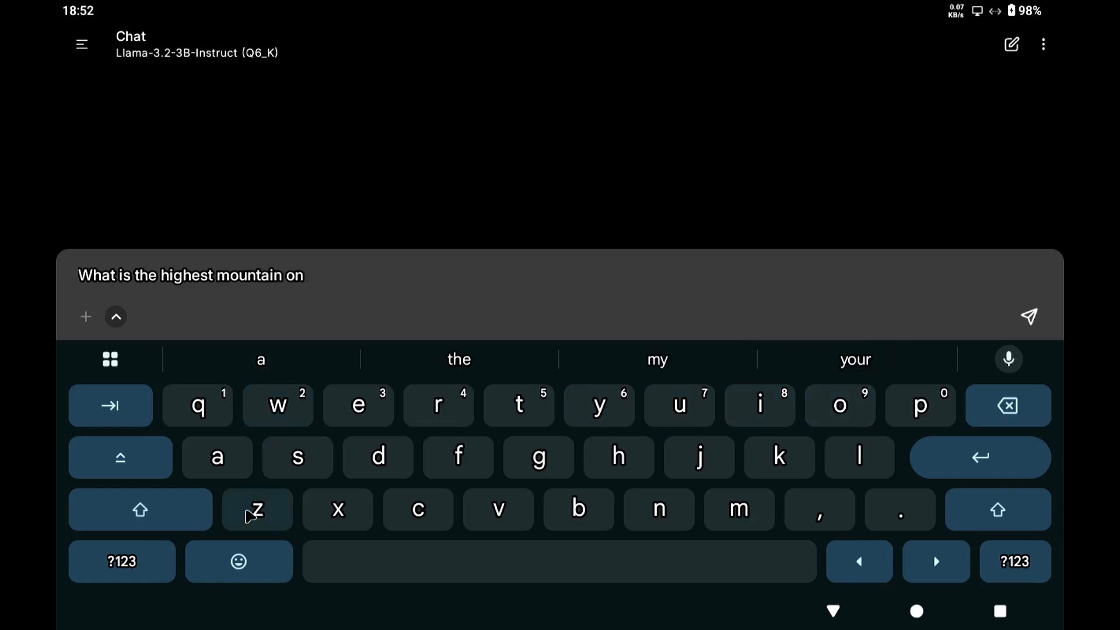
pyautogui.click(140, 509)
pyautogui.write(' Ea')
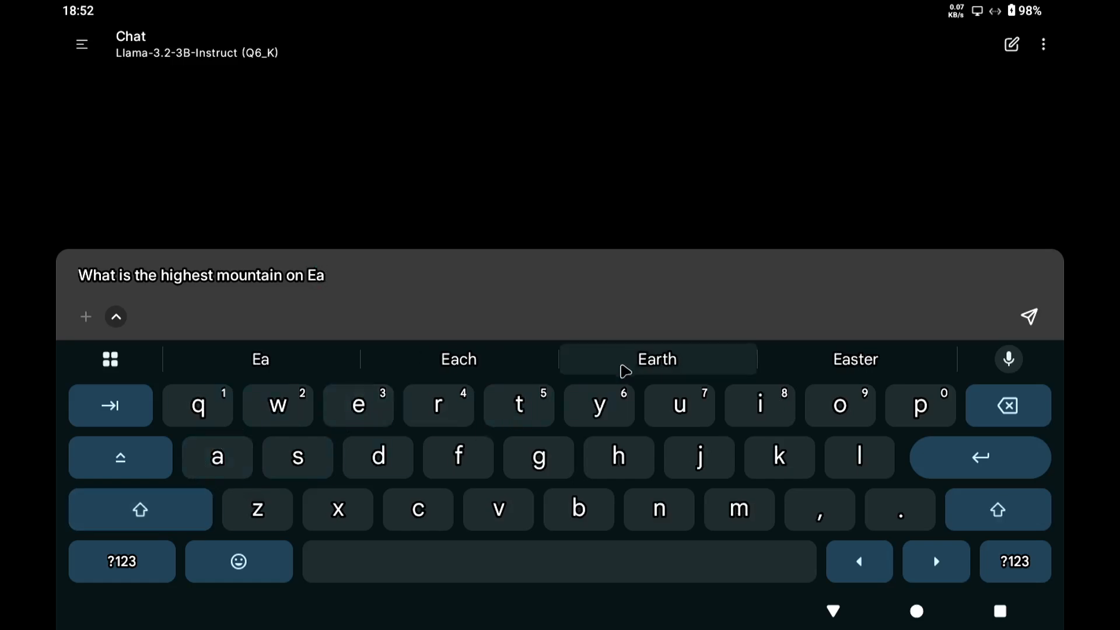
pyautogui.click(656, 358)
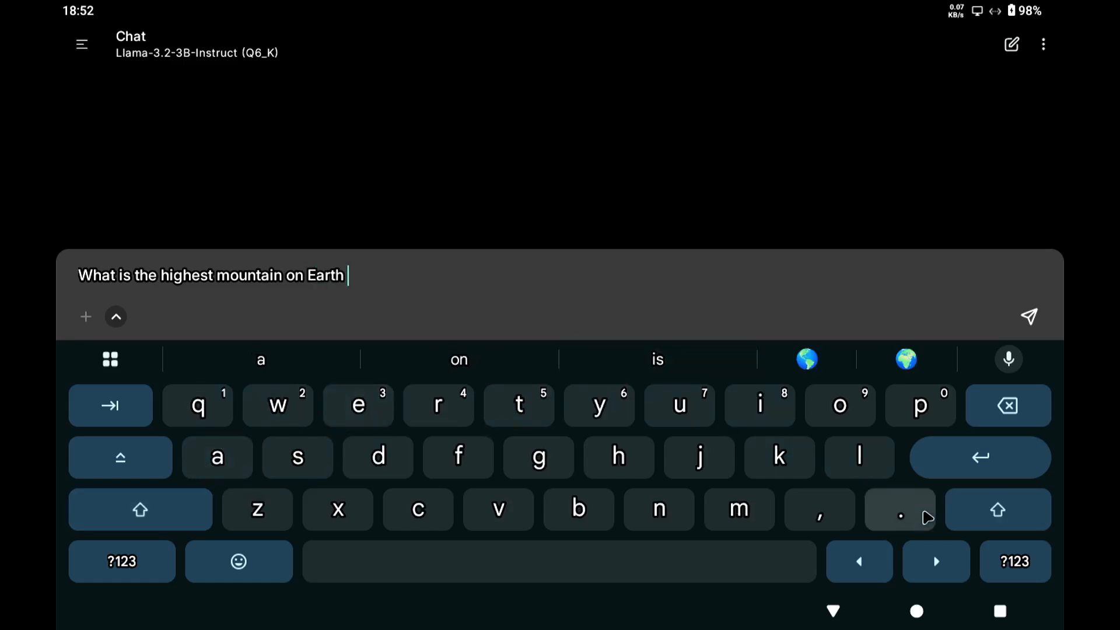
pyautogui.click(900, 509)
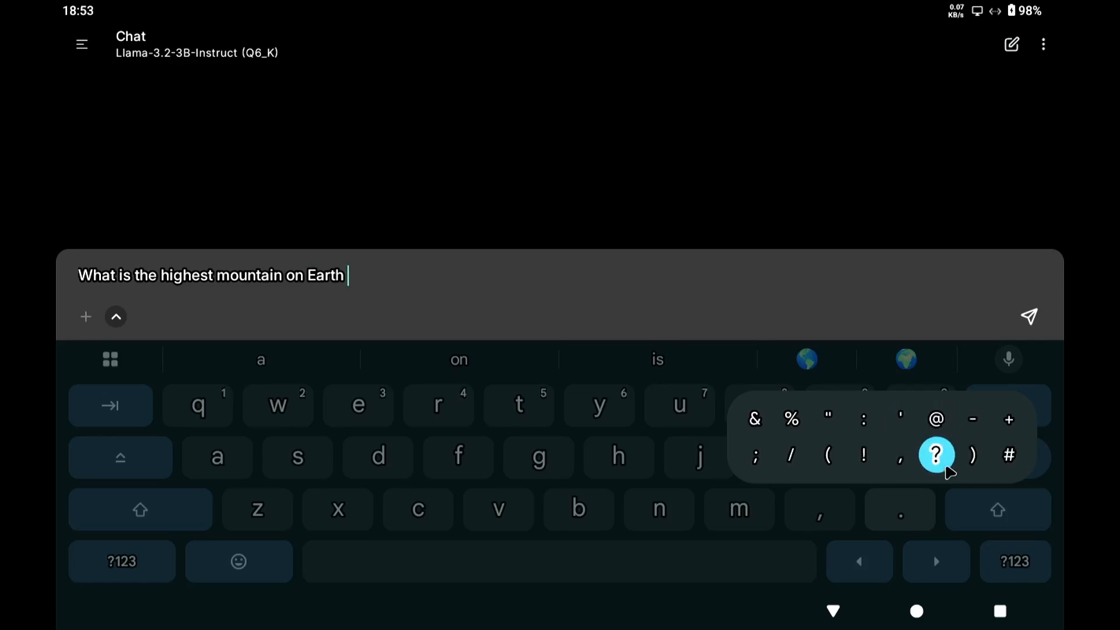
pyautogui.click(936, 454)
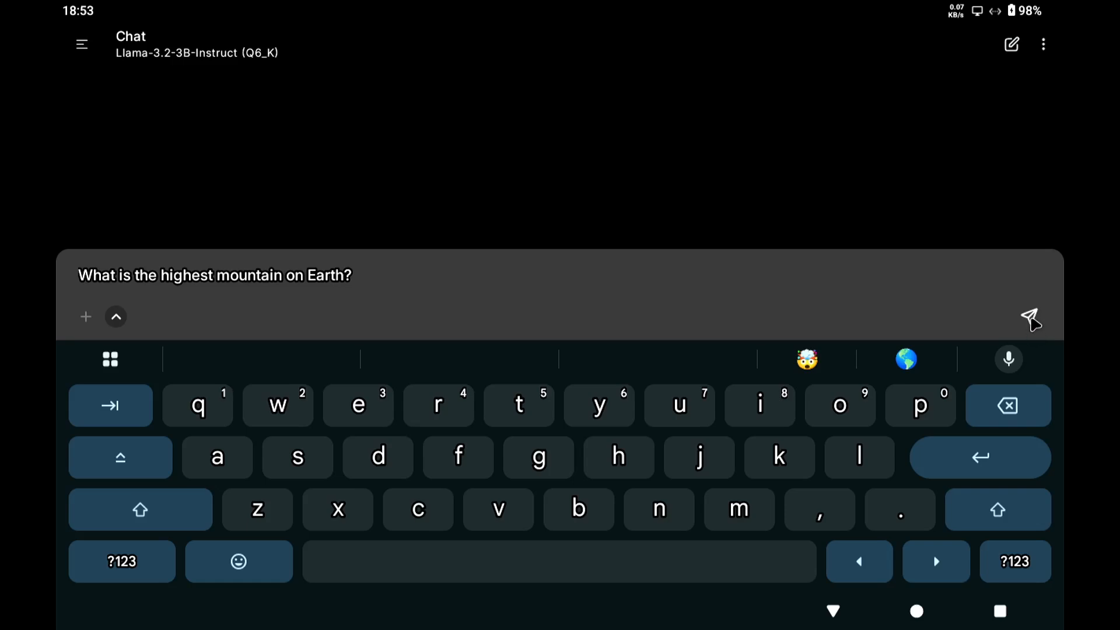
pyautogui.click(1028, 316)
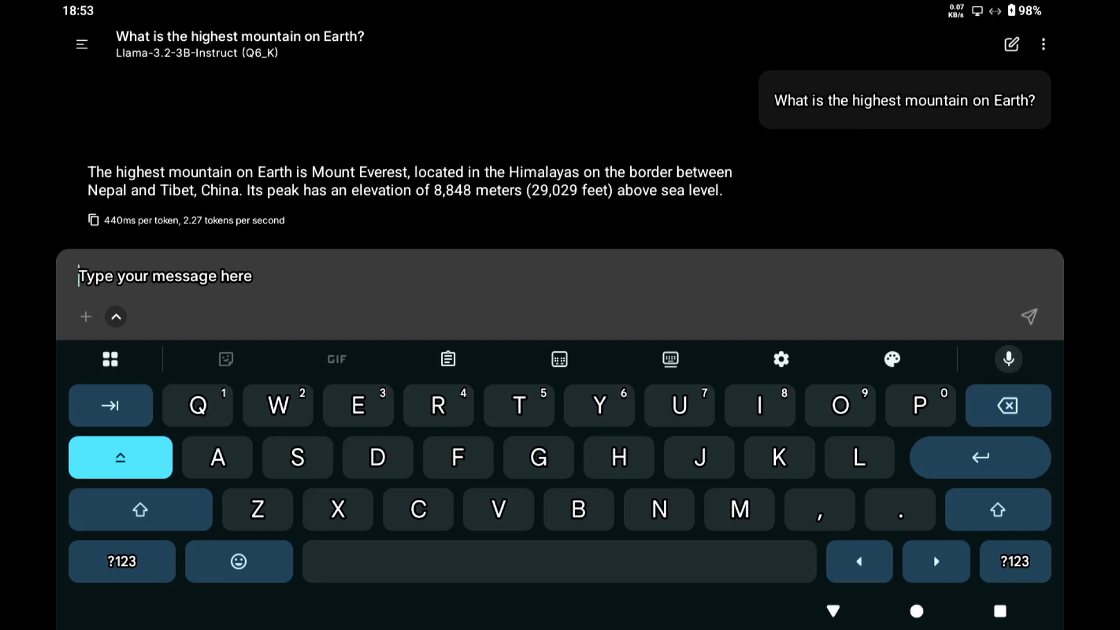
pyautogui.moveTo(901, 216)
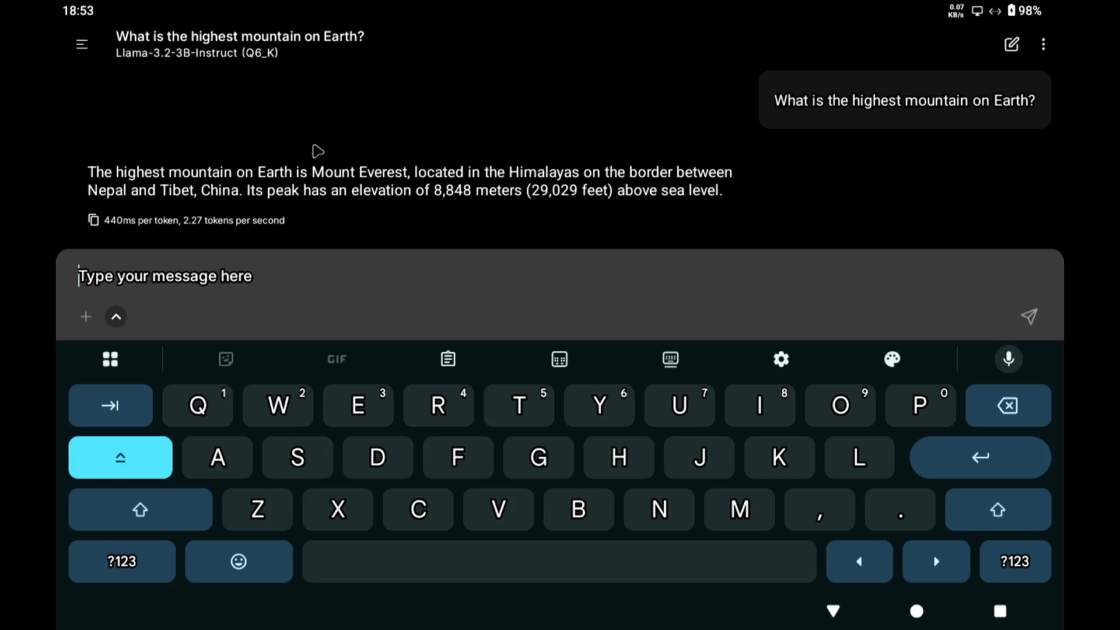
# - From the app menu, open Models and browse the Hugging Face model list
pyautogui.click(81, 44)
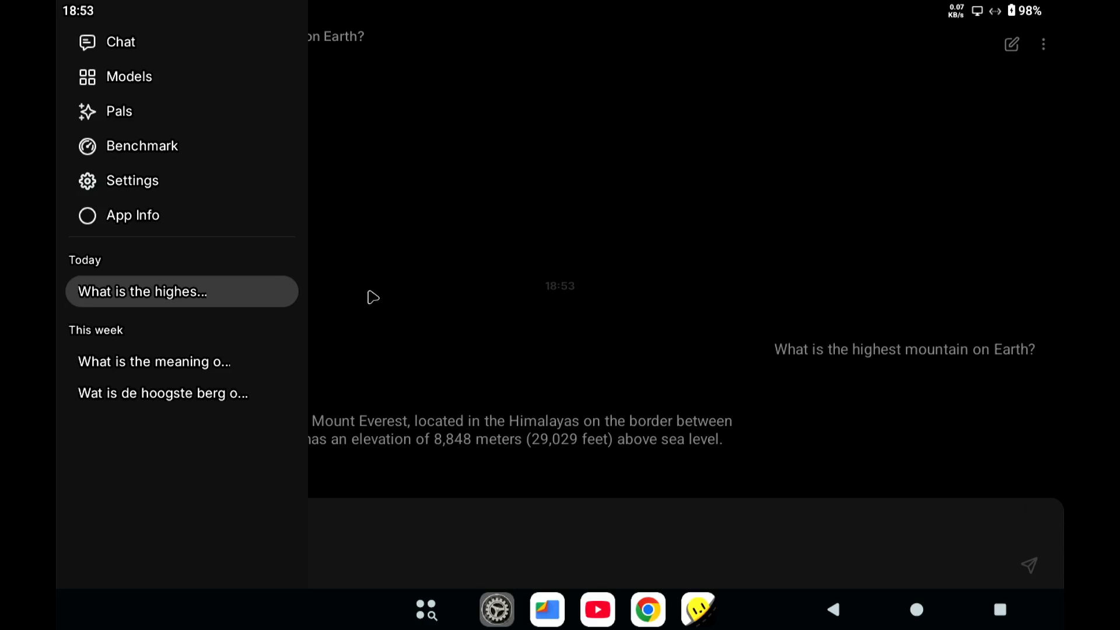
pyautogui.moveTo(128, 77)
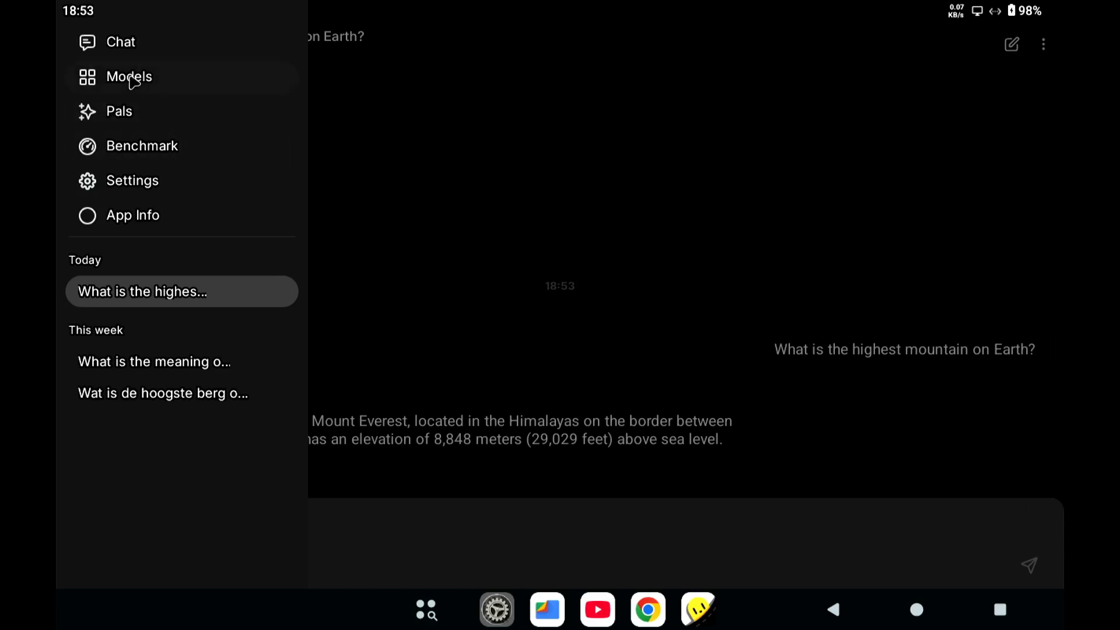
pyautogui.moveTo(131, 89)
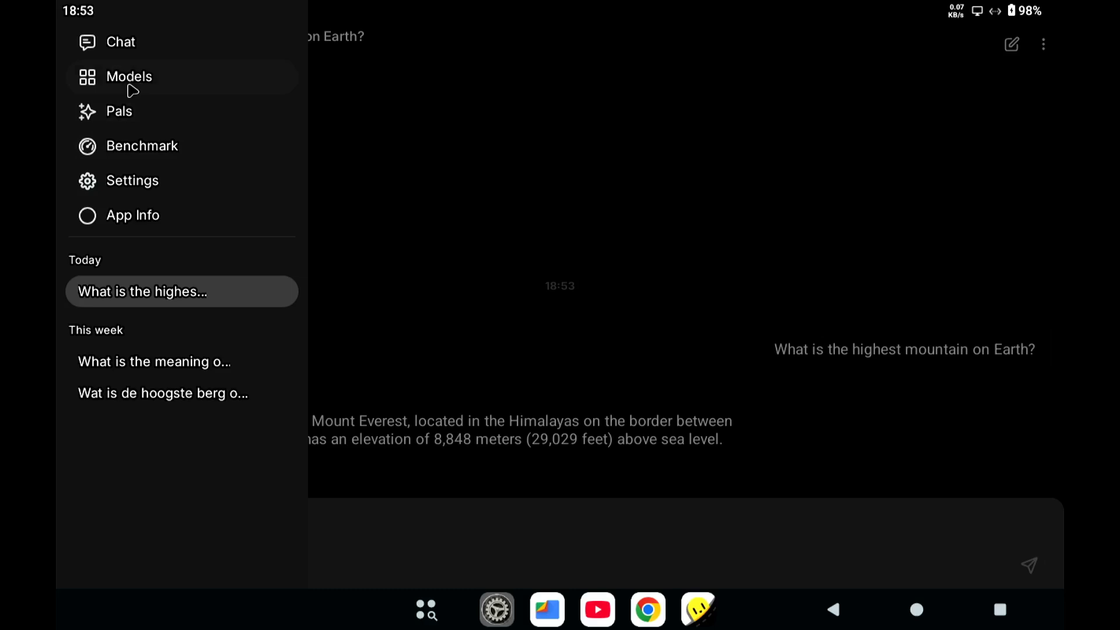
pyautogui.click(129, 77)
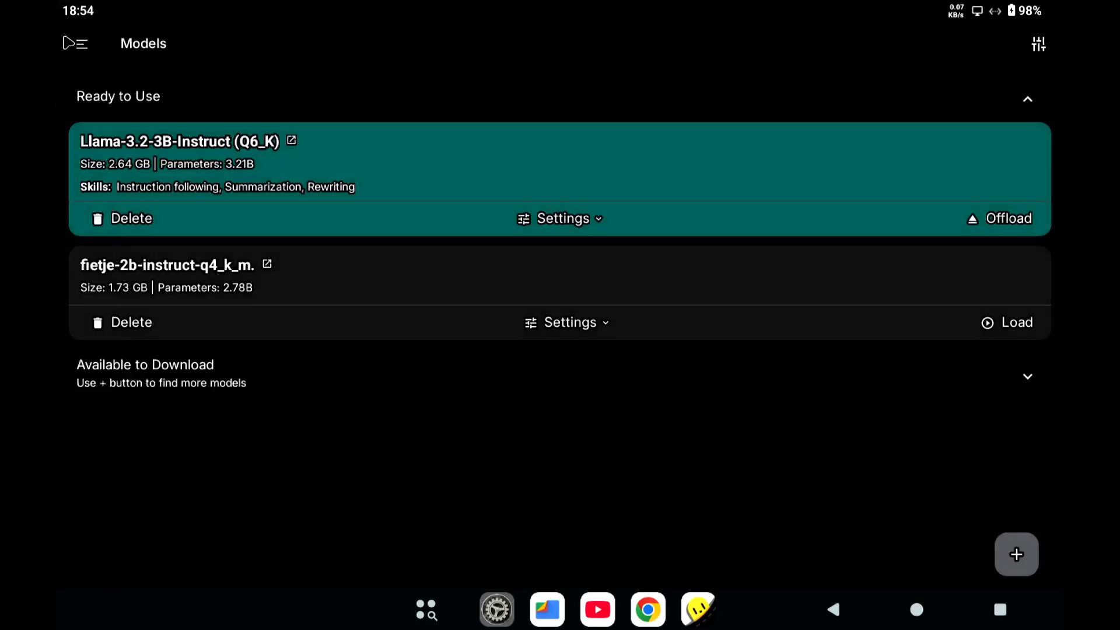
pyautogui.click(74, 43)
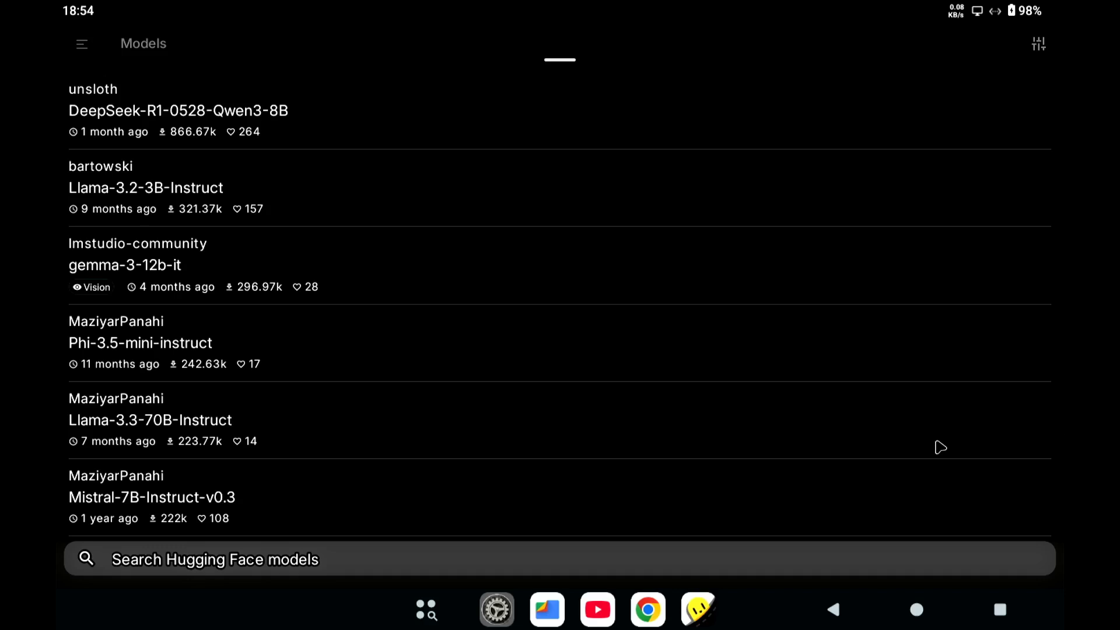
pyautogui.moveTo(360, 273)
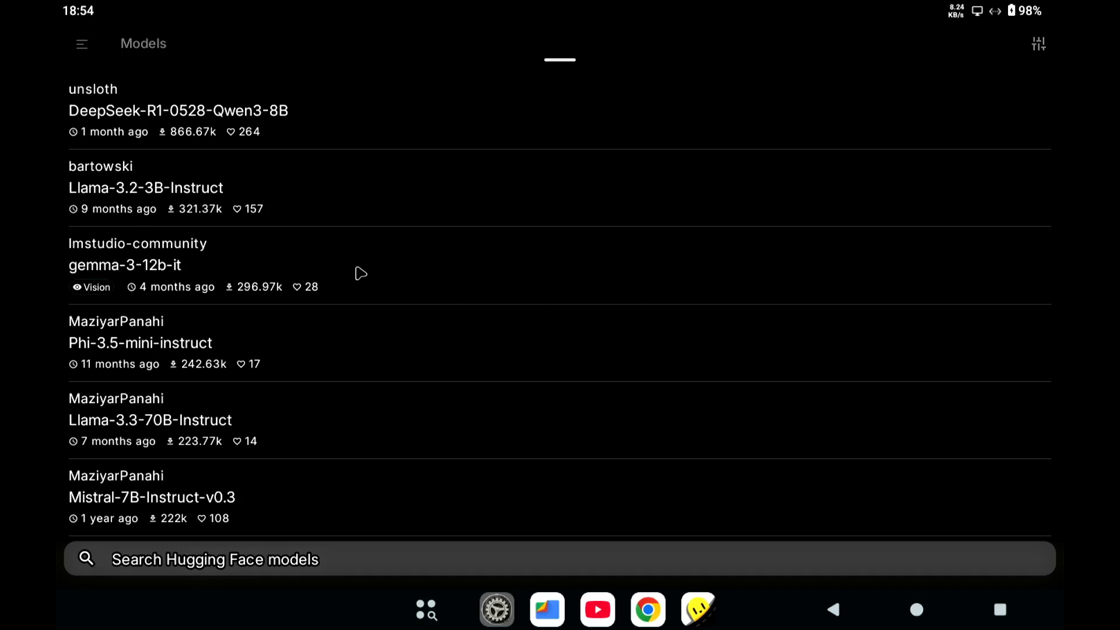
pyautogui.moveTo(147, 193)
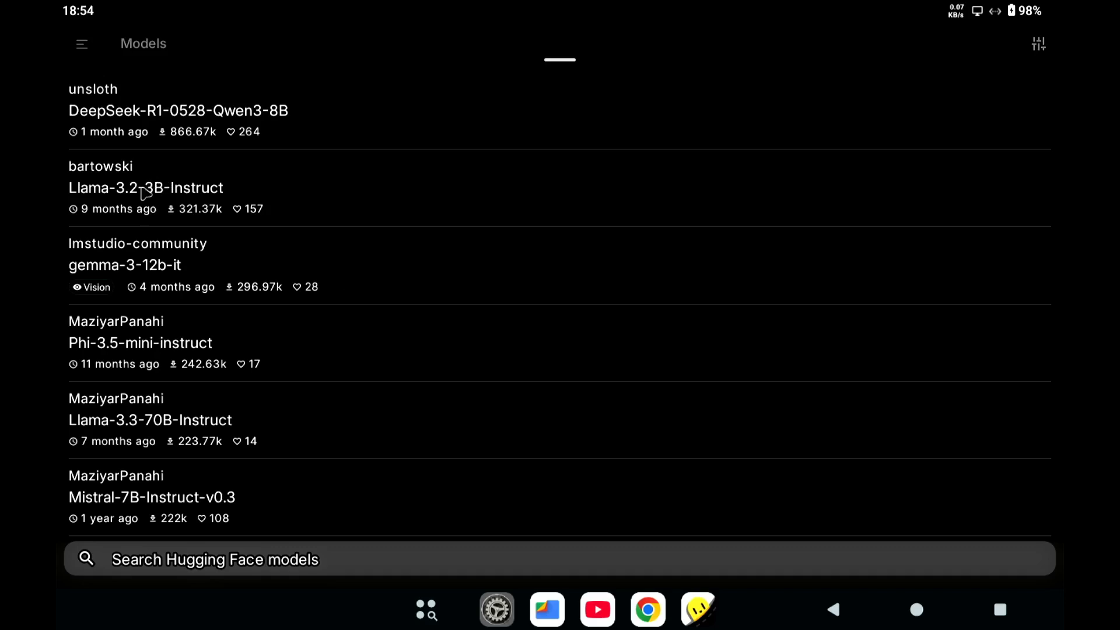
pyautogui.moveTo(179, 196)
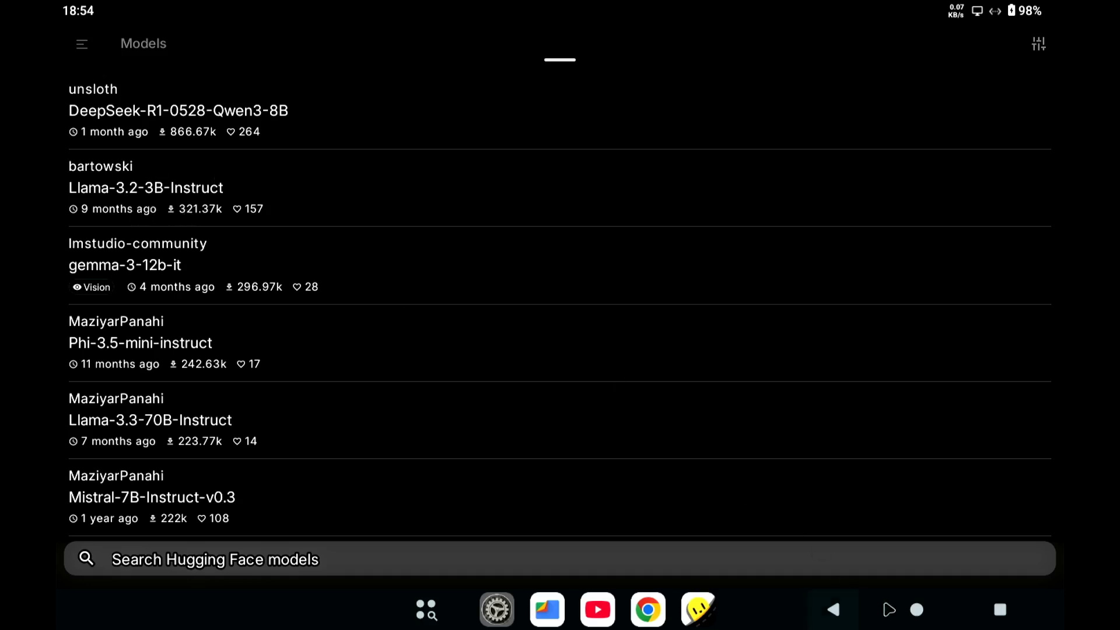
# - Return home, enable the PC Mode quick-settings tile and confirm the switch
pyautogui.click(833, 609)
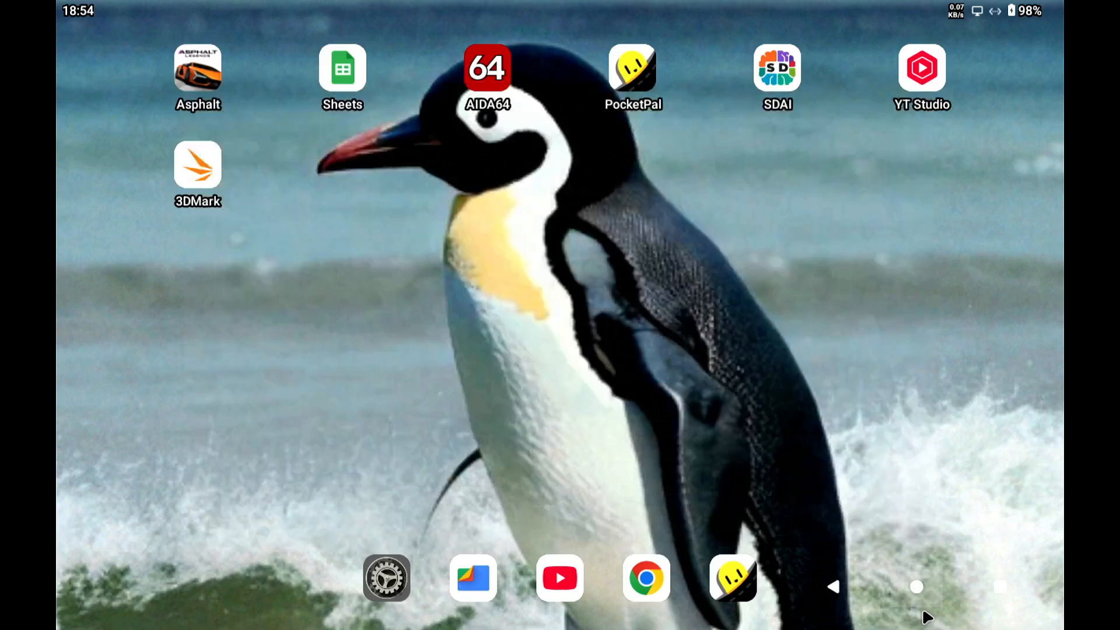
pyautogui.moveTo(796, 270)
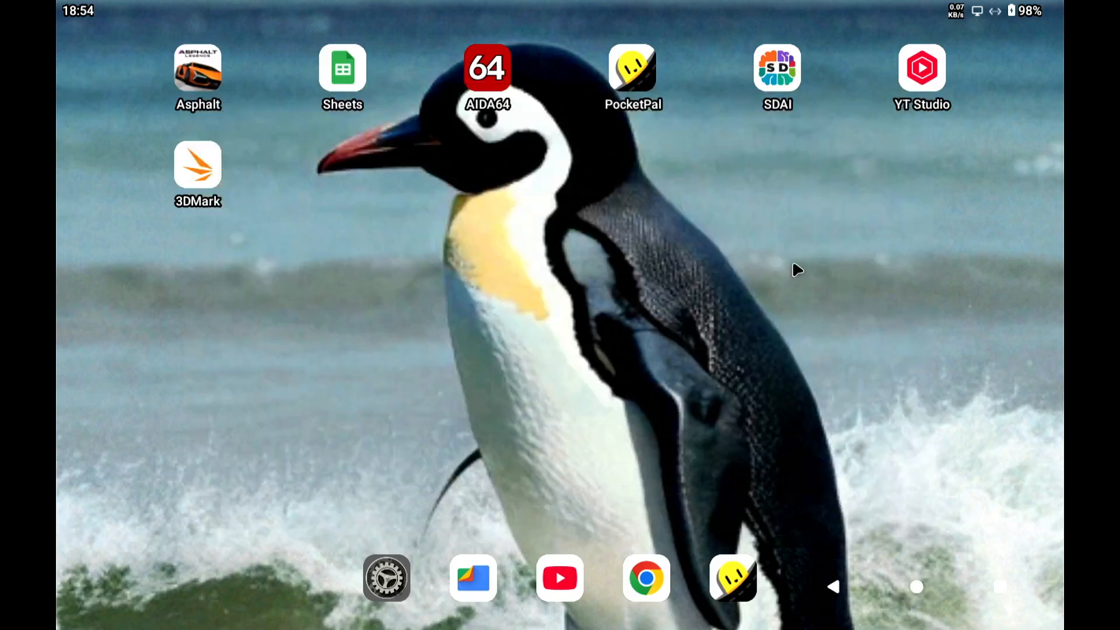
pyautogui.moveTo(984, 26)
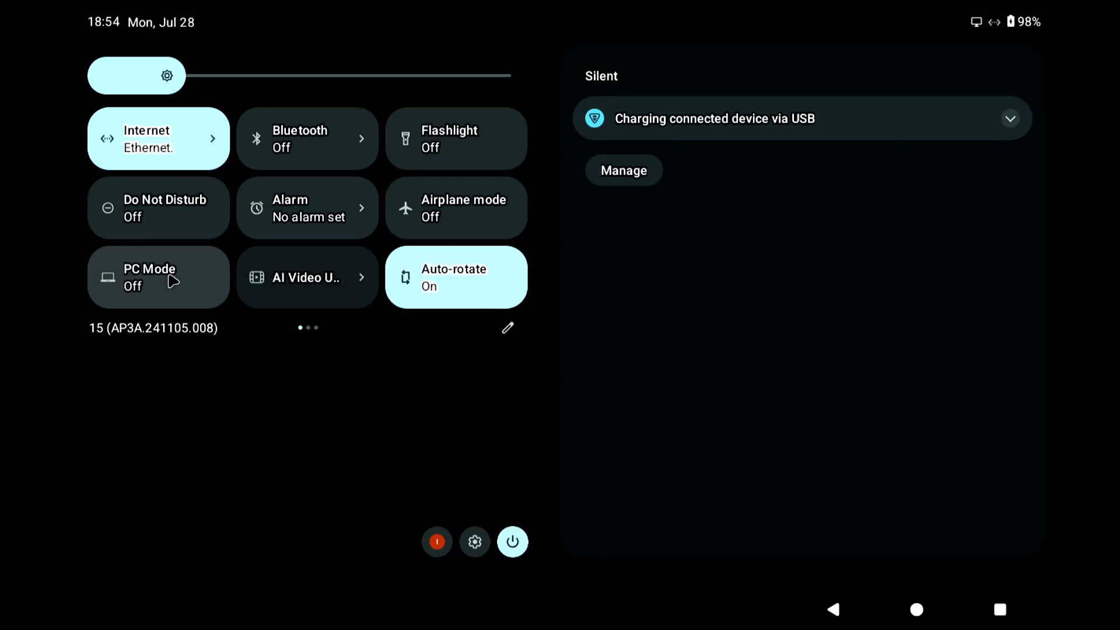
pyautogui.moveTo(191, 281)
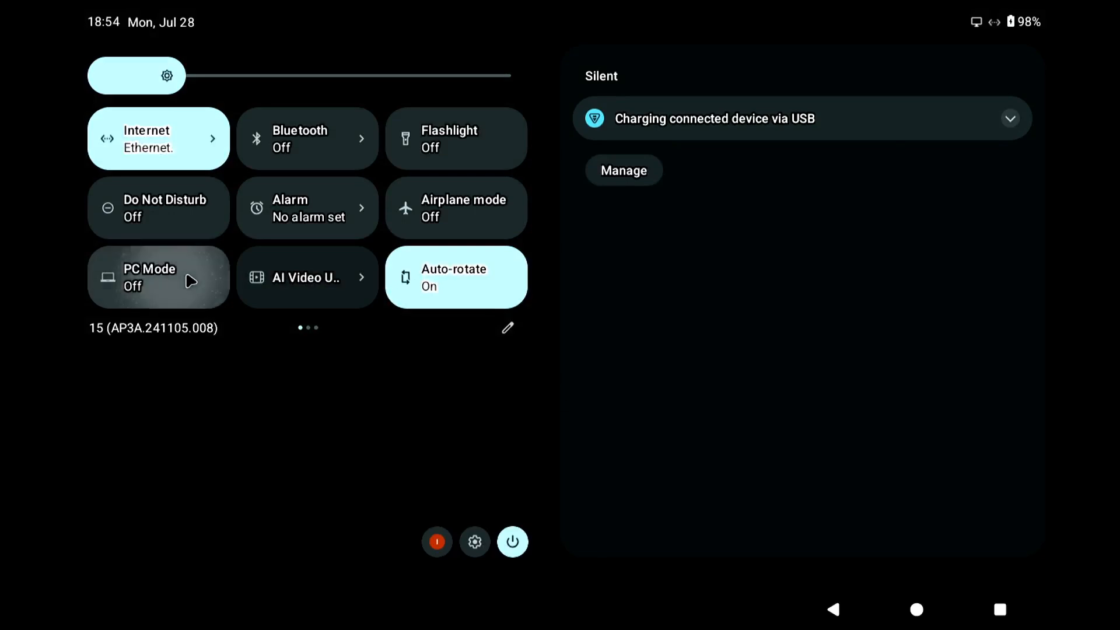
pyautogui.click(158, 277)
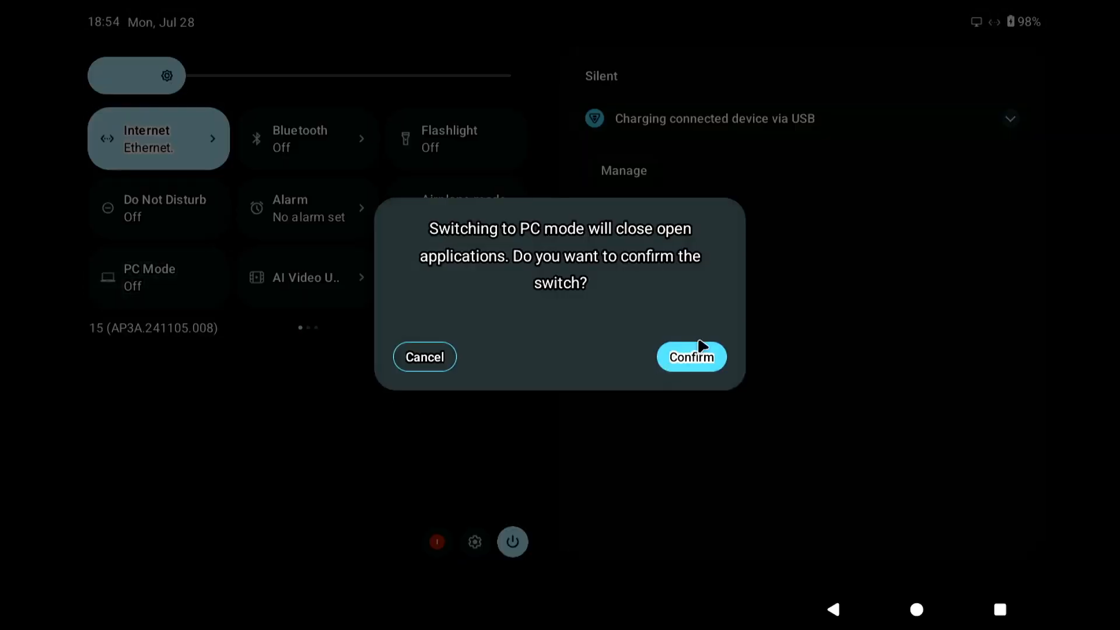
pyautogui.moveTo(707, 375)
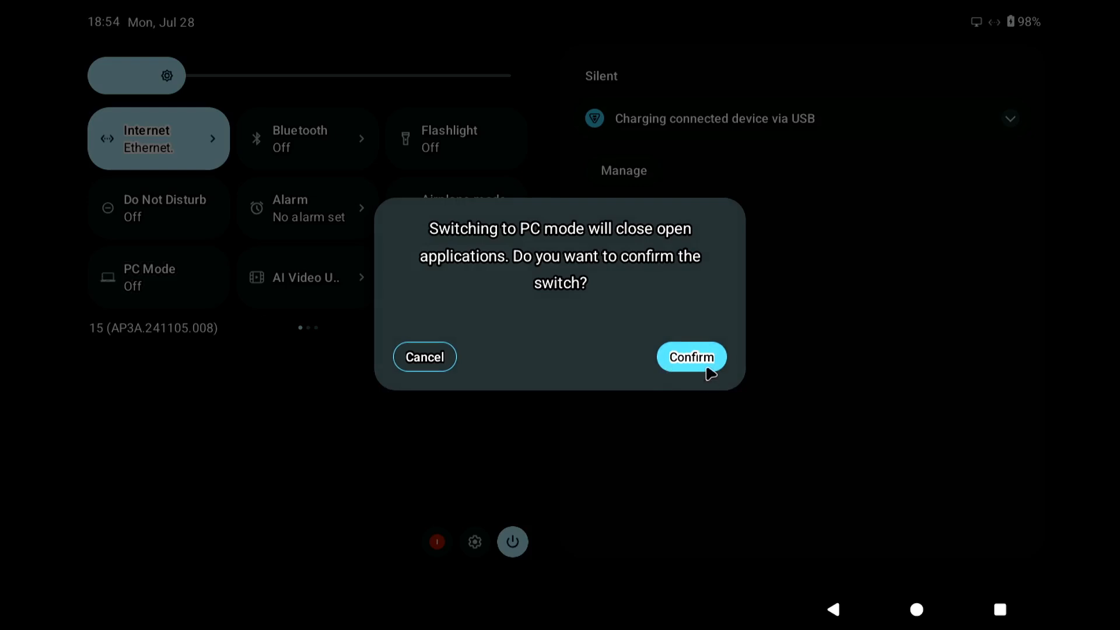
pyautogui.click(690, 357)
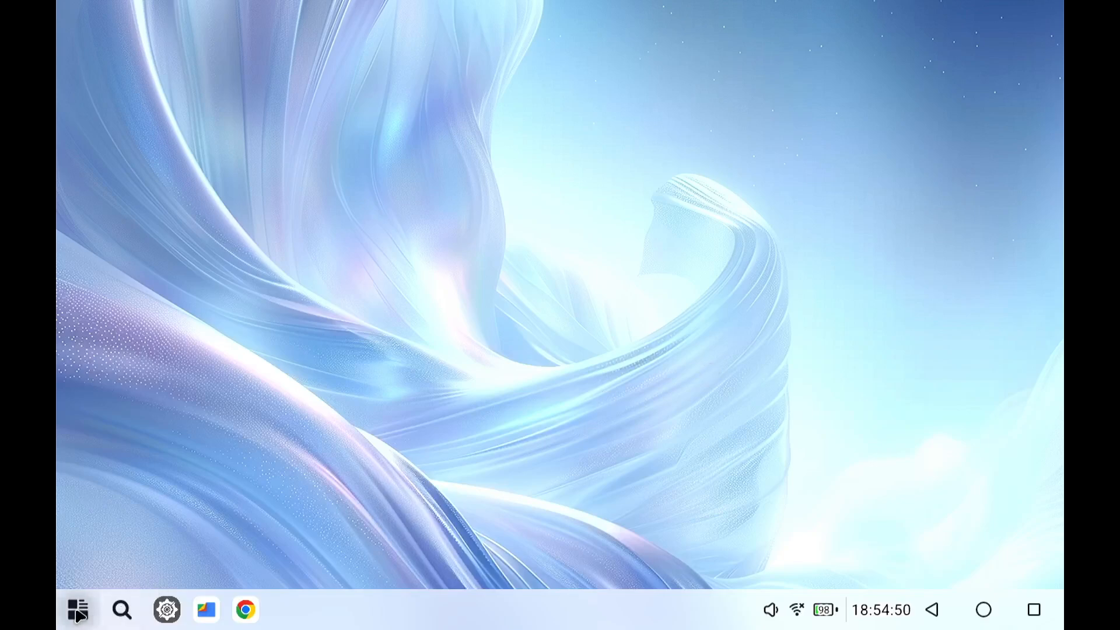
# - Launch SDAI from the second page of the Start menu app grid
pyautogui.click(77, 609)
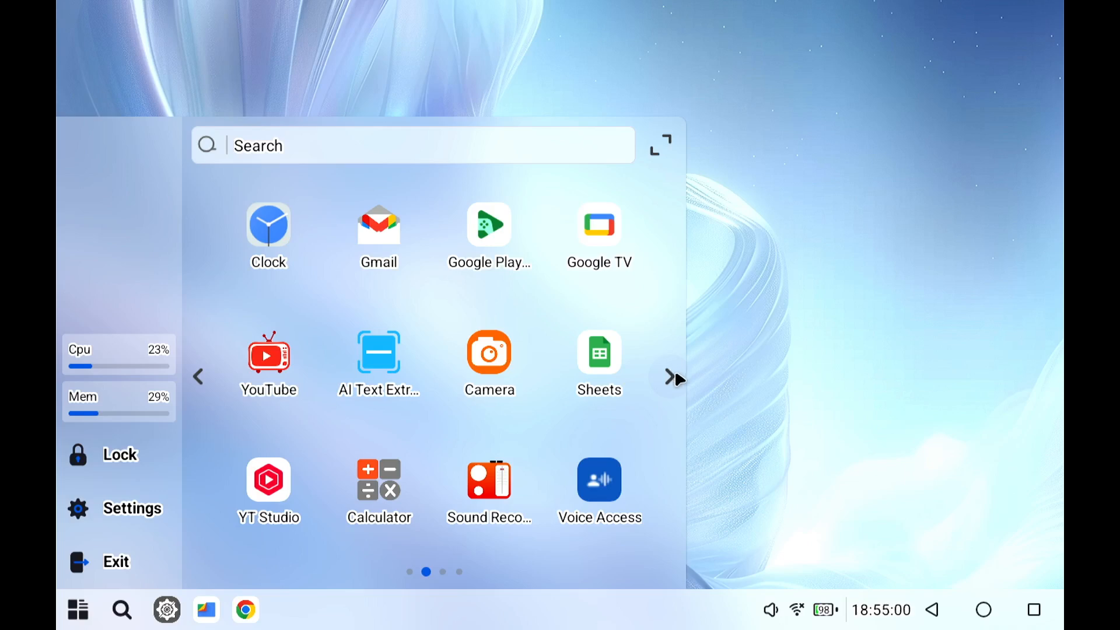
pyautogui.click(668, 376)
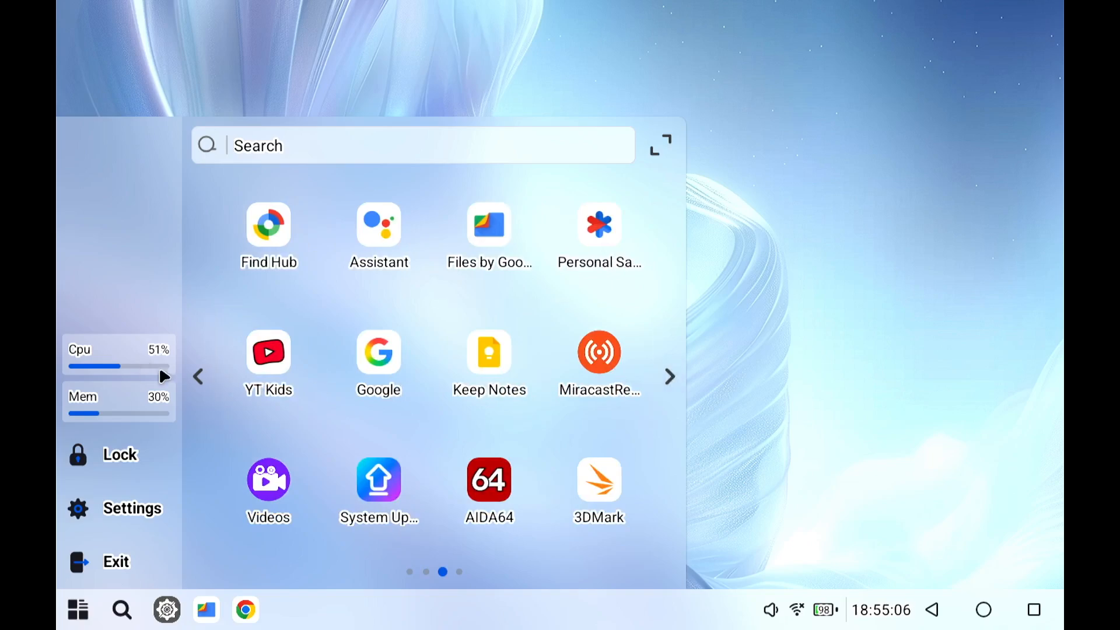
pyautogui.click(669, 376)
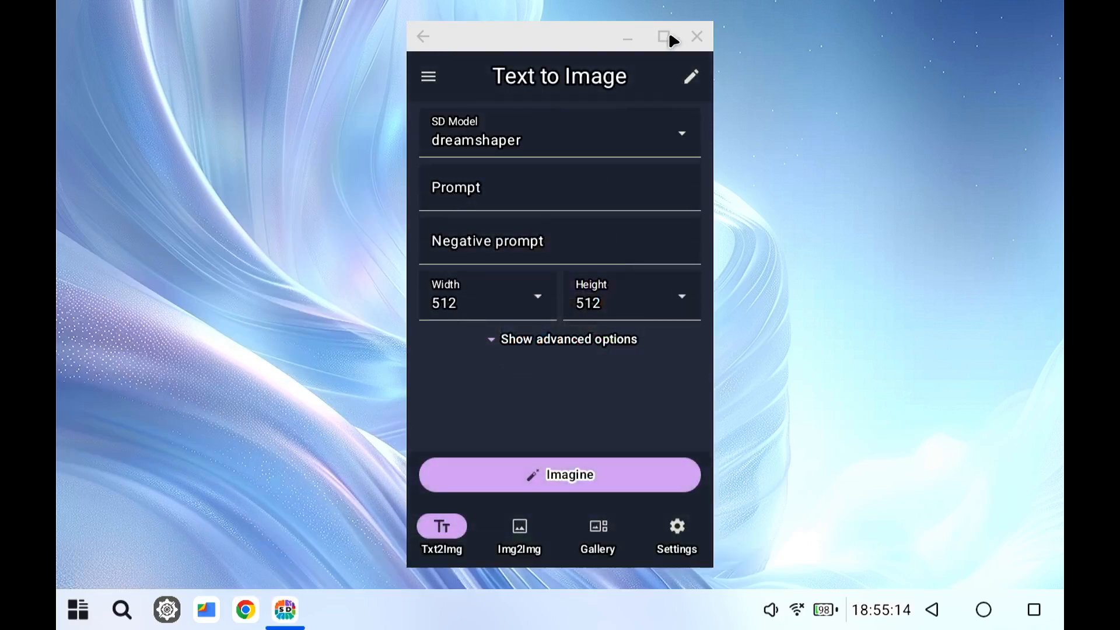
# - Maximize the SDAI window, then expand and collapse the advanced generation options
pyautogui.click(665, 36)
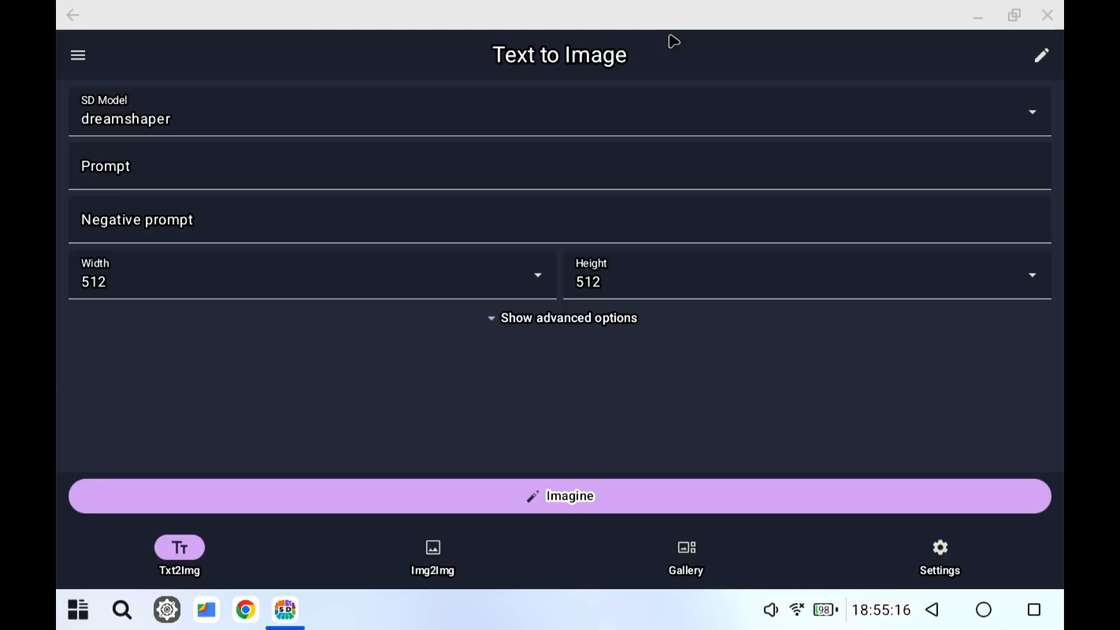
pyautogui.click(802, 220)
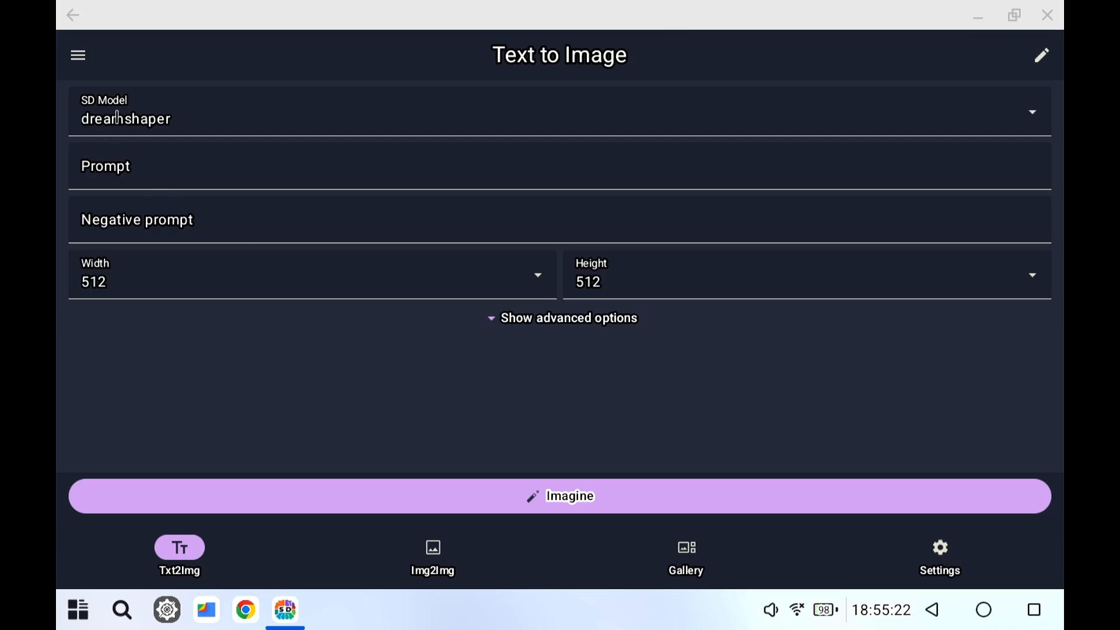
pyautogui.moveTo(762, 331)
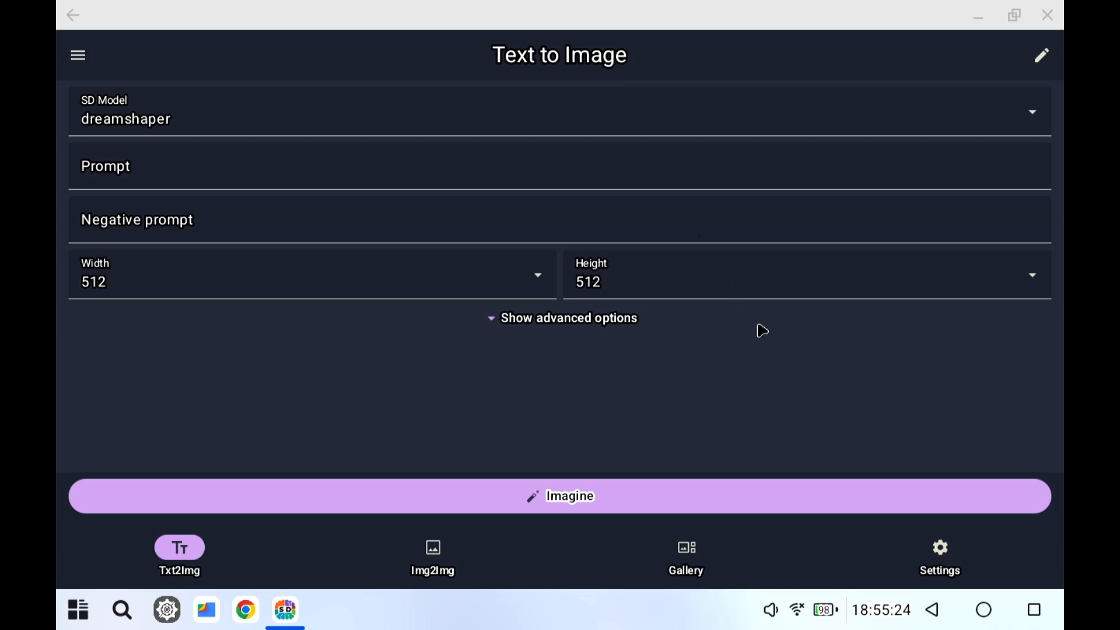
pyautogui.moveTo(780, 353)
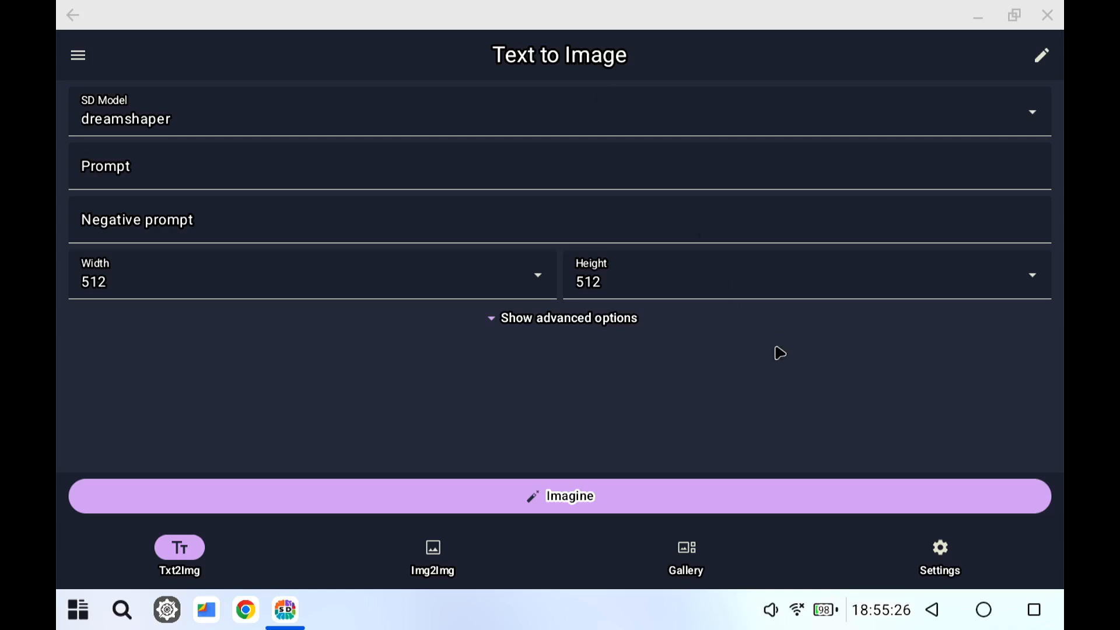
pyautogui.moveTo(735, 417)
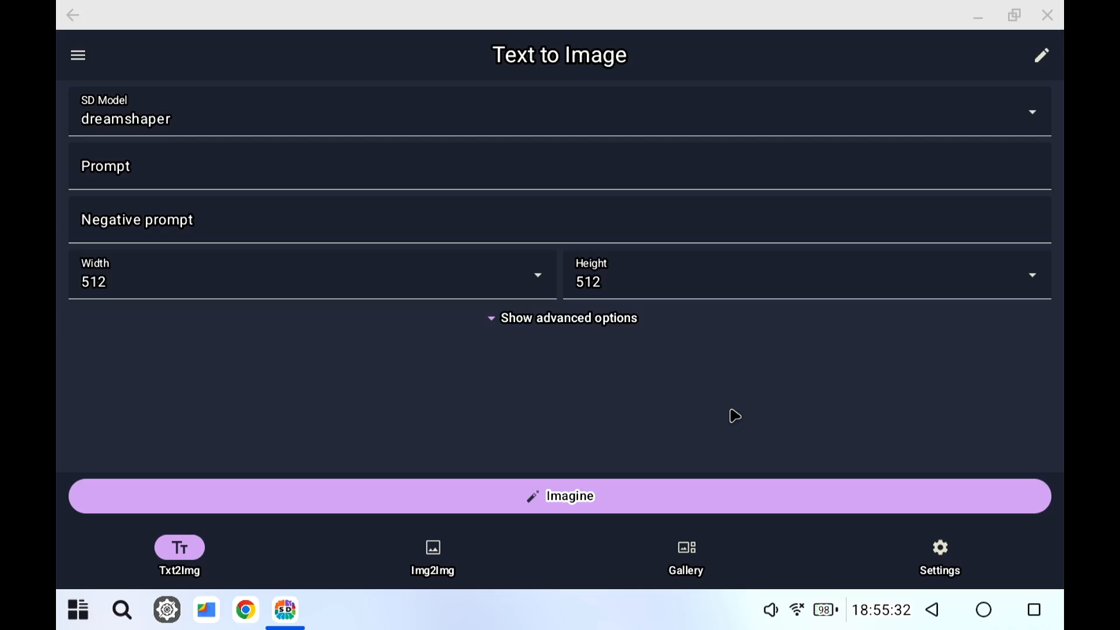
pyautogui.click(567, 318)
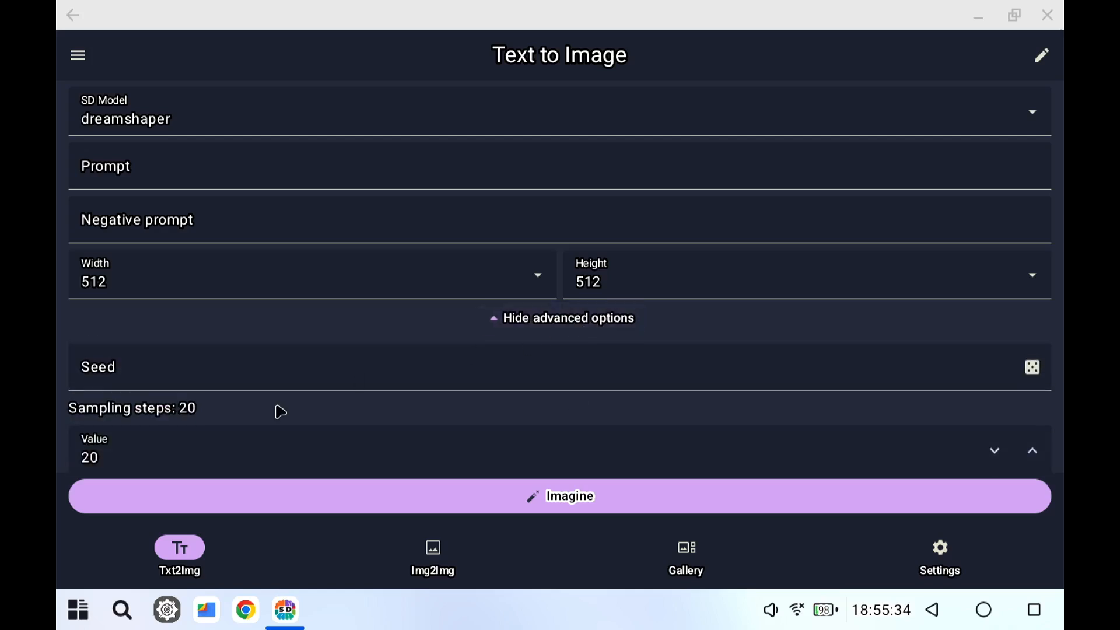
pyautogui.moveTo(594, 411)
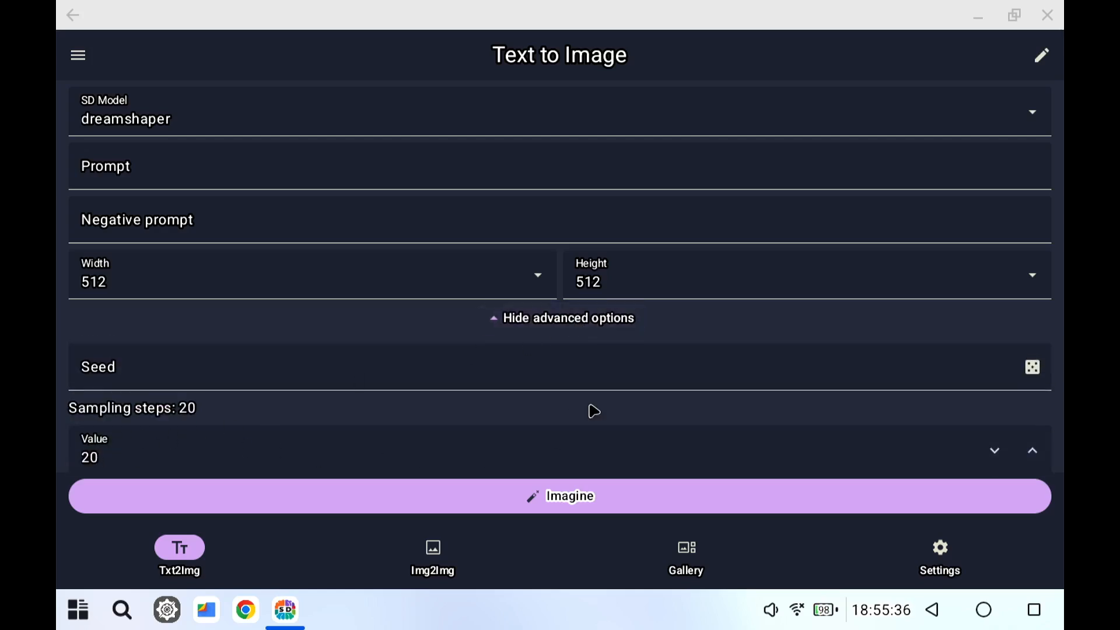
pyautogui.click(561, 318)
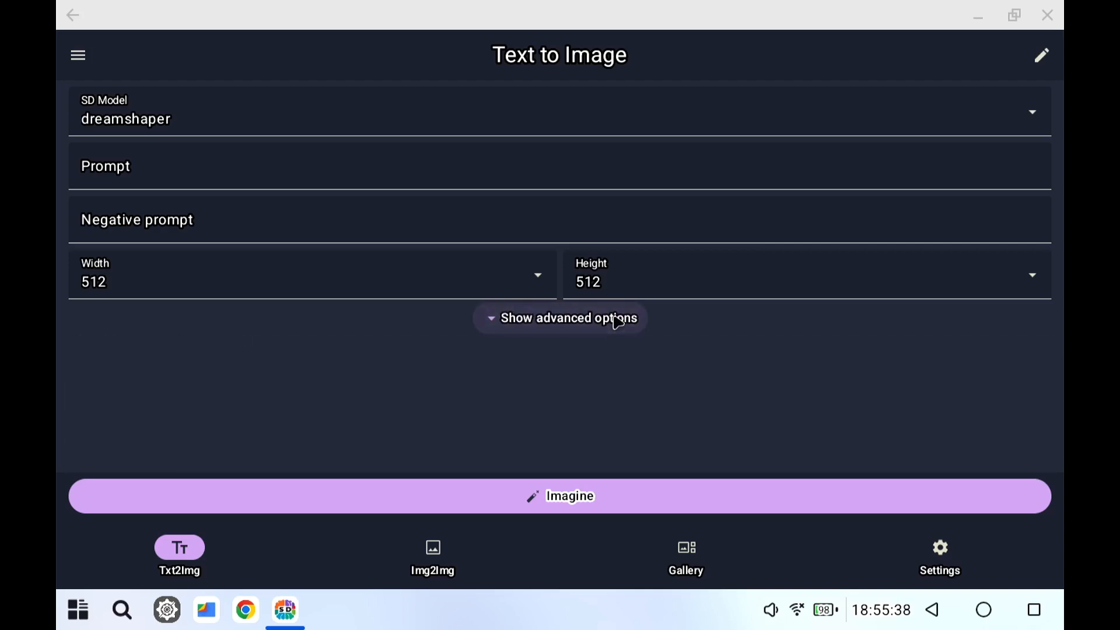
pyautogui.moveTo(745, 359)
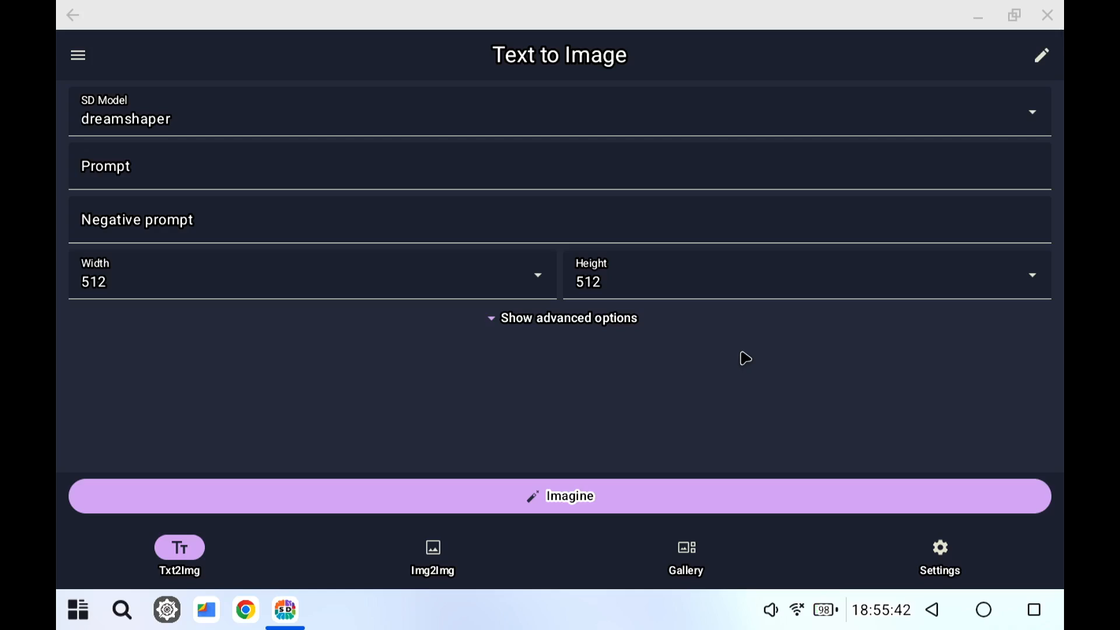
# - View the penguin-on-a-surfboard image and its generation info in Gallery, then close SDAI
pyautogui.click(684, 557)
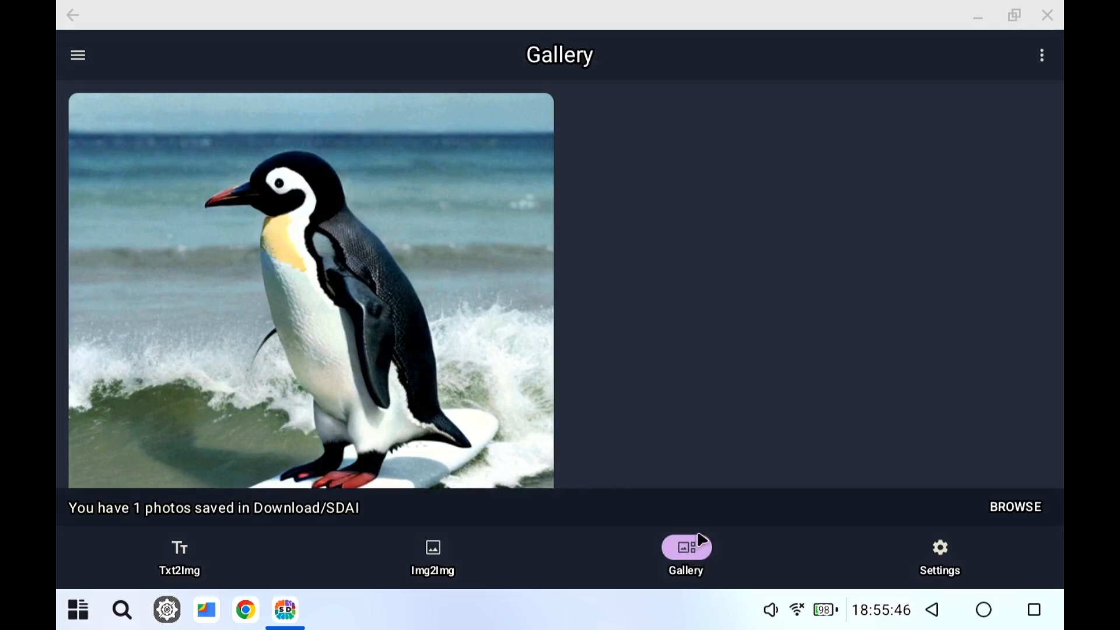
pyautogui.moveTo(679, 492)
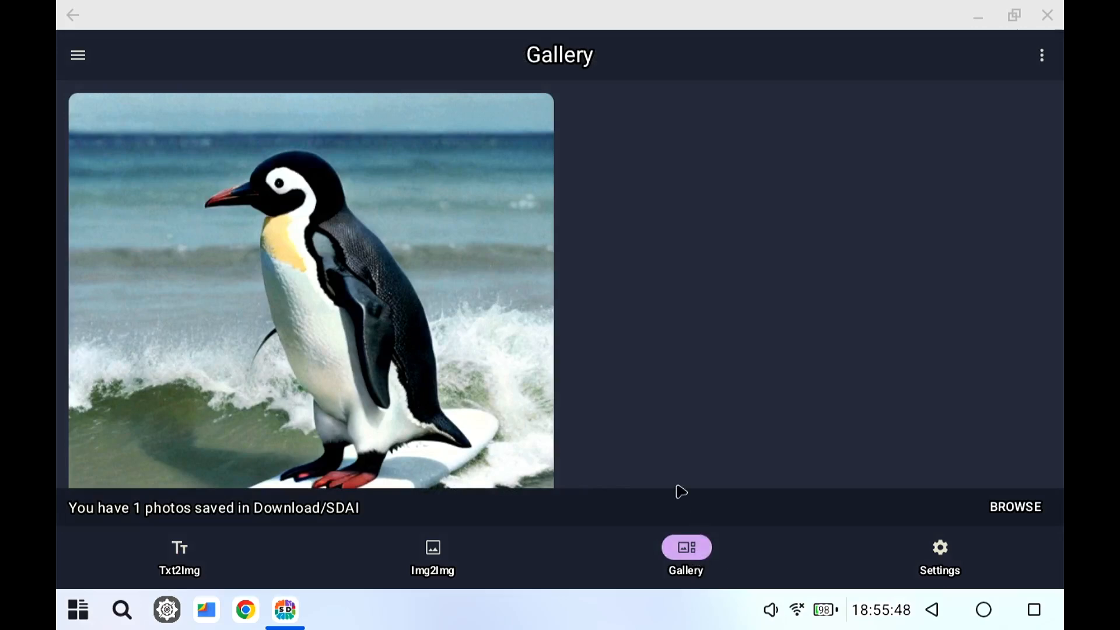
pyautogui.click(310, 292)
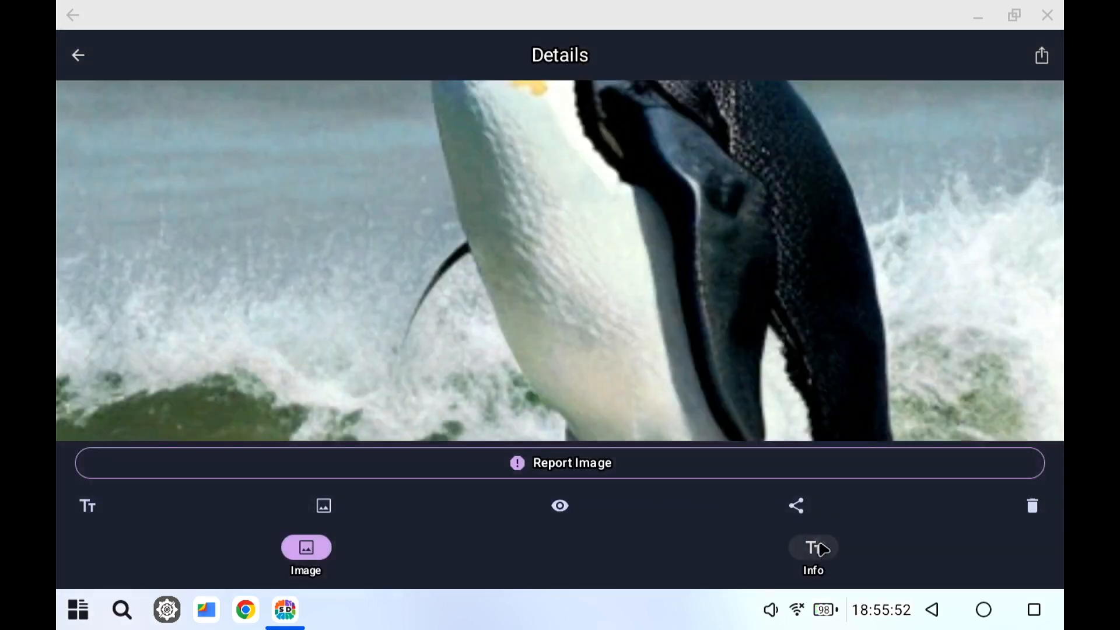
pyautogui.click(813, 556)
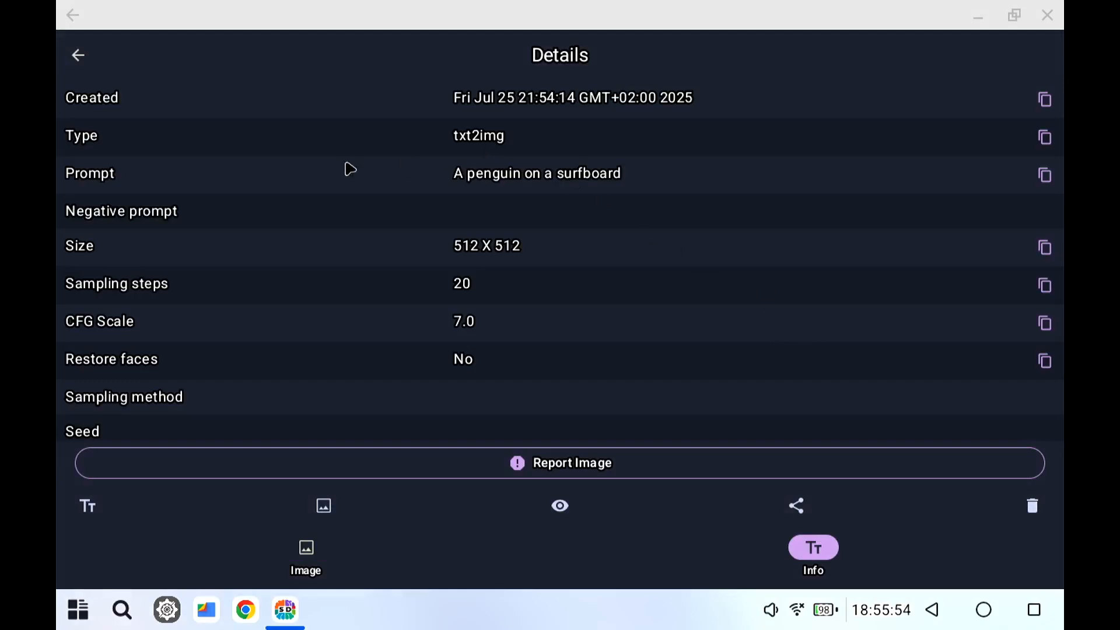
pyautogui.moveTo(663, 193)
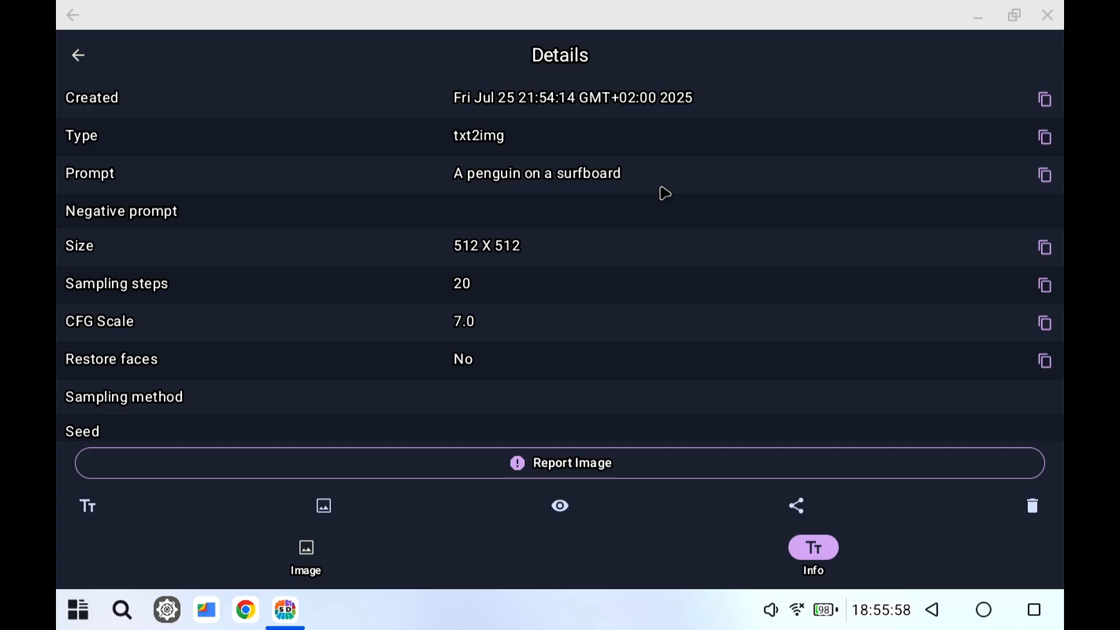
pyautogui.moveTo(613, 185)
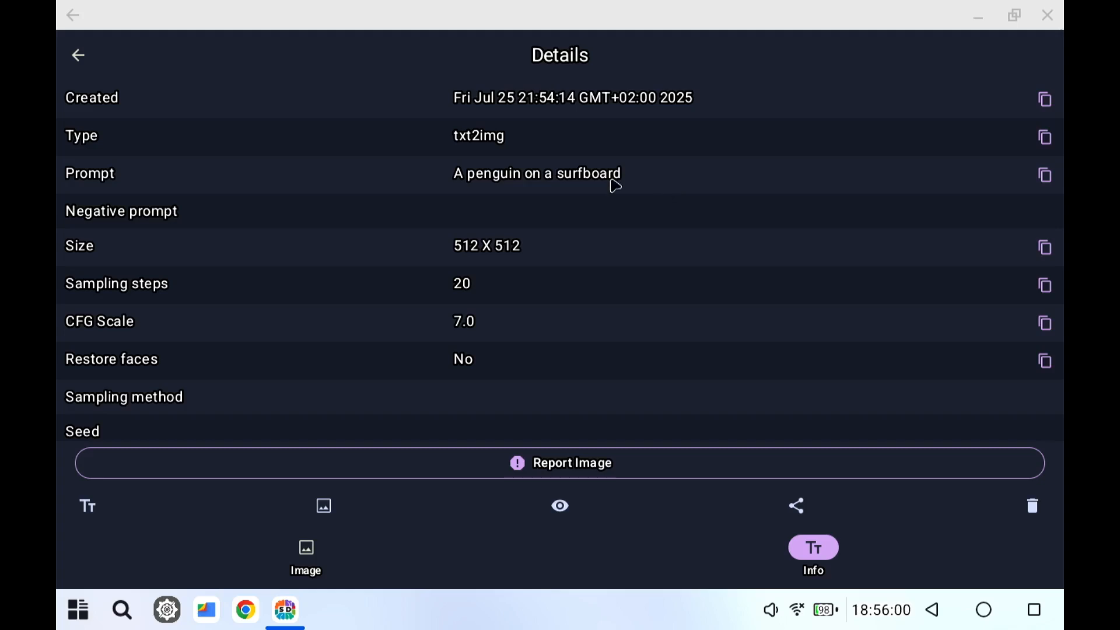
pyautogui.click(77, 55)
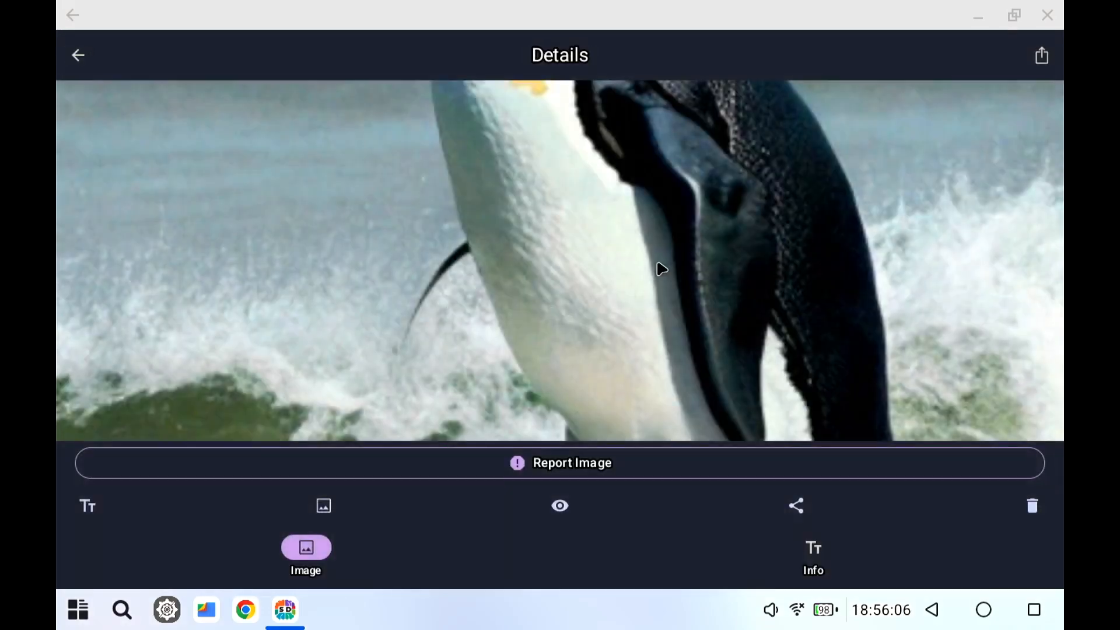
pyautogui.click(78, 55)
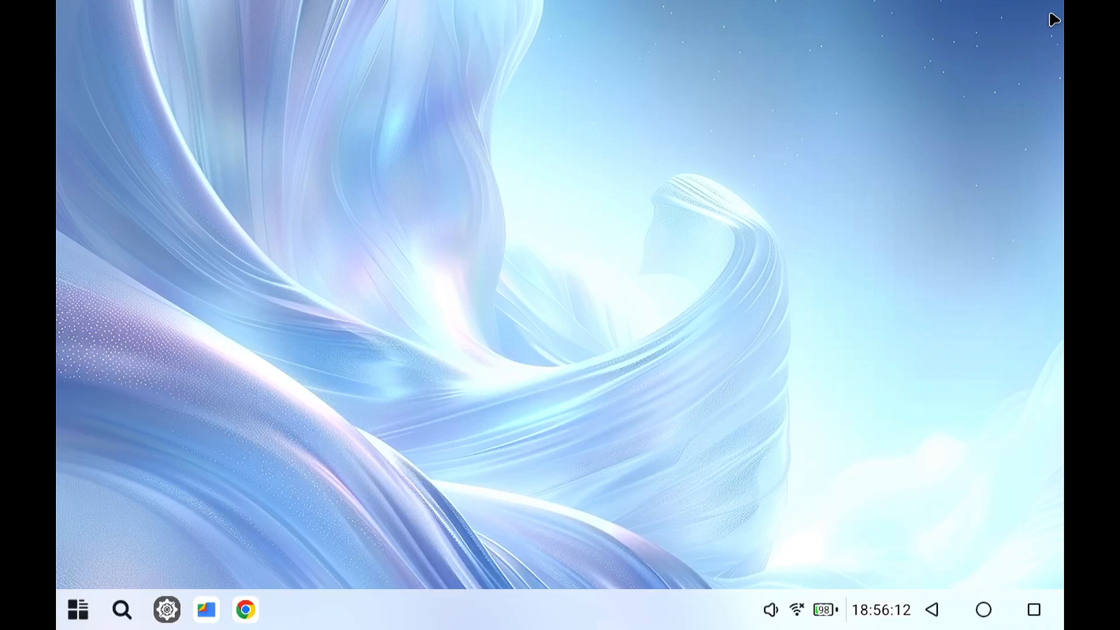
pyautogui.moveTo(900, 312)
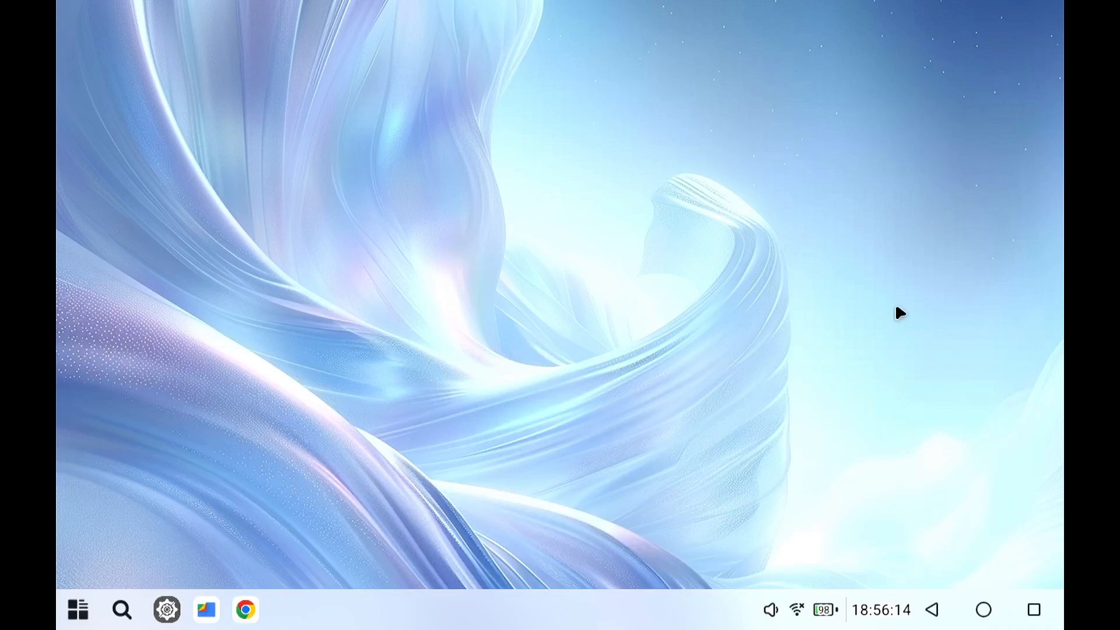
pyautogui.moveTo(898, 284)
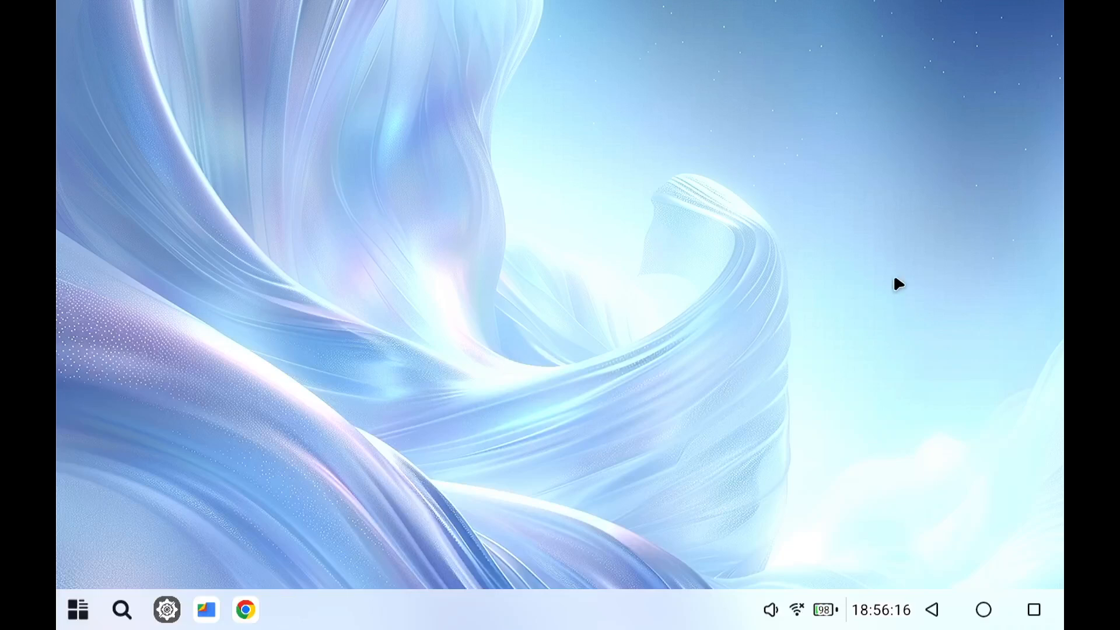